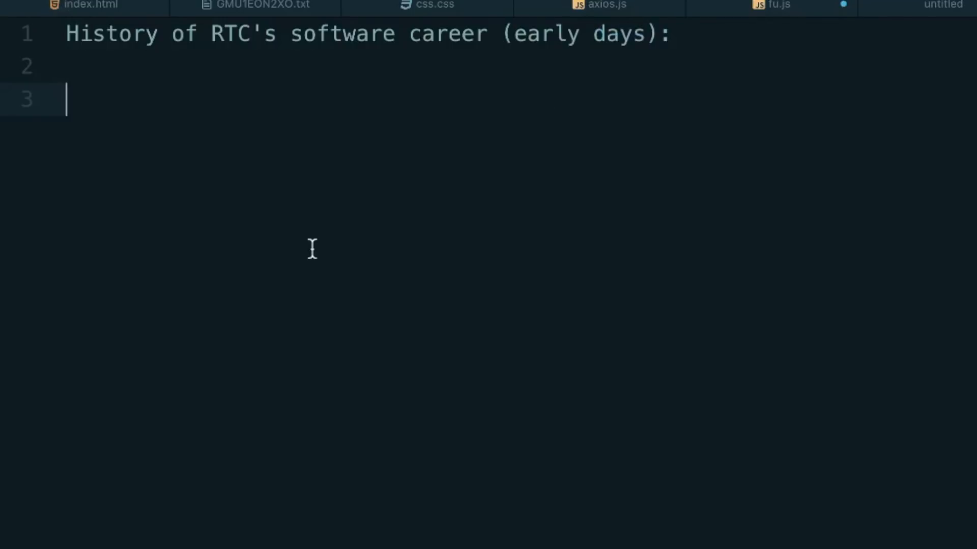
- Write the numbered history entries, including 'Practicing whenever, wherever (USPS)'
type("1. P")
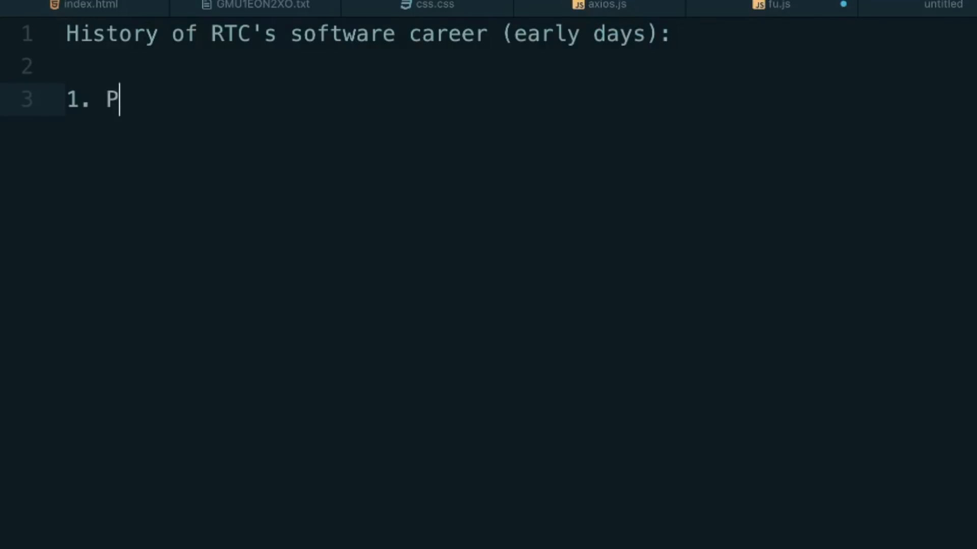
type("racticing wh")
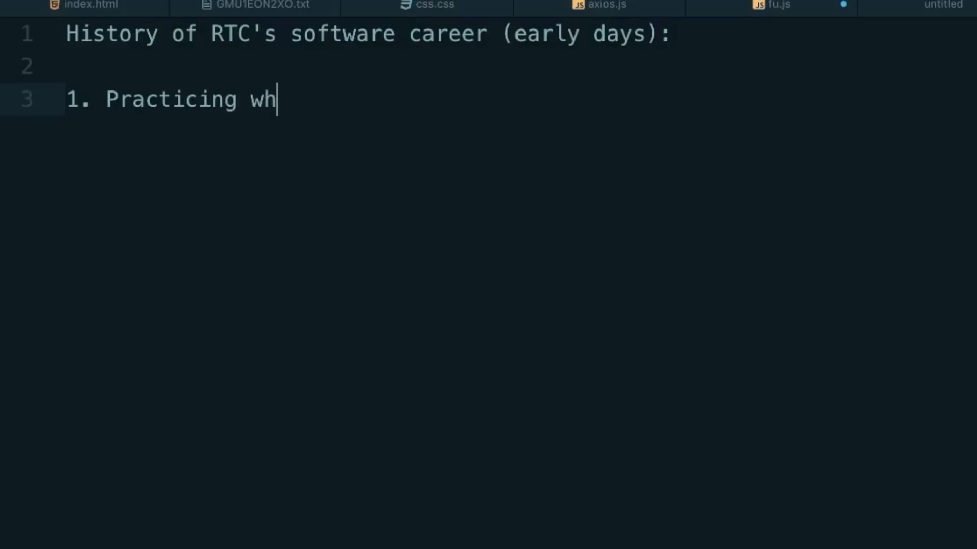
type("enever, wherever, however")
type("2. Urge to gouge eyes out")
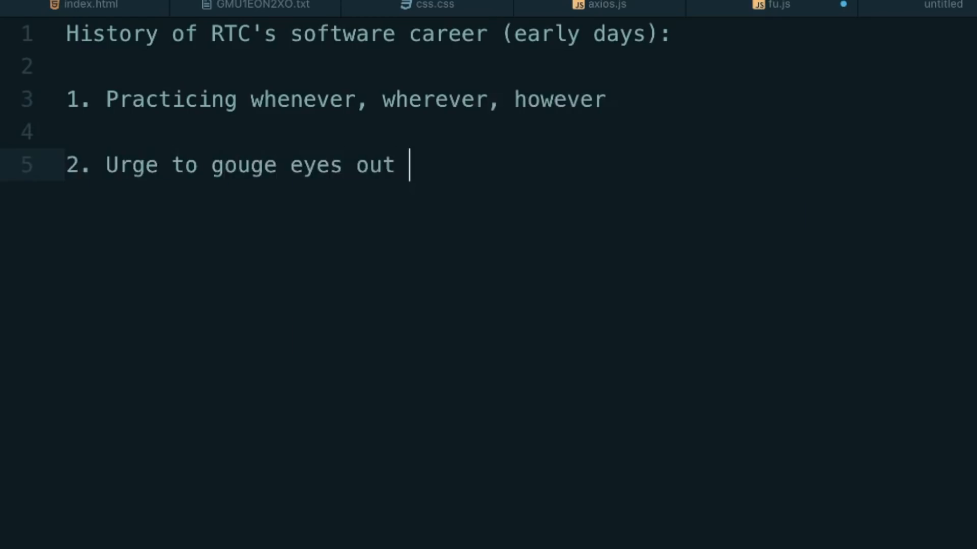
type("(USPS);")
type("3. Lots of pizza coupons OMG. !!!!!")
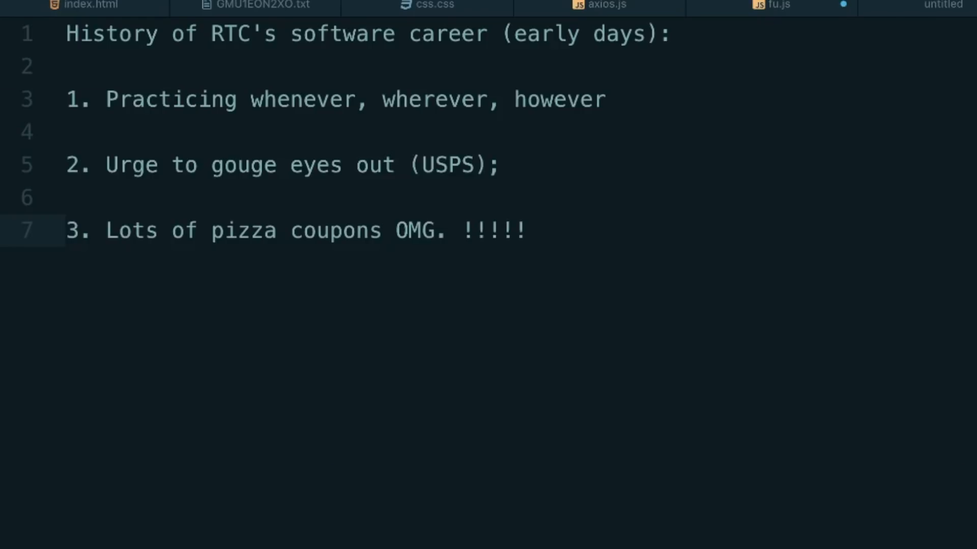
- Add the closing line 'learning is tough the first 6-12 months.' and start saving the file
key("Enter")
type("Self-")
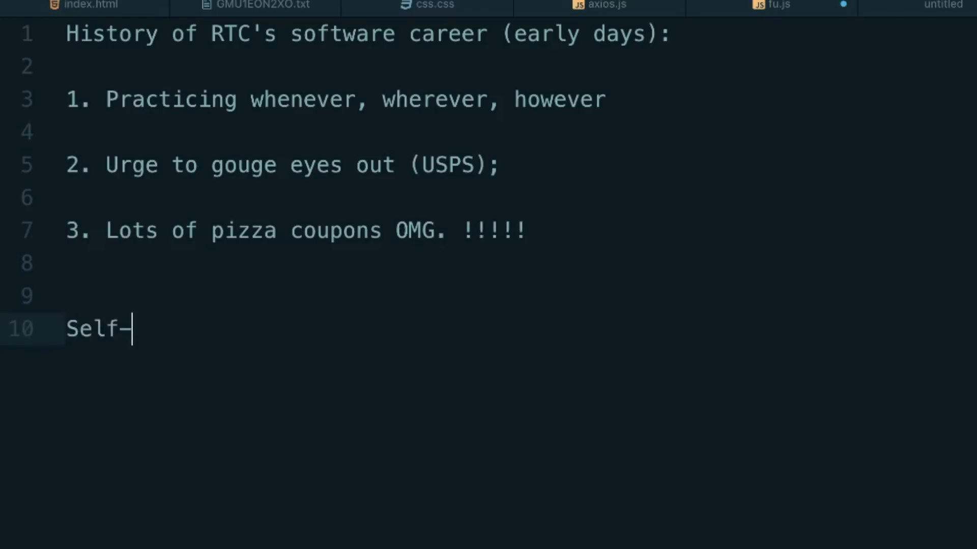
type("learning is tough th")
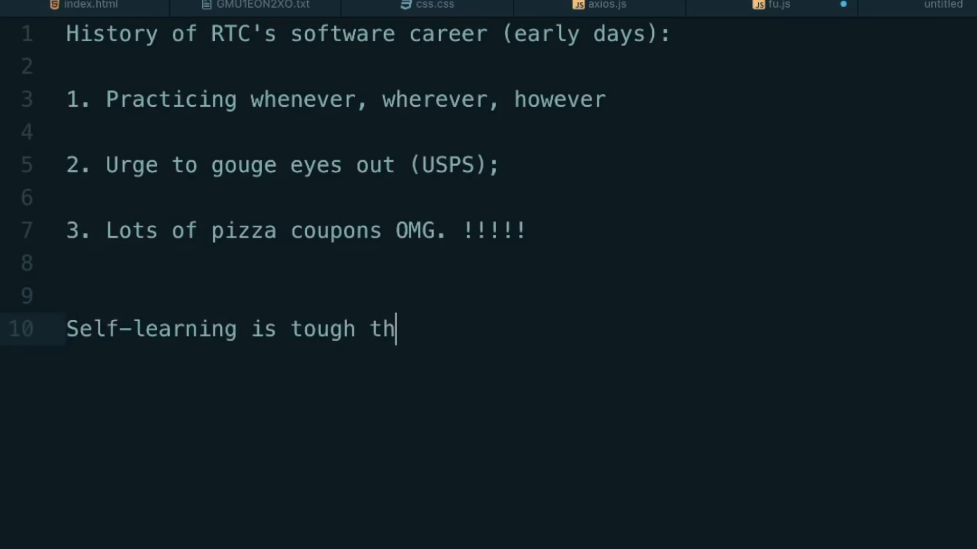
type("e first 6-1")
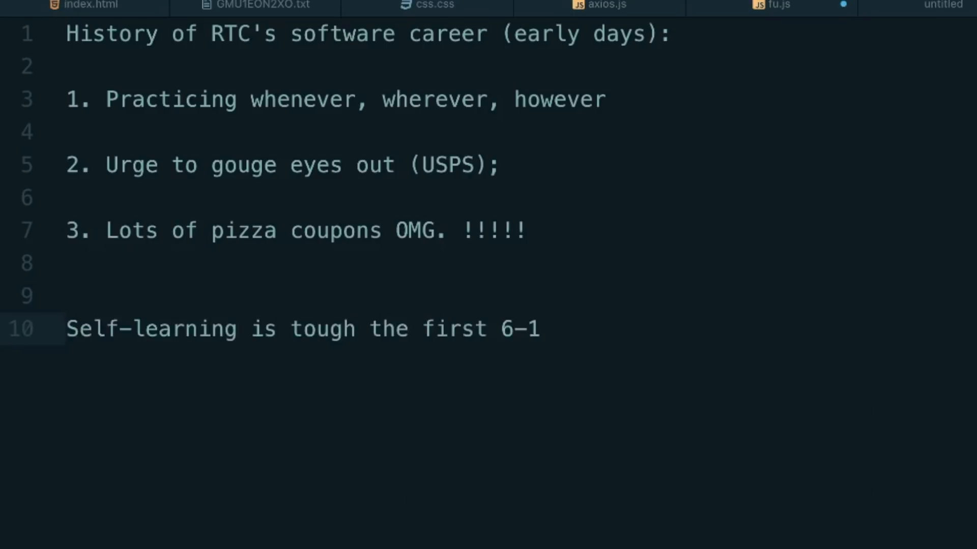
type("2 months.")
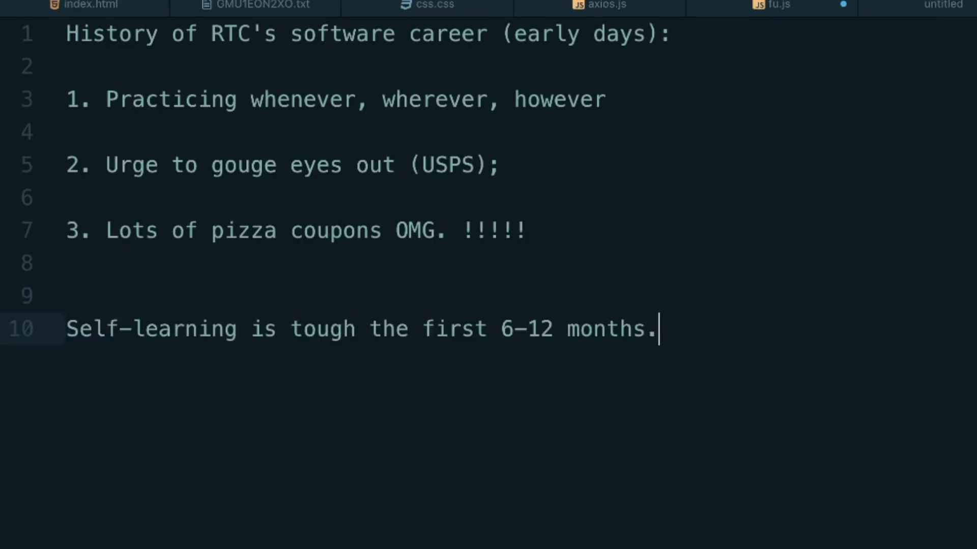
key("cmd+s")
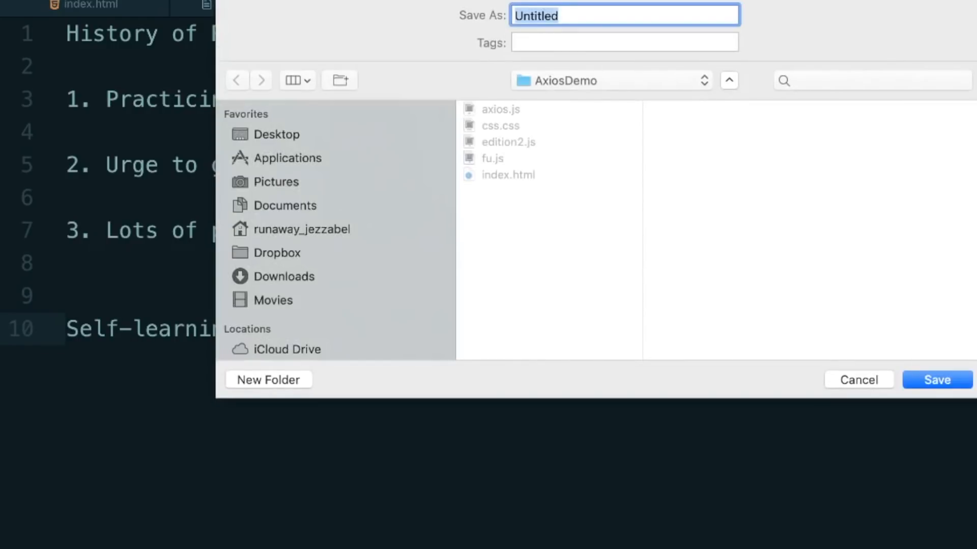
left_click(938, 379)
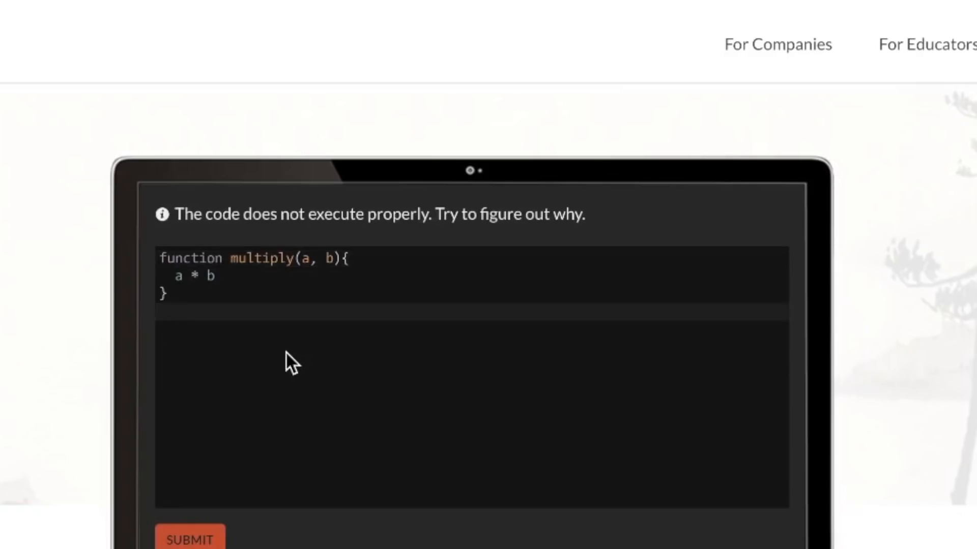
- Add the 'Um. I thought' comment to multiply, submit it to the tests and return to editing
type("Um.")
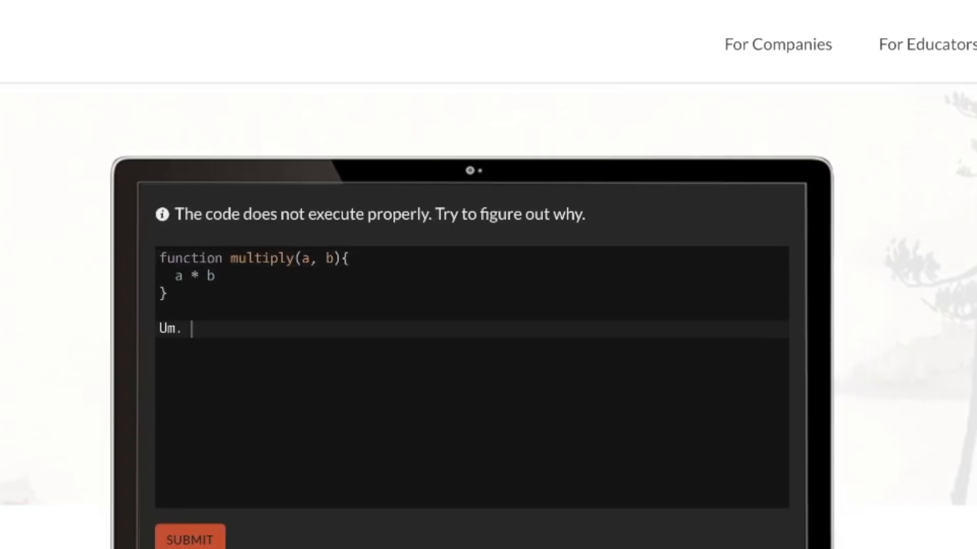
type("I thouhgt")
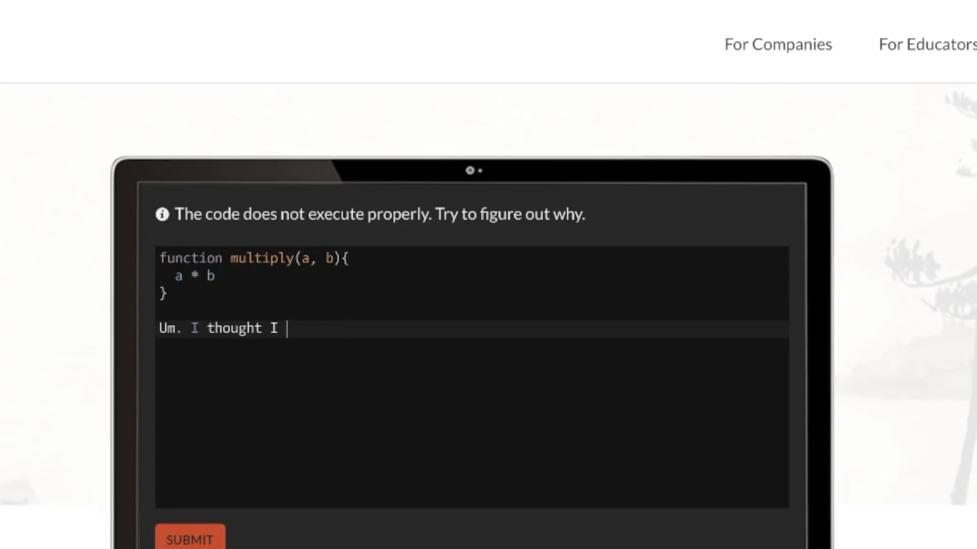
left_click(189, 539)
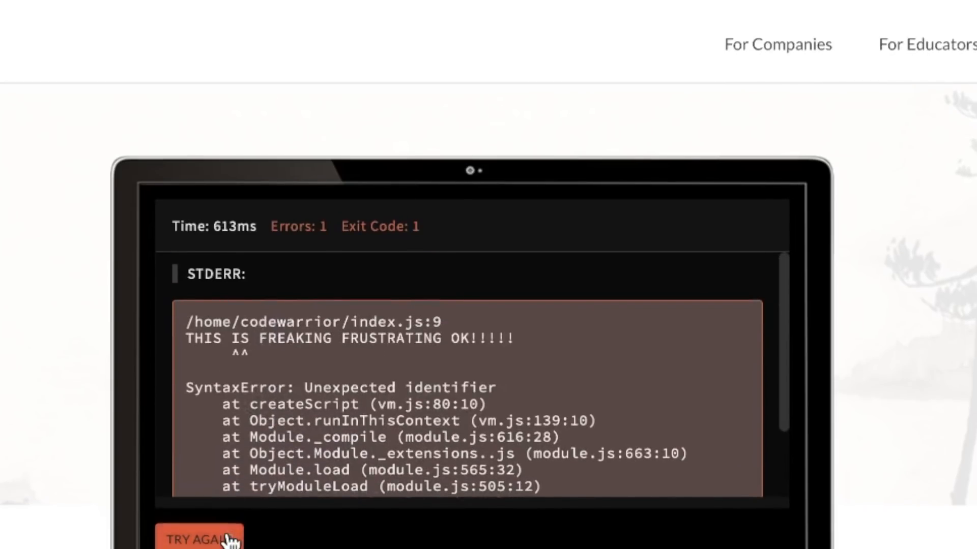
left_click(203, 542)
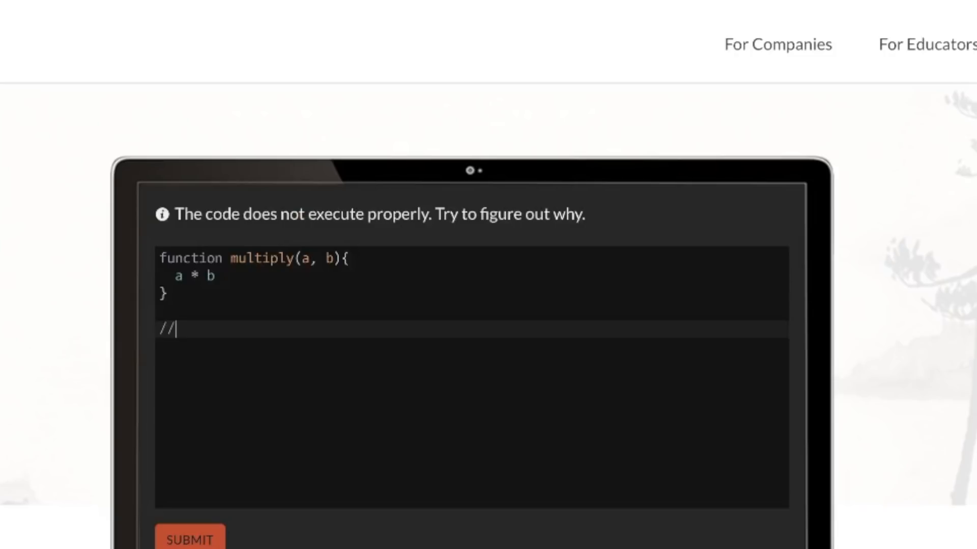
- Add a '//Sigh.' comment, rerun the tests, review all failures, then try again
type("Sigh.")
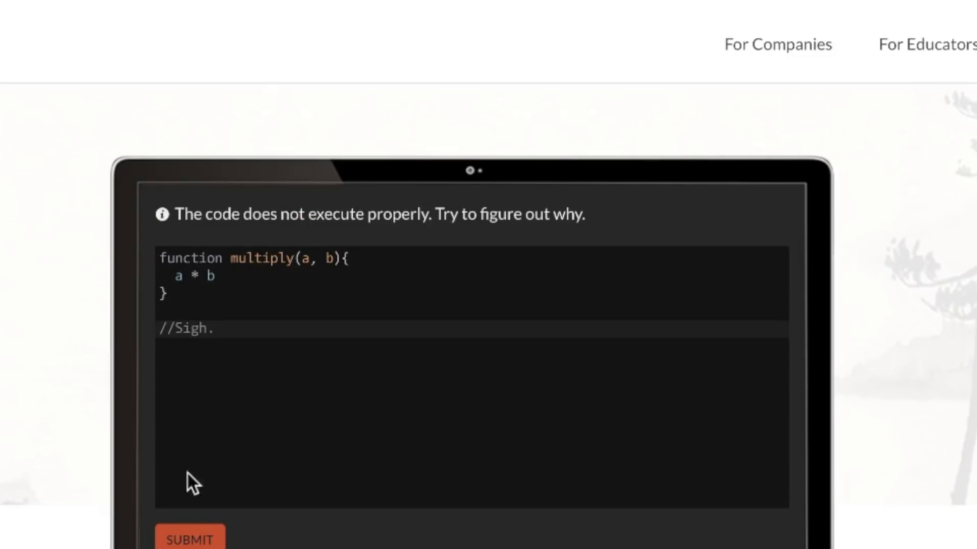
left_click(189, 544)
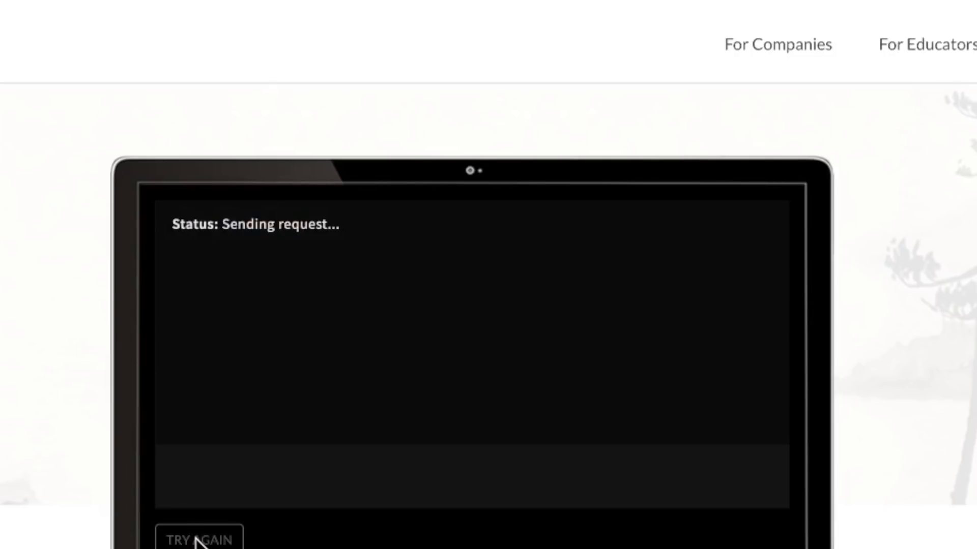
left_click(198, 538)
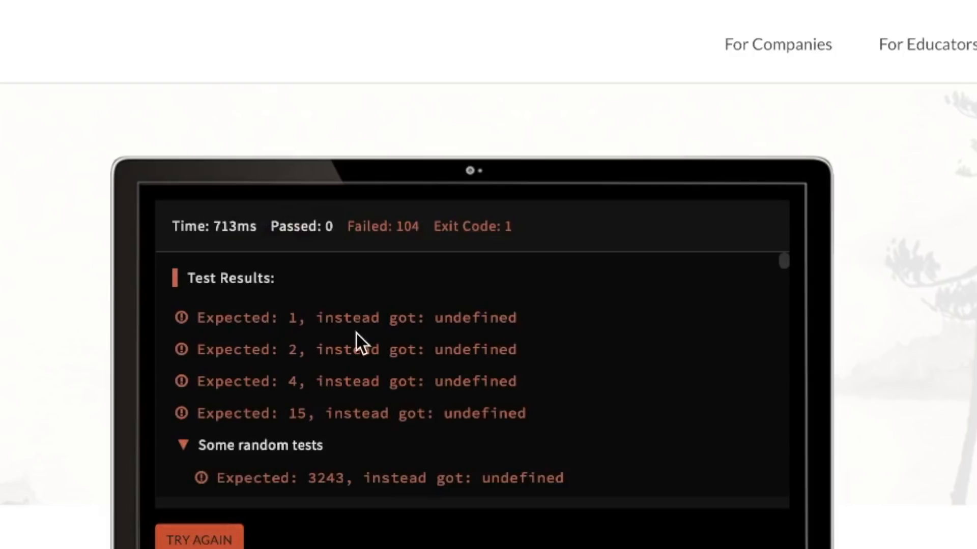
scroll("down", 3)
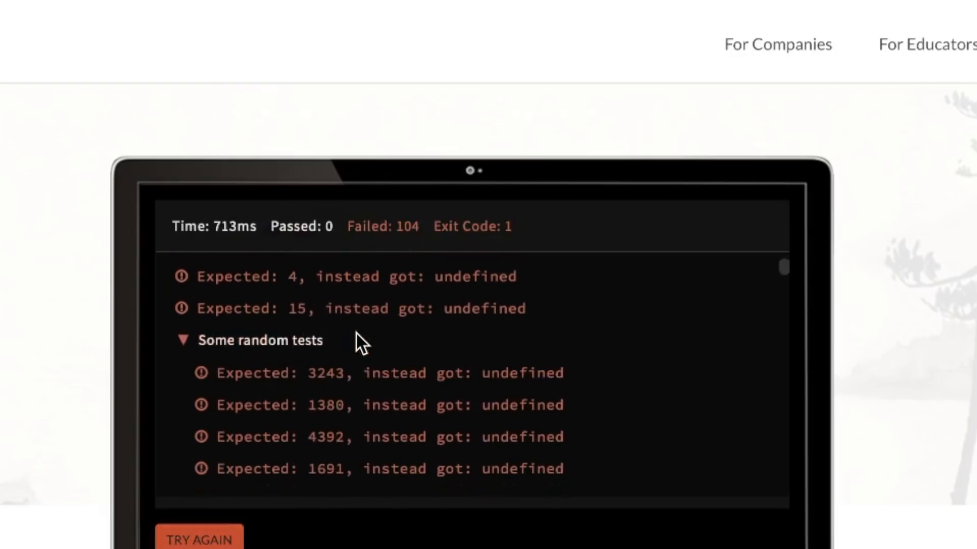
scroll("down", 3)
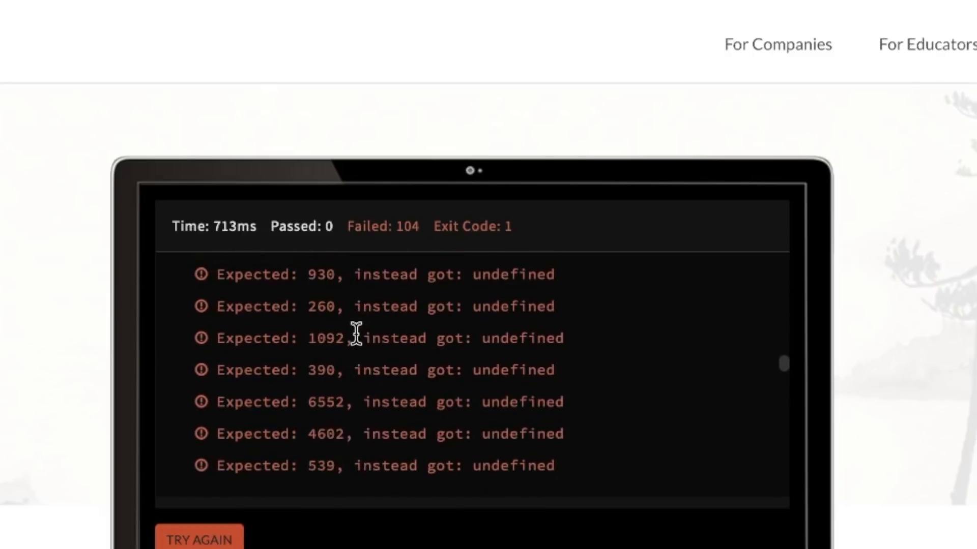
scroll("down", 3)
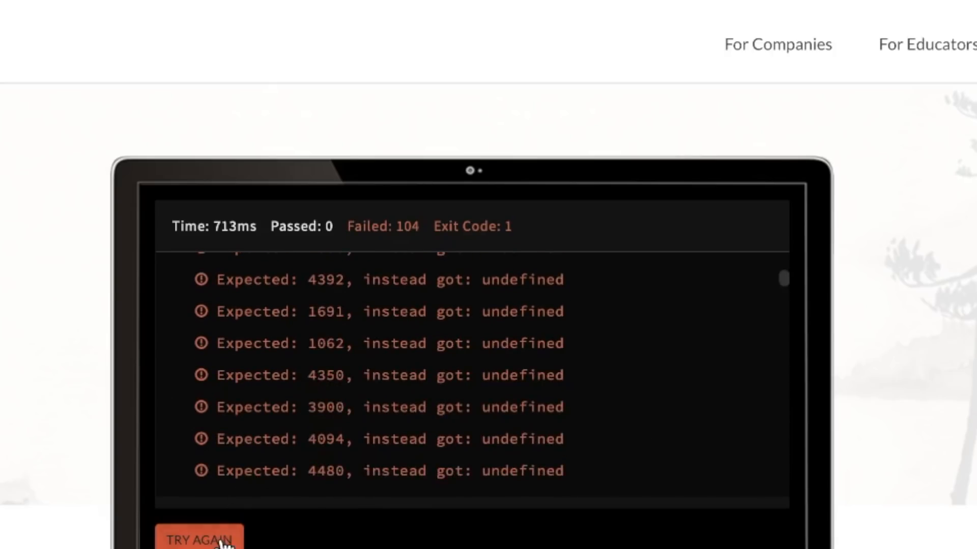
left_click(203, 539)
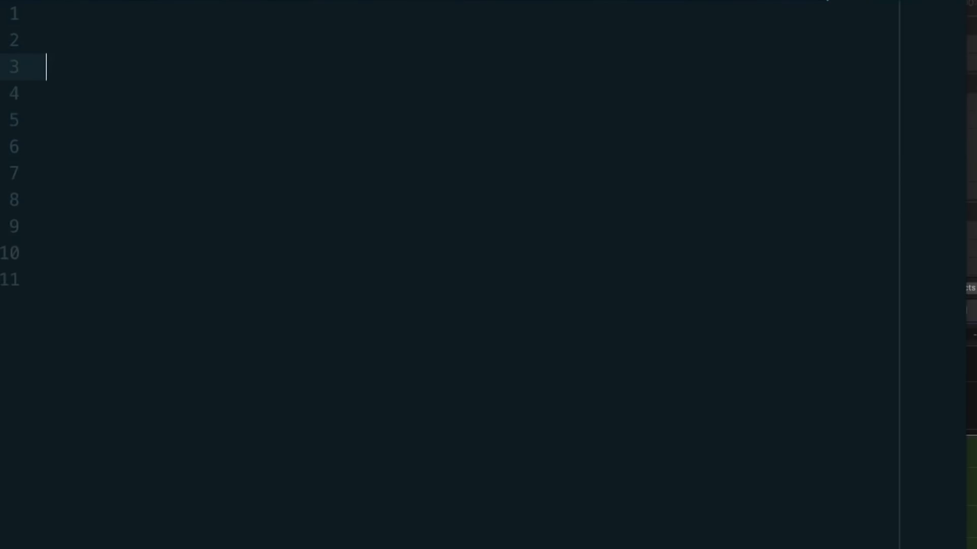
- Write the block comment '/* OK, it's time for a fresh start. Here's my problem */'
type("/* OK,")
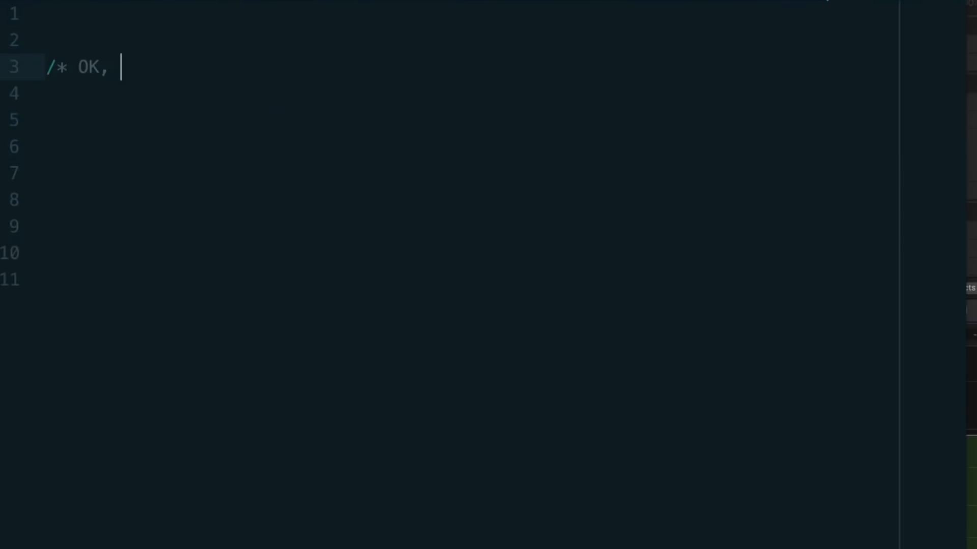
type("it's time")
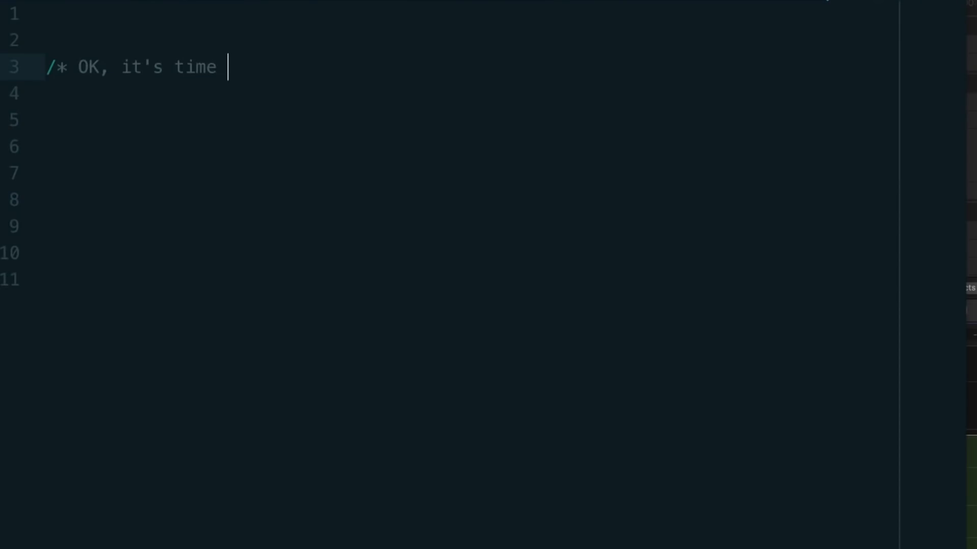
type("for a fresh start.")
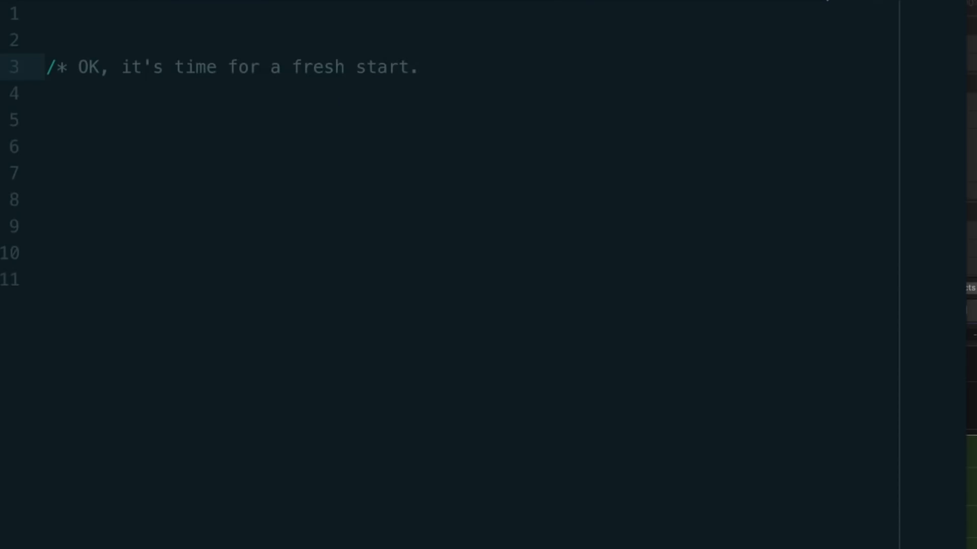
type("Here's my")
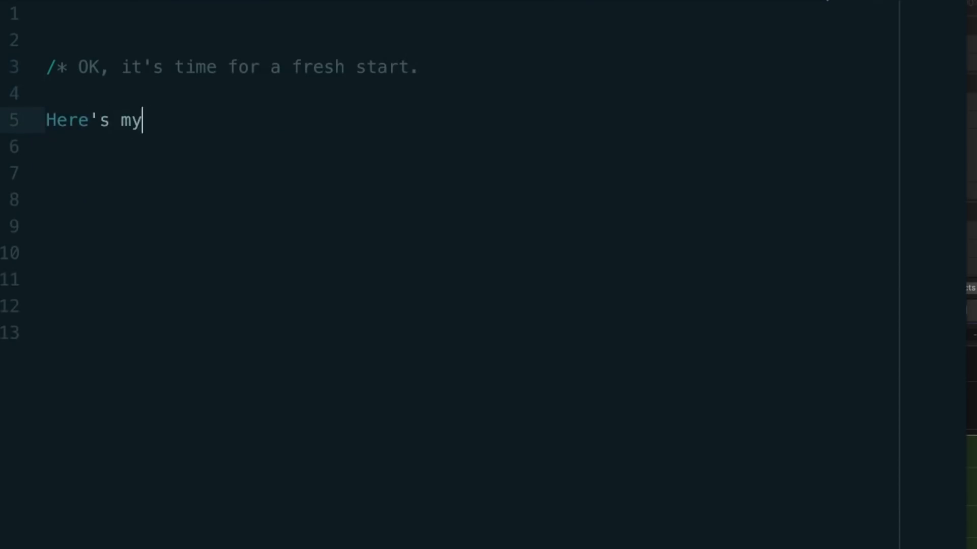
type("problem */")
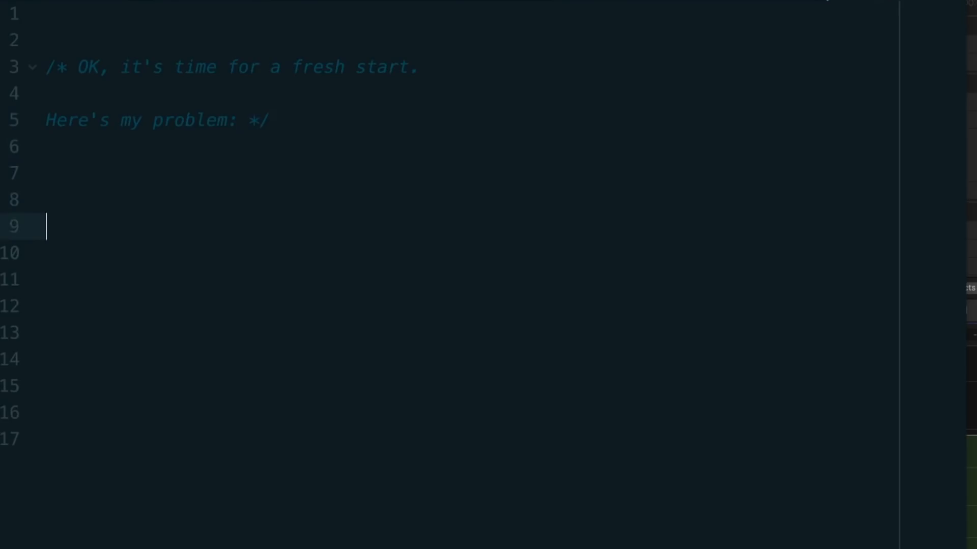
- Push the closing */ down and add an '========' divider inside the comment
left_click(247, 120)
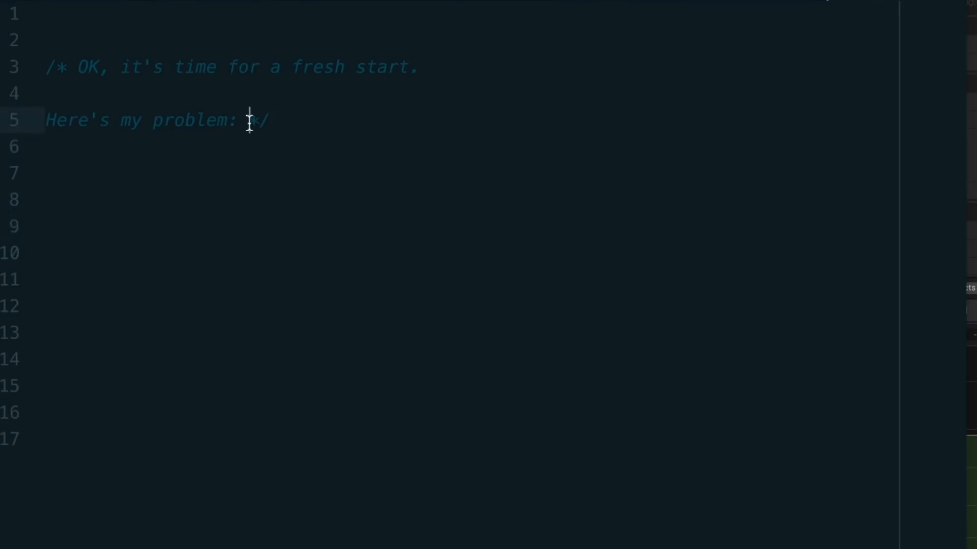
key("Enter")
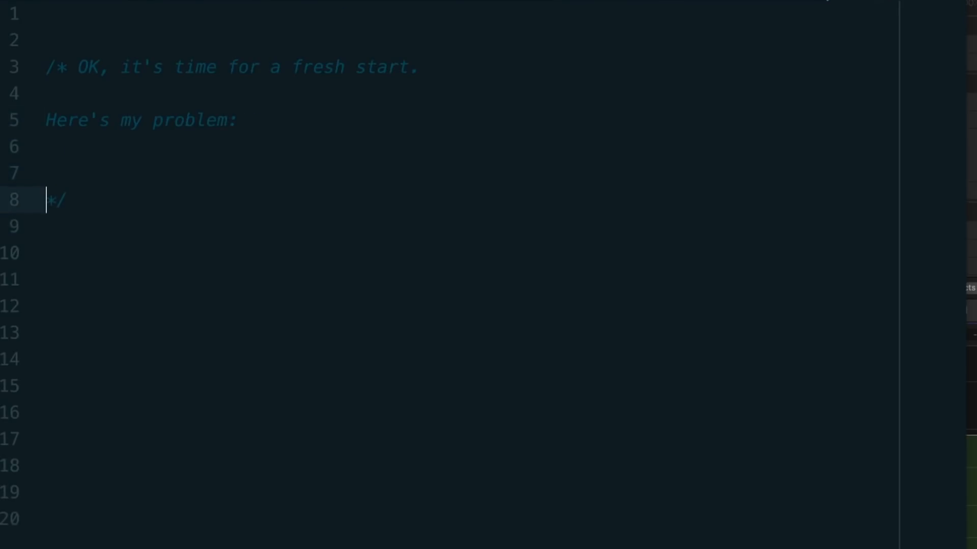
type("=========================================")
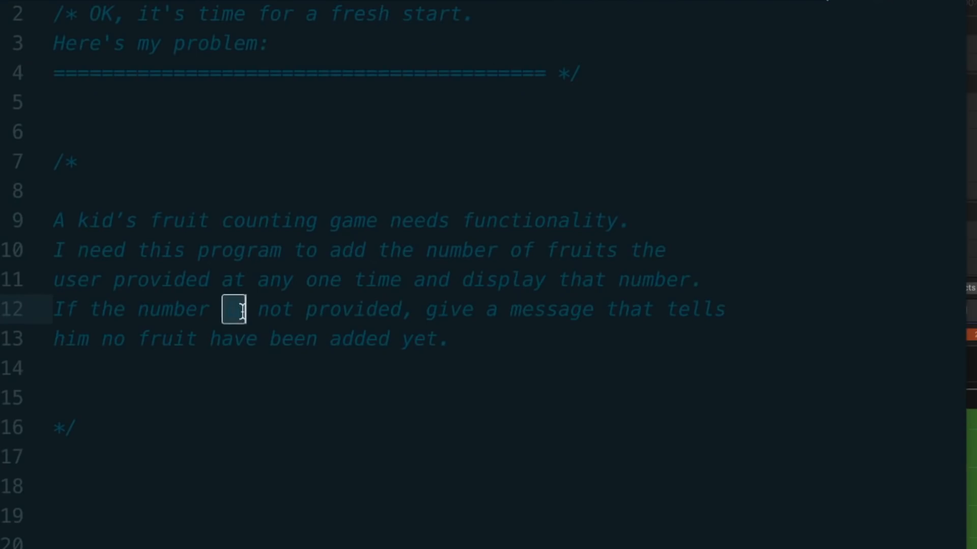
mouse_move(213, 379)
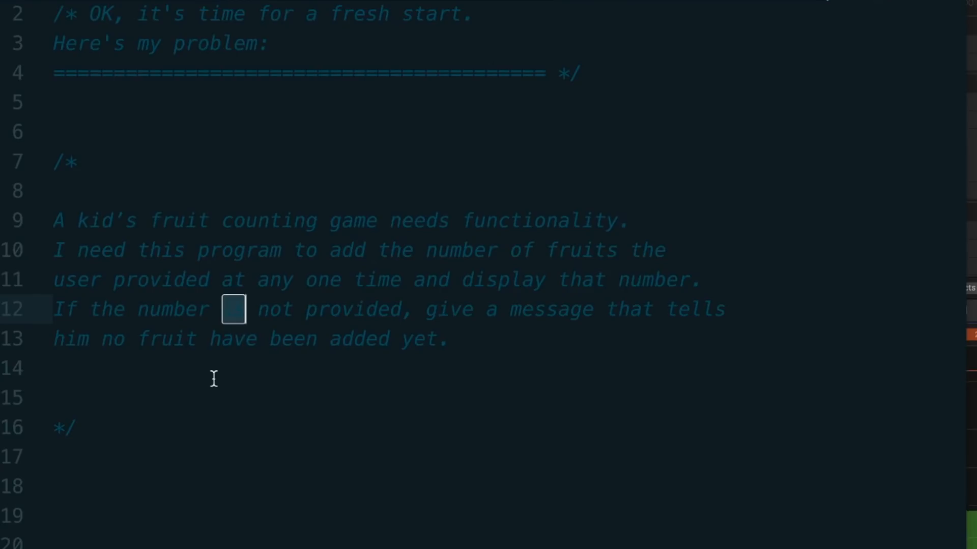
- Reword line 12 to read 'If the number = not provided'
type("=")
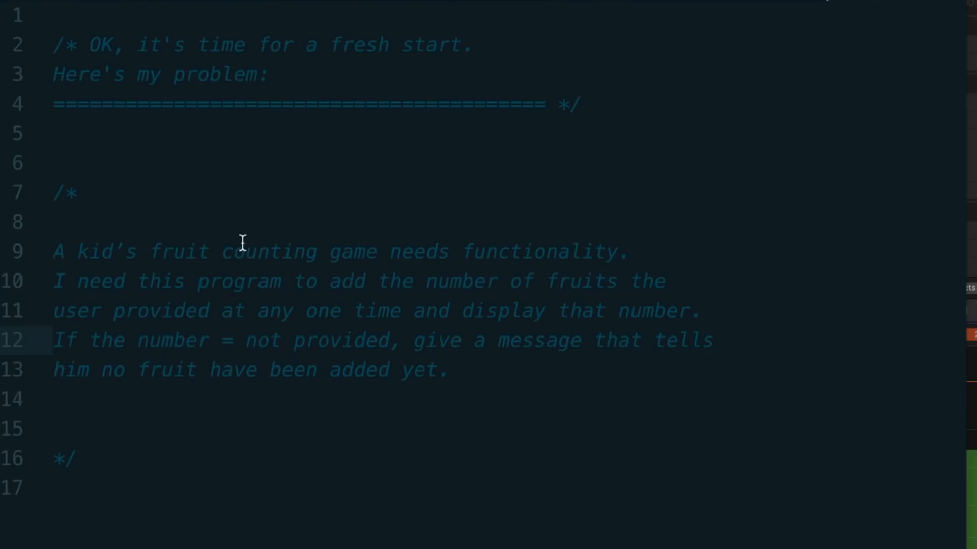
left_click(235, 341)
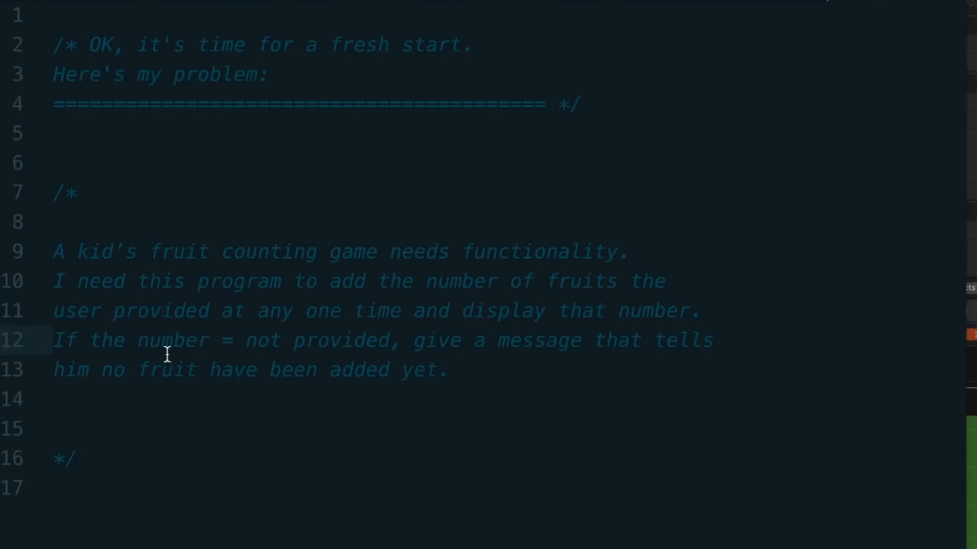
left_click(233, 340)
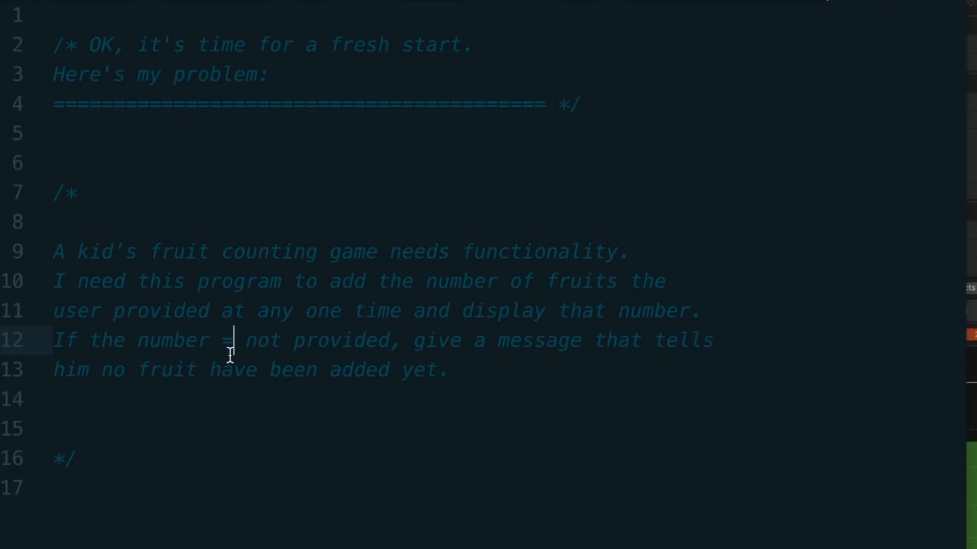
mouse_move(516, 253)
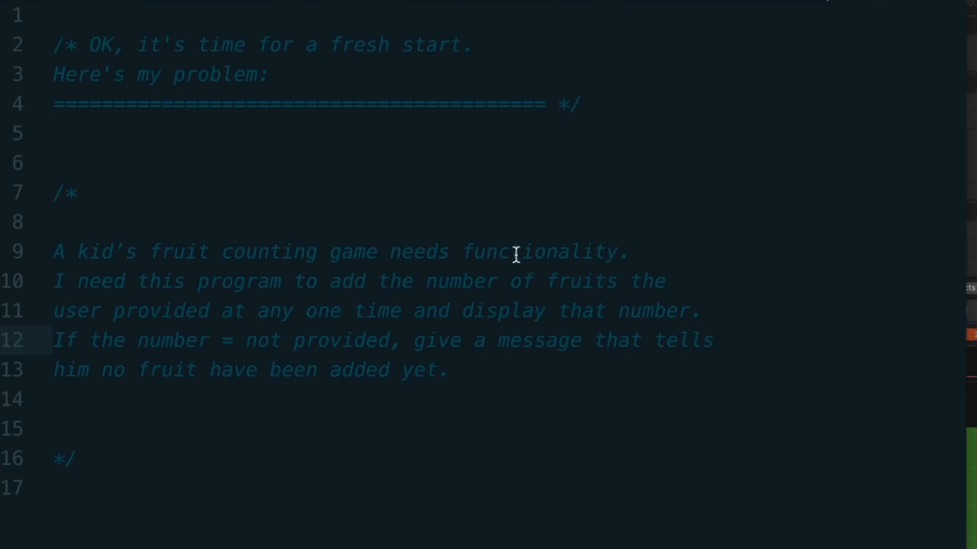
double_click(514, 252)
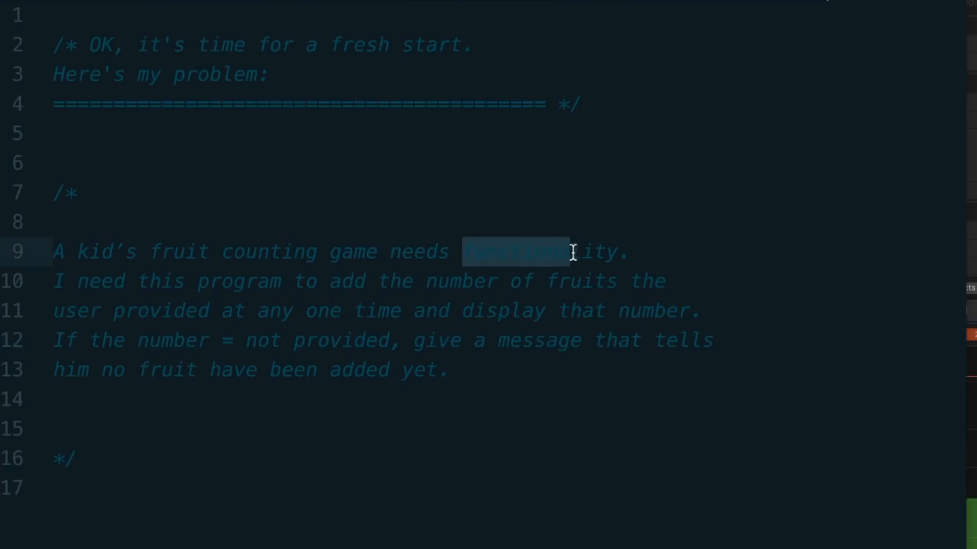
left_click(472, 252)
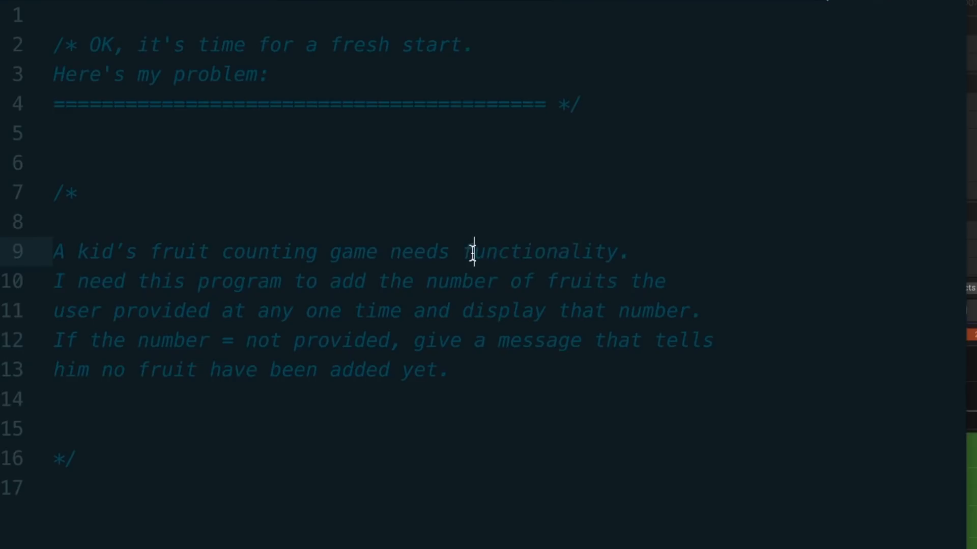
mouse_move(218, 353)
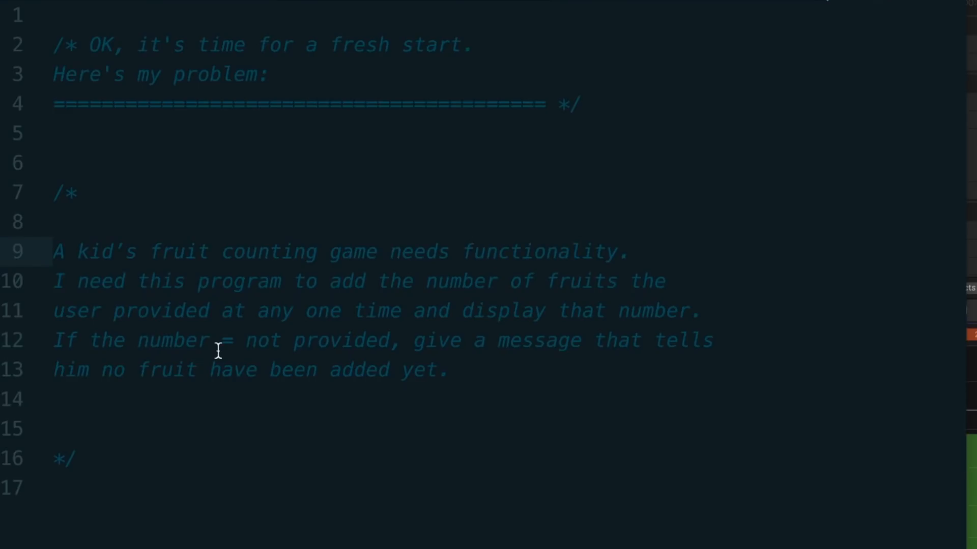
- Type stray ':) :) :)' smileys on line 15 and reposition the caret at the first sentence
left_click(474, 252)
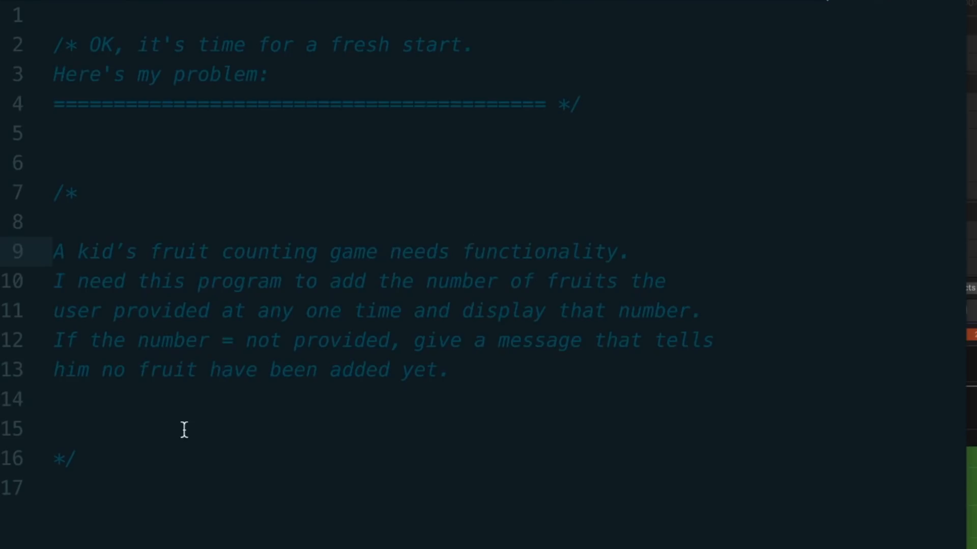
type(":)")
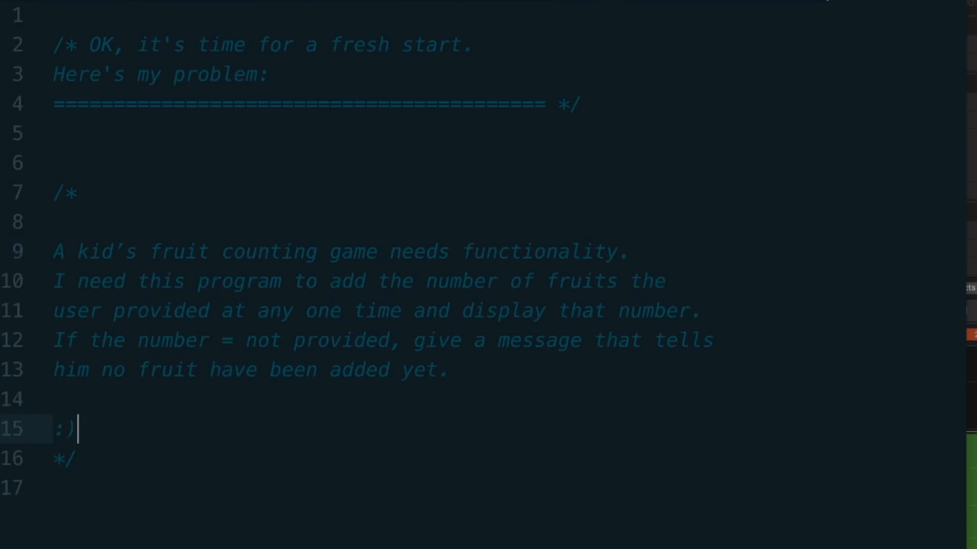
type(") :) :")
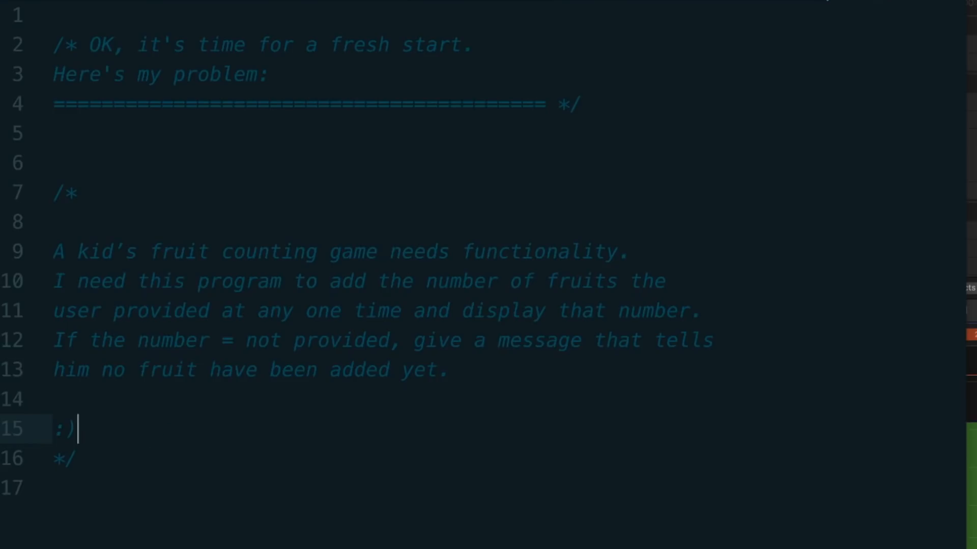
left_click(661, 252)
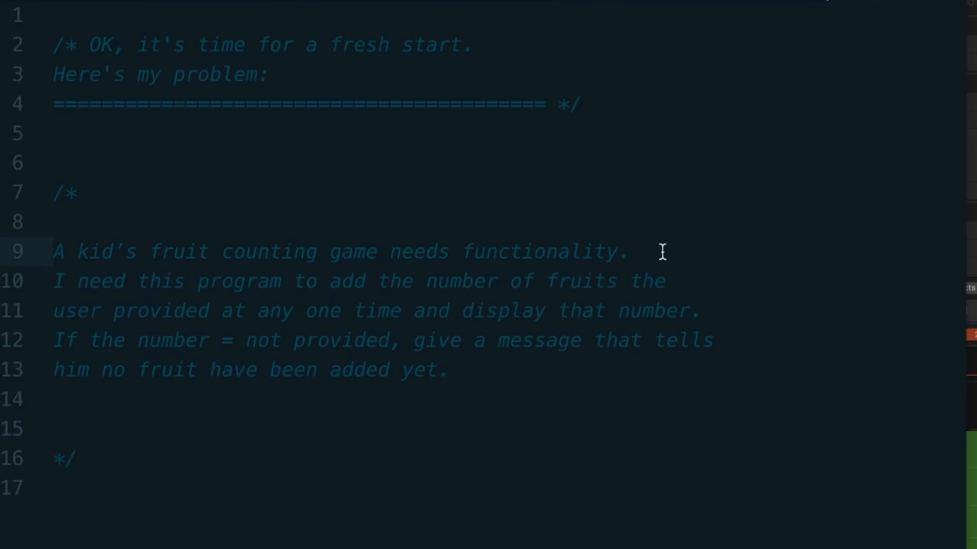
left_click(628, 252)
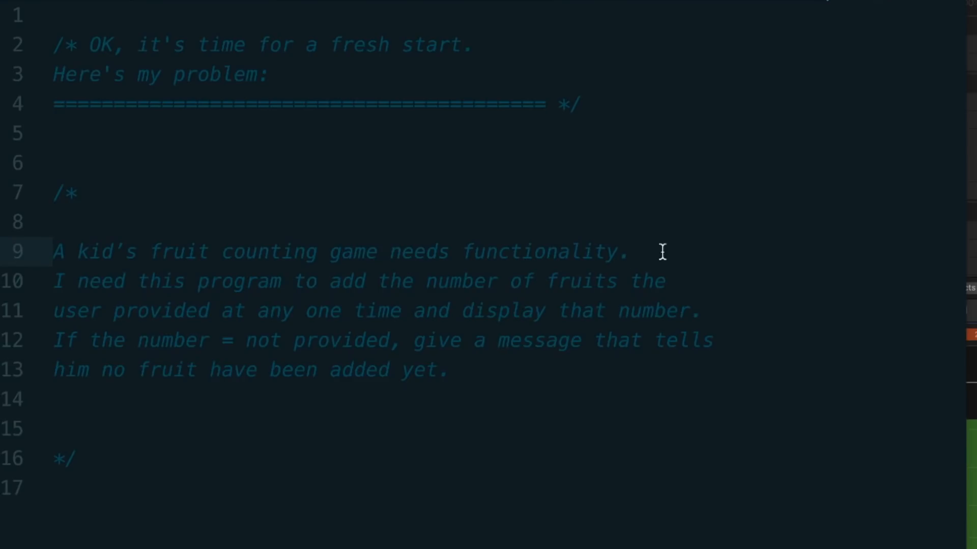
- Insert blank lines so the three problem sentences become separate paragraphs
left_click(630, 251)
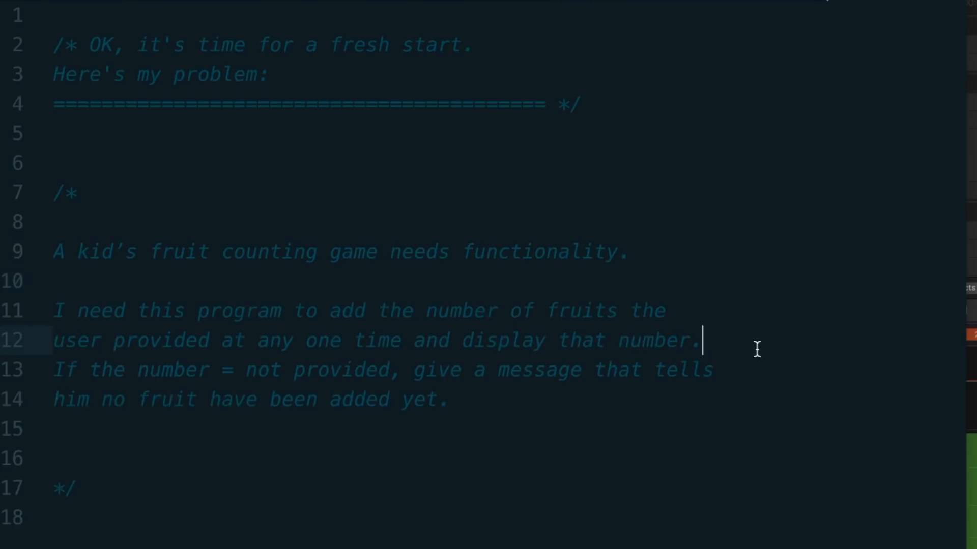
key("Enter")
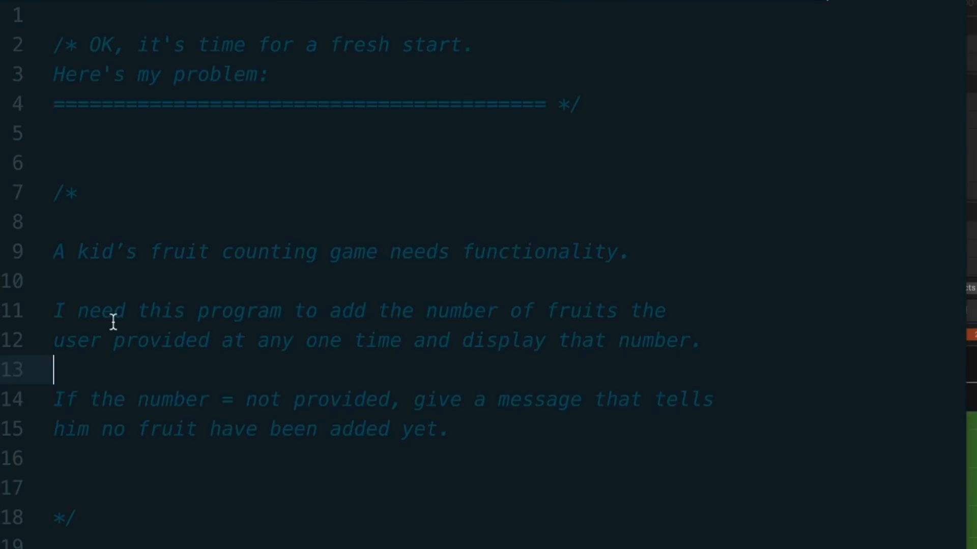
mouse_move(63, 400)
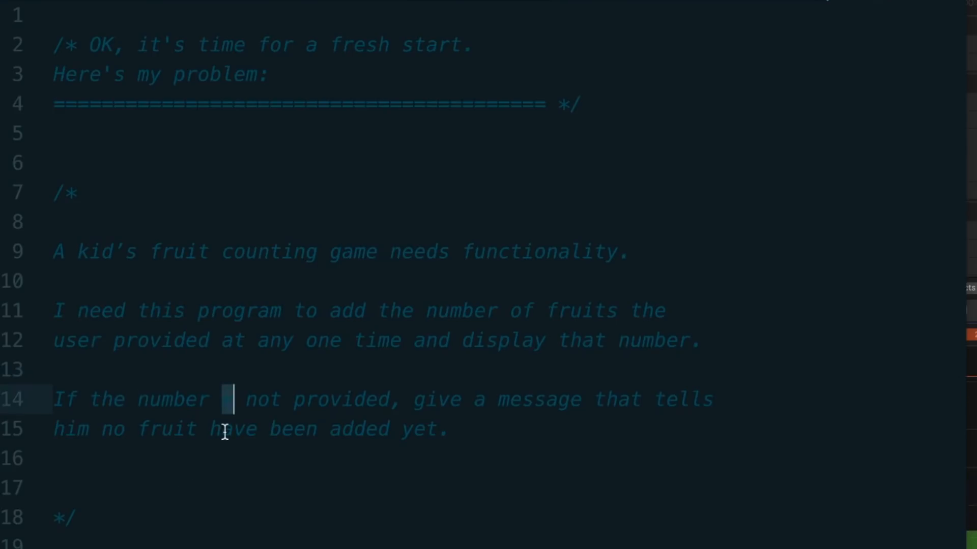
type("=")
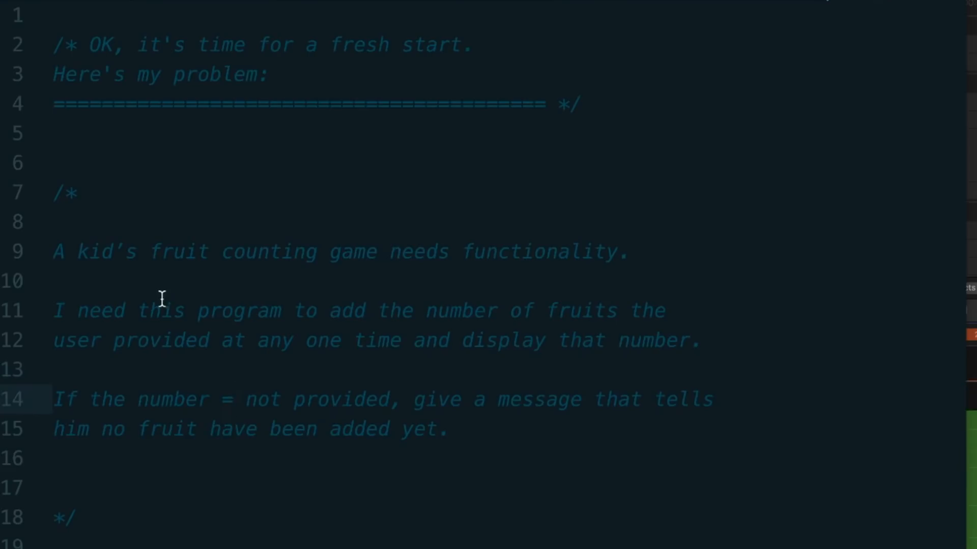
left_click(234, 399)
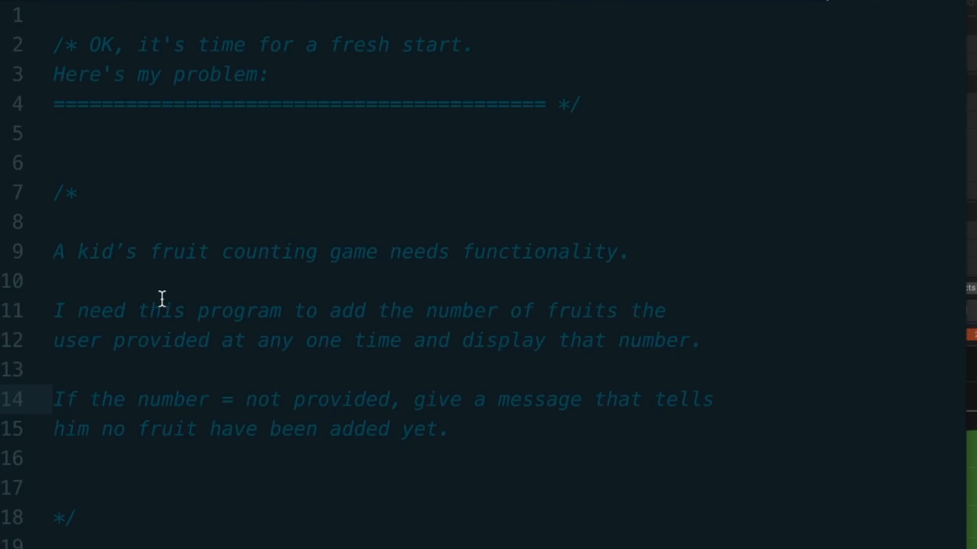
left_click(236, 400)
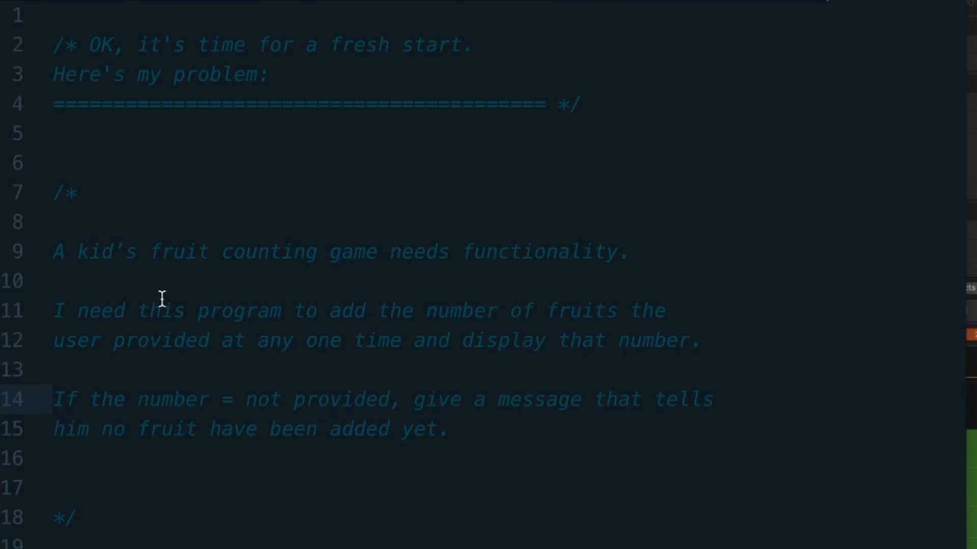
- Begin the '// STEP 2 (iteration - pseudo' heading comment below the closing */
left_click(234, 400)
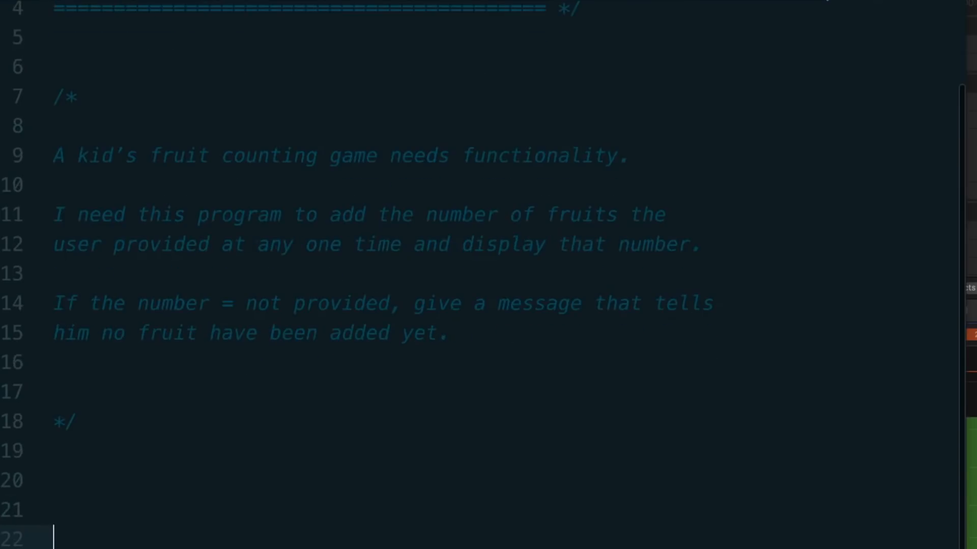
type("/")
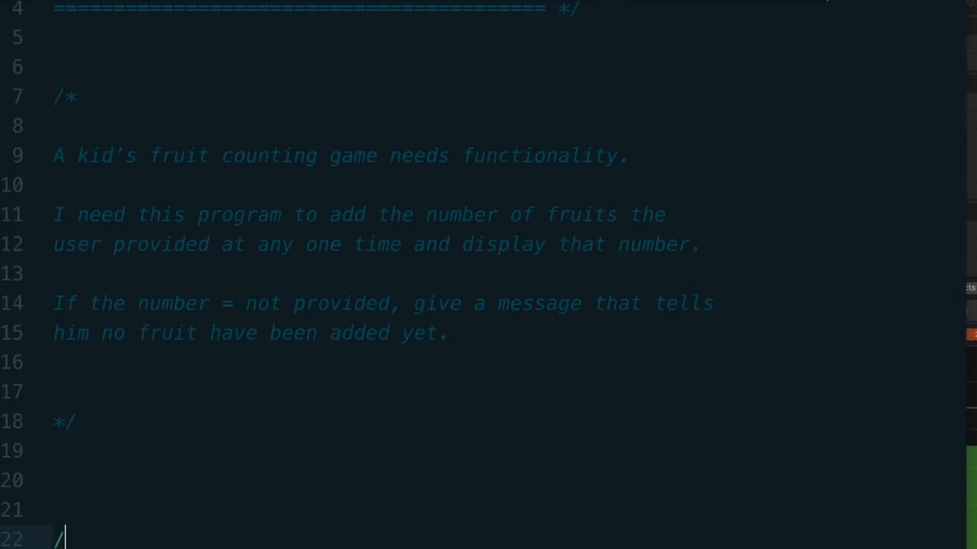
type("* STEP 2")
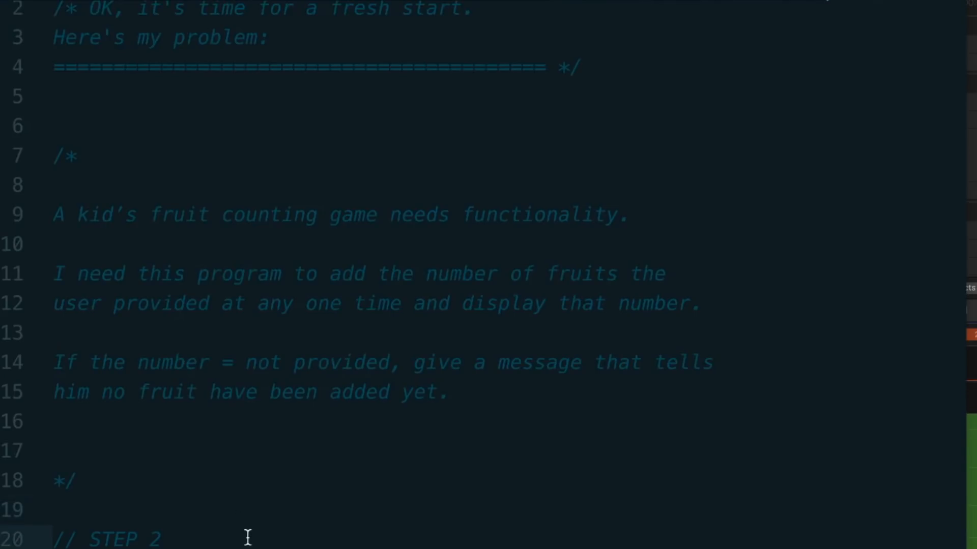
scroll("down", 3)
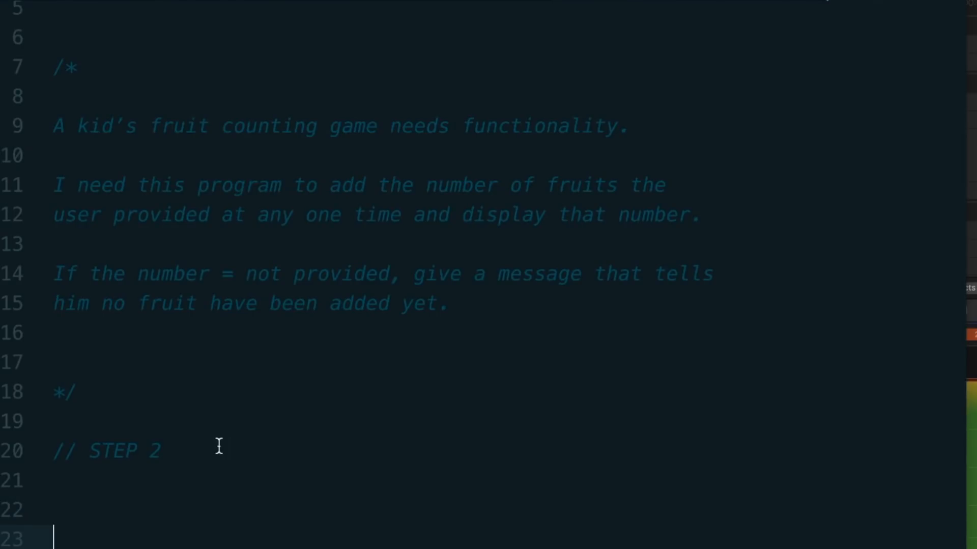
scroll("up", 3)
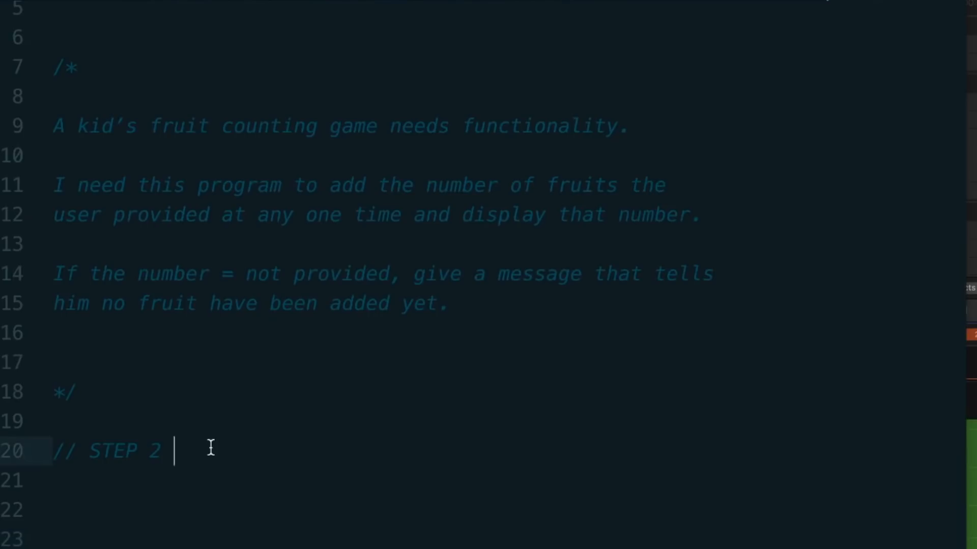
type("(iter")
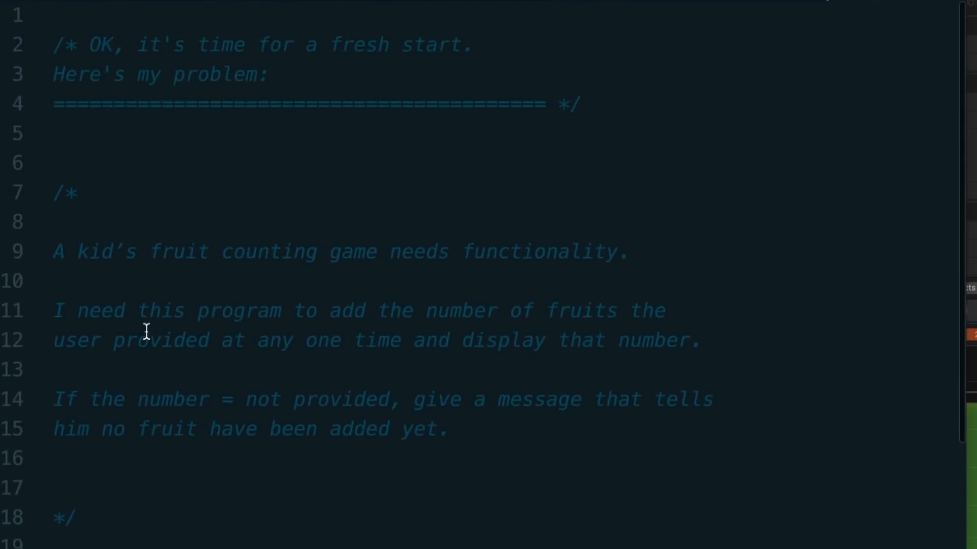
scroll("down", 3)
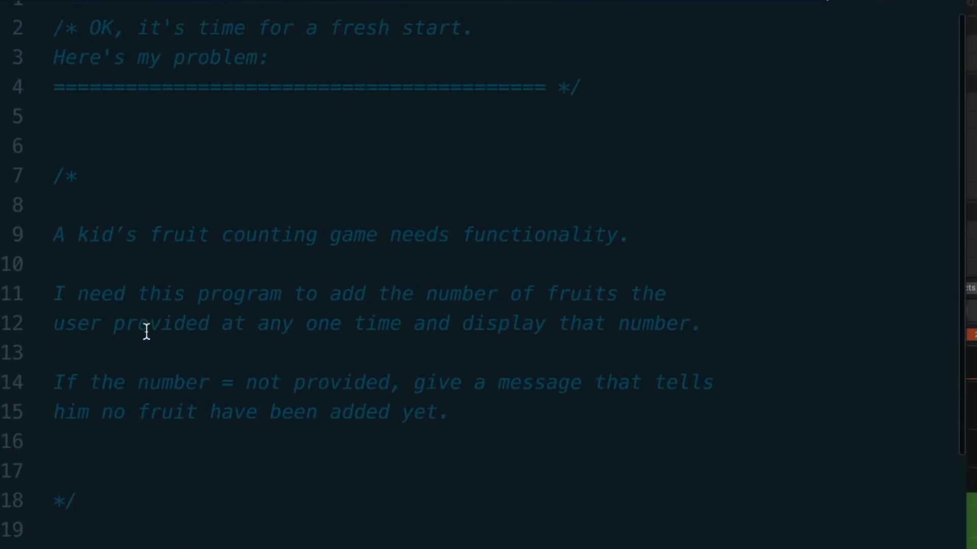
scroll("down", 3)
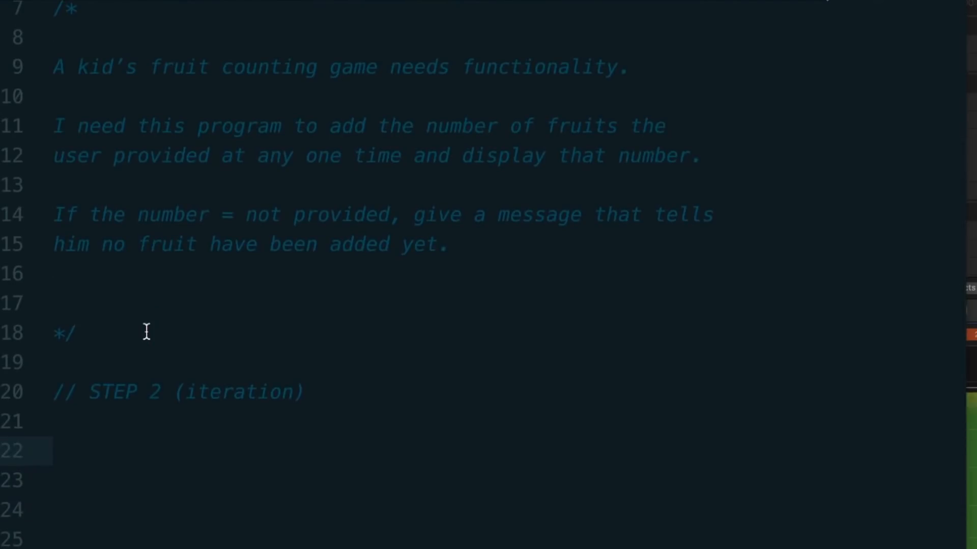
left_click(49, 452)
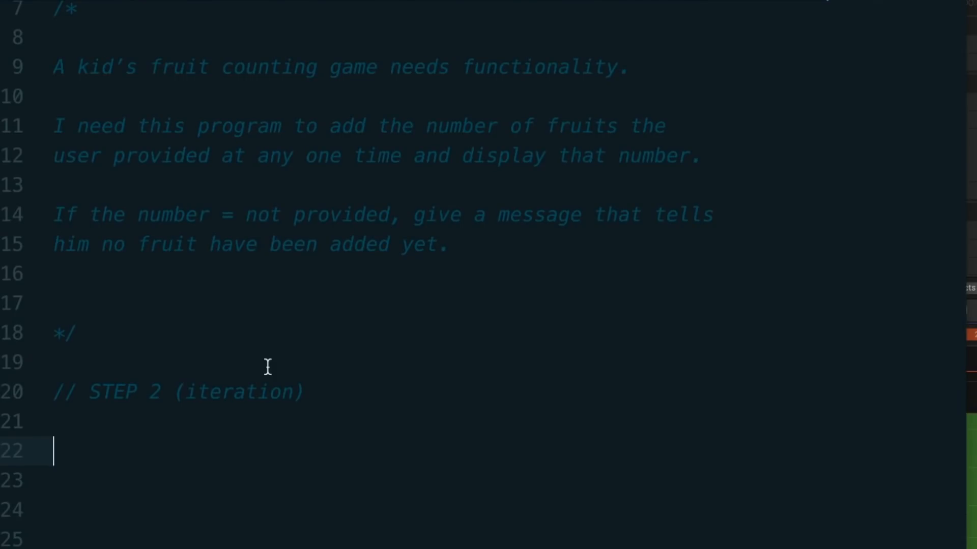
left_click(290, 391)
type(" - pseudo")
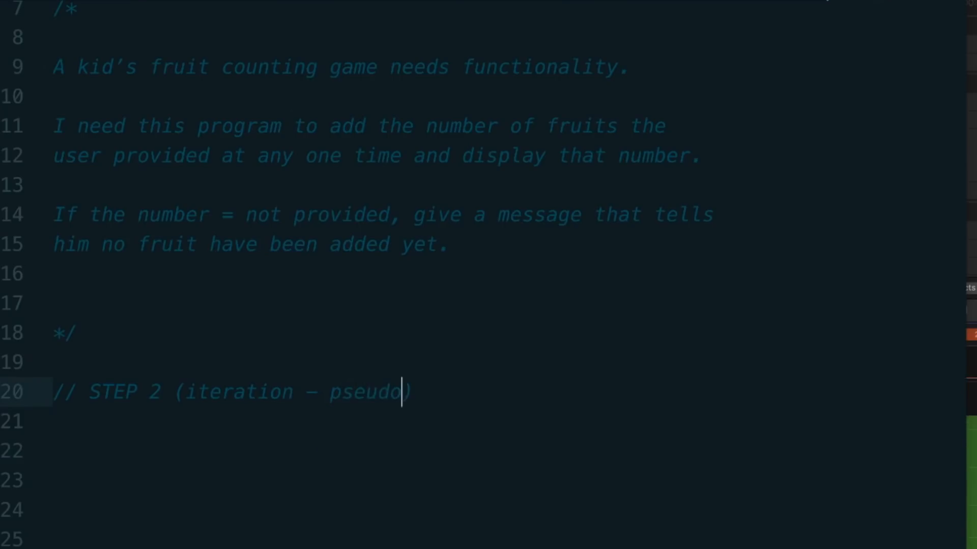
- Finish the heading with 'code [did I spell that right? hehehe]'
type("code [d")
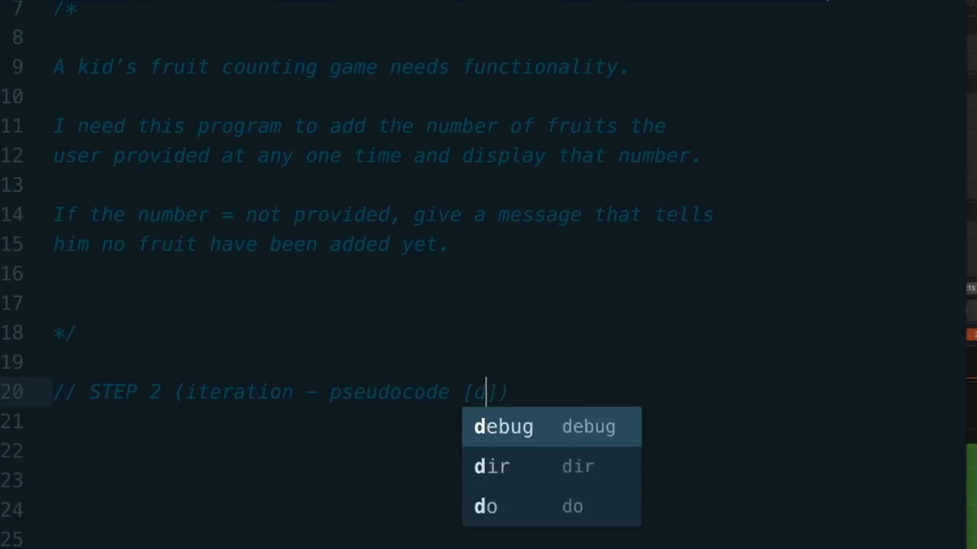
type("id I spell that ri")
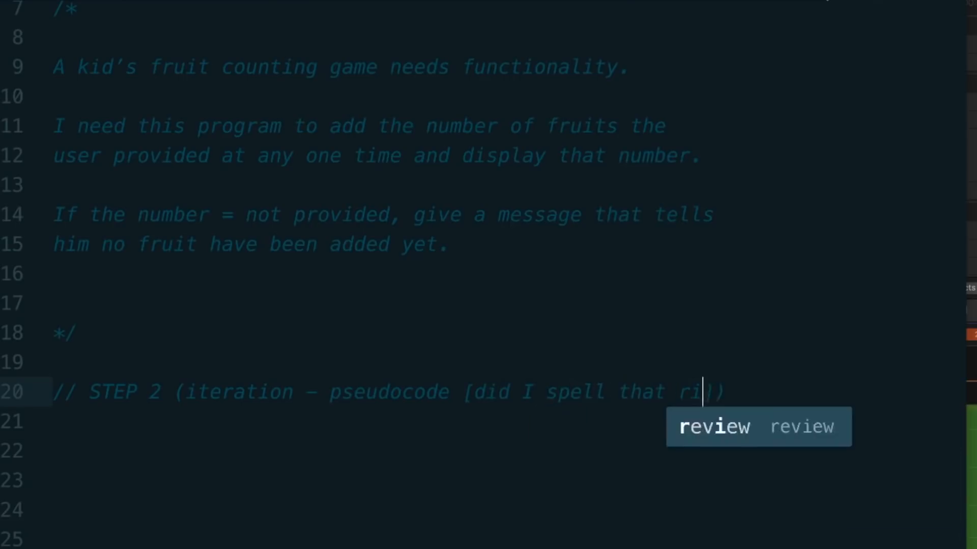
type("ght? hehe")
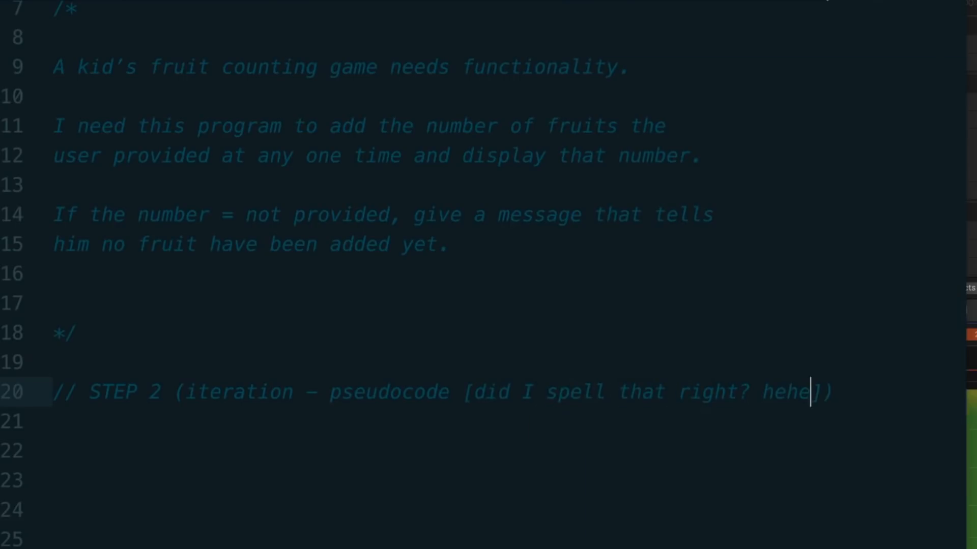
type("he")
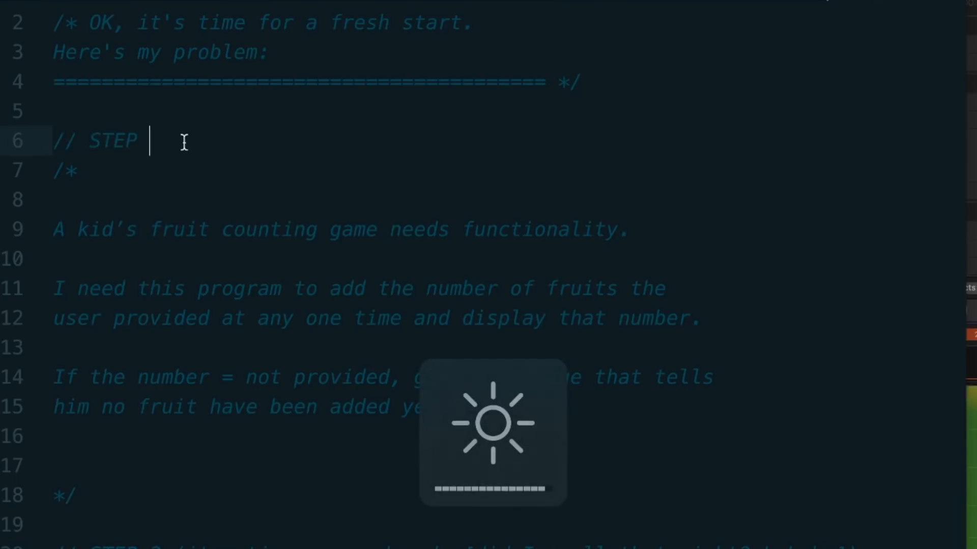
- Label the problem '// STEP 1' and place pseudocode lines (AddFruitNumber, add-and-print, undefined check) under each requirement
type("1")
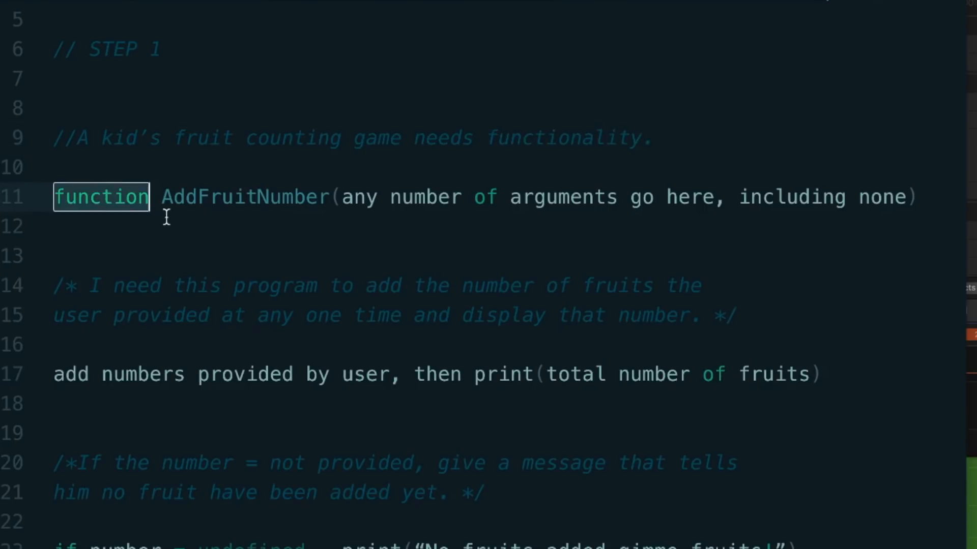
mouse_move(831, 216)
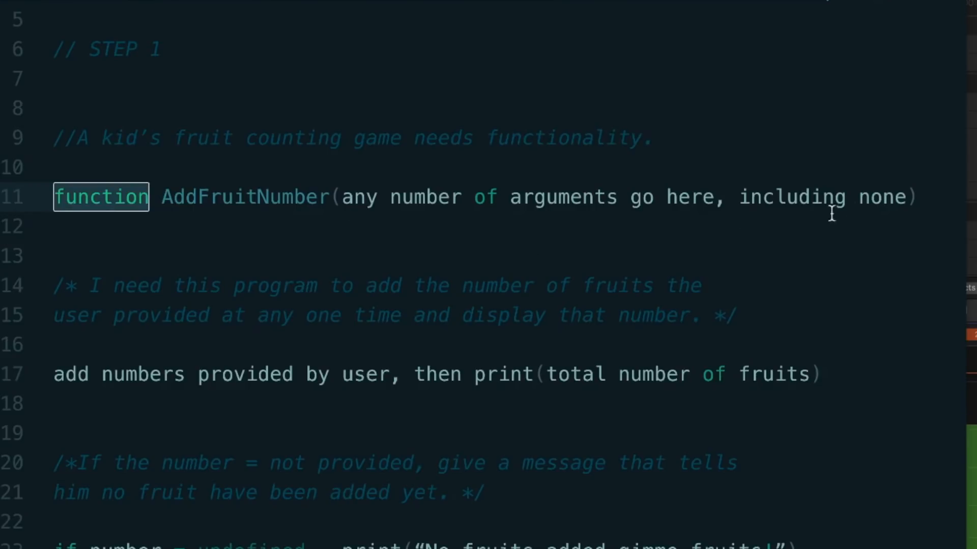
mouse_move(91, 367)
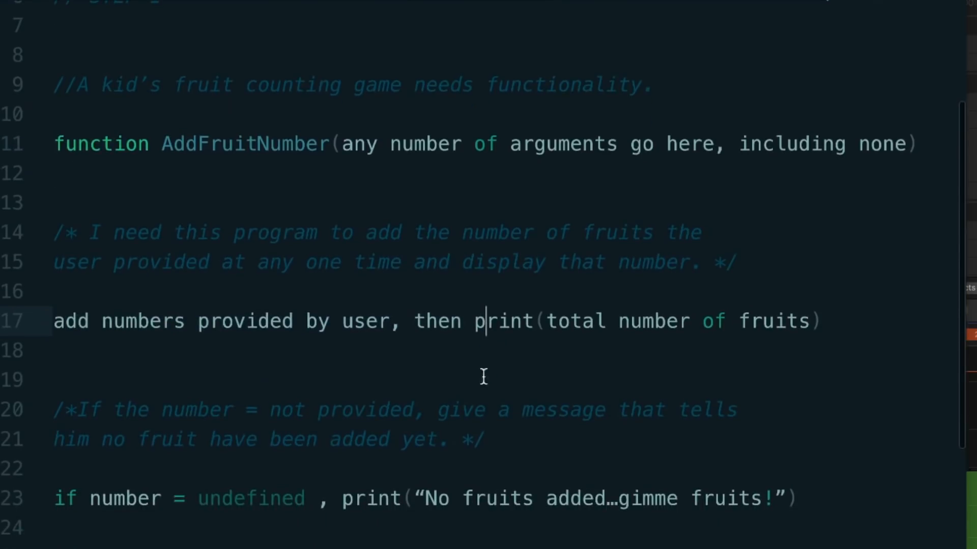
mouse_move(73, 441)
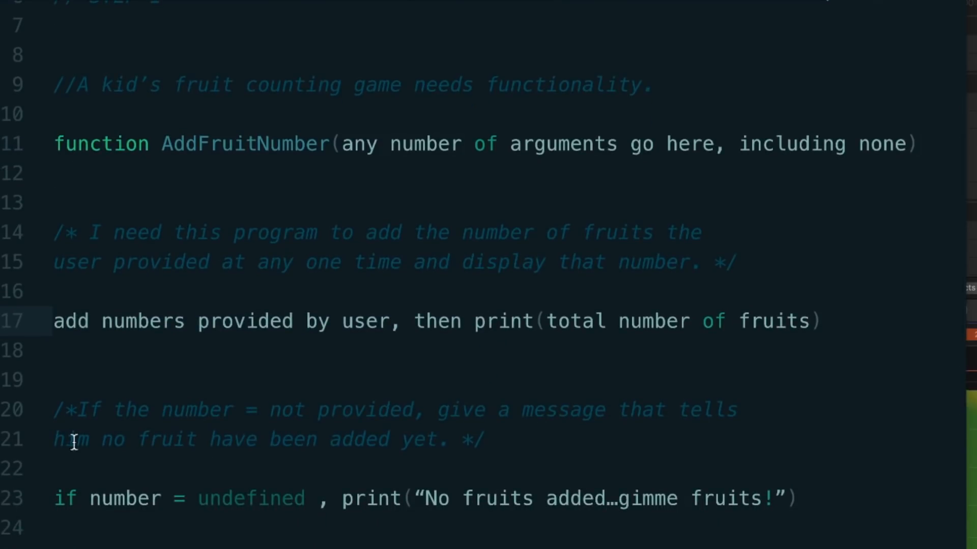
left_click(472, 321)
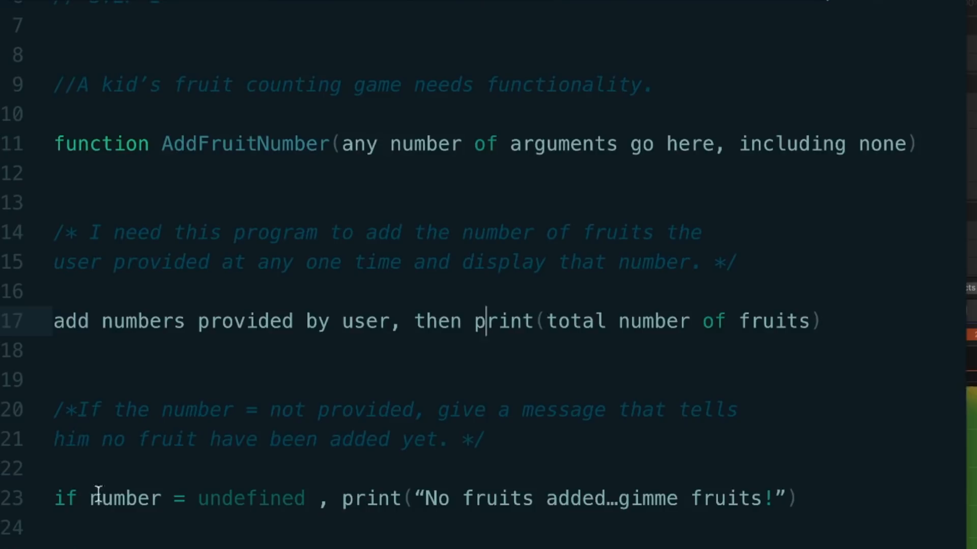
double_click(65, 499)
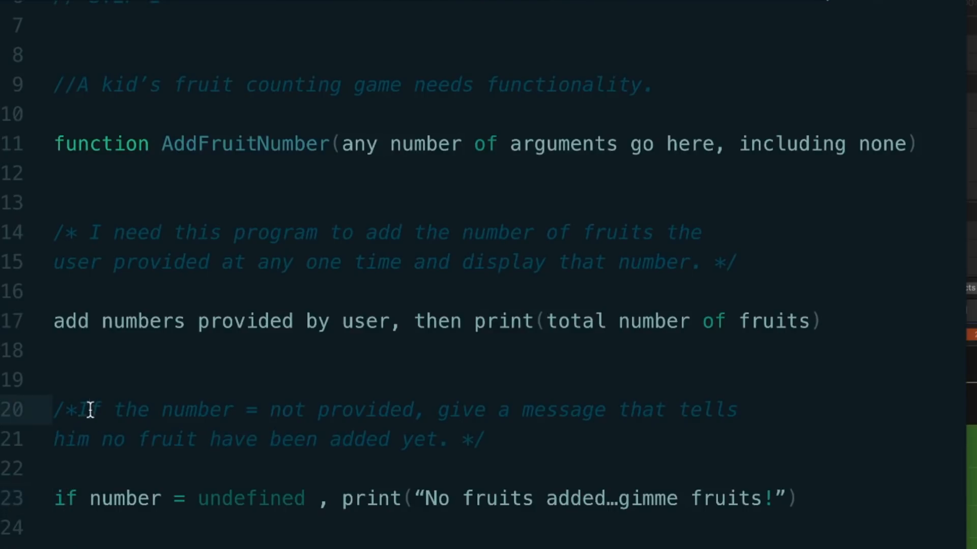
left_click(255, 412)
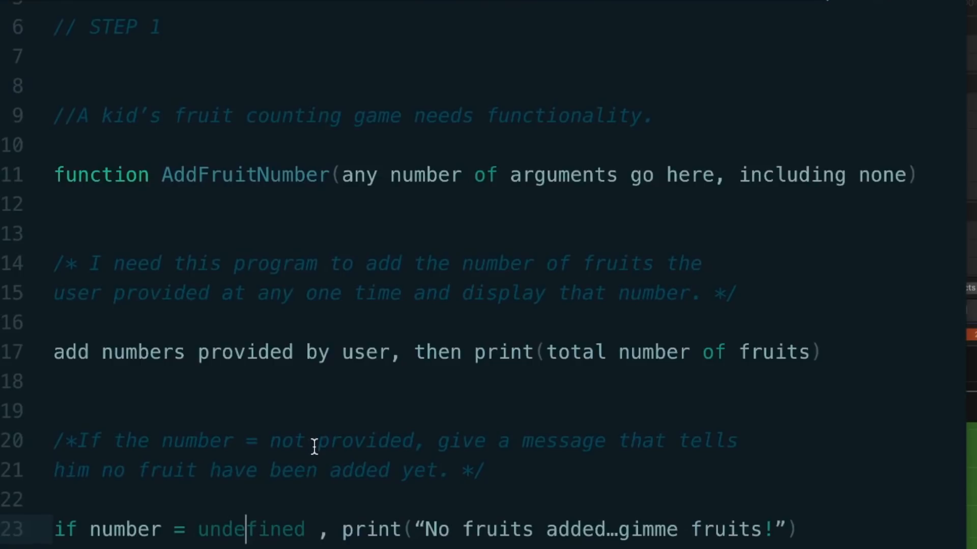
scroll("down", 3)
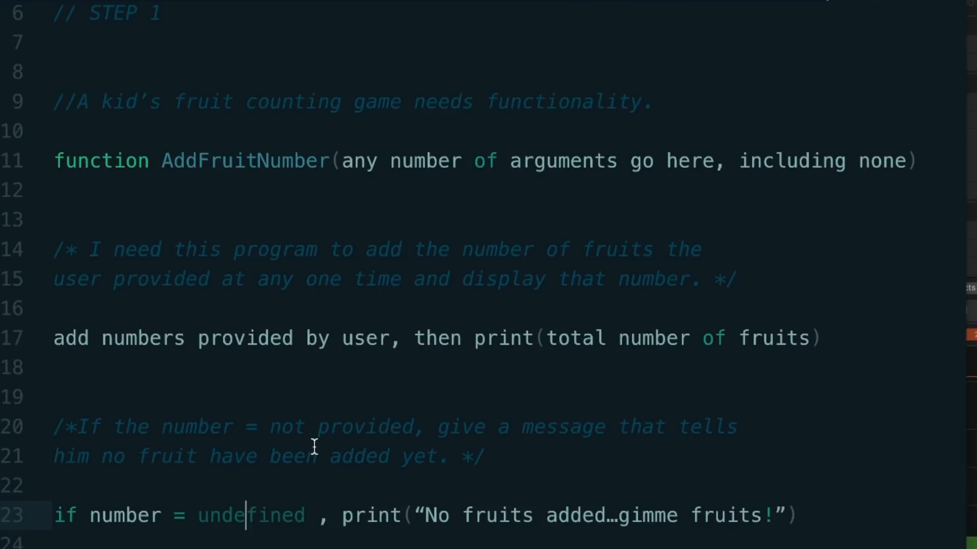
scroll("down", 3)
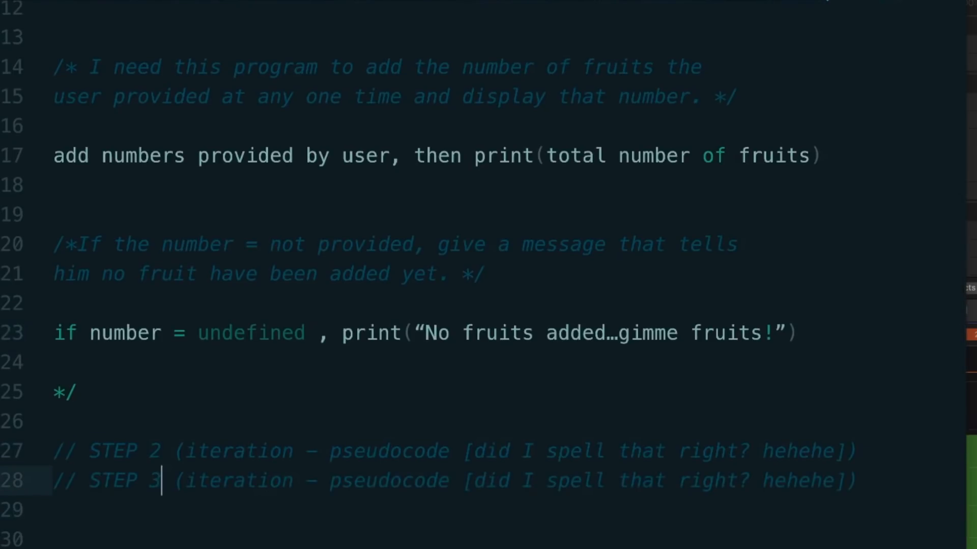
left_click_drag(174, 480, 860, 480)
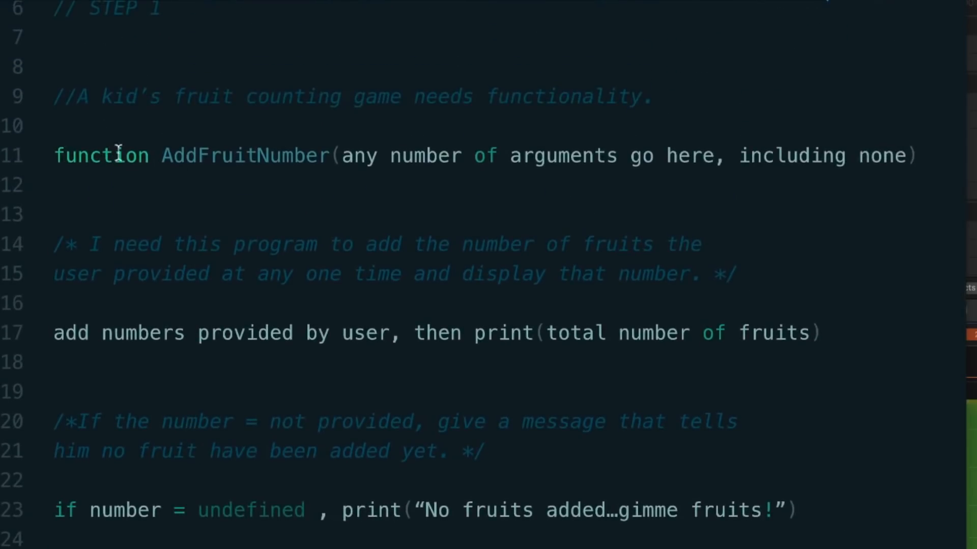
scroll("down", 3)
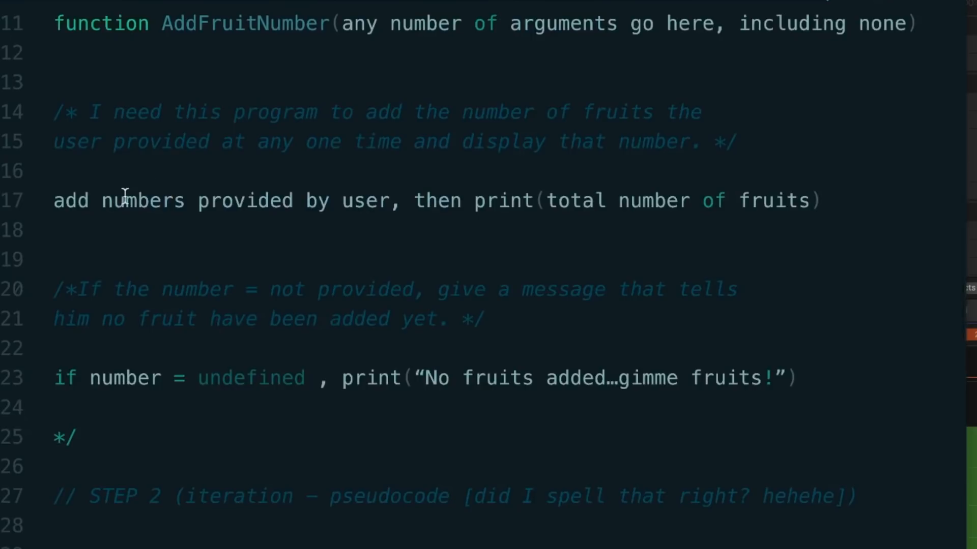
- Add the '// STEP 3 Solve using a programming language' comment and start addFruits with var basketOfFruit = 0;
type("// STEP 3 Solve using a programming language")
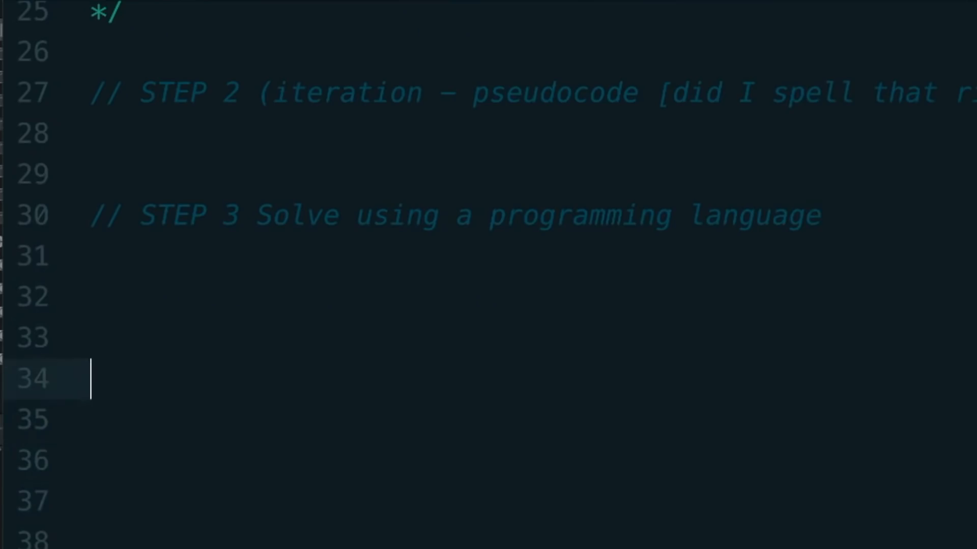
type("function")
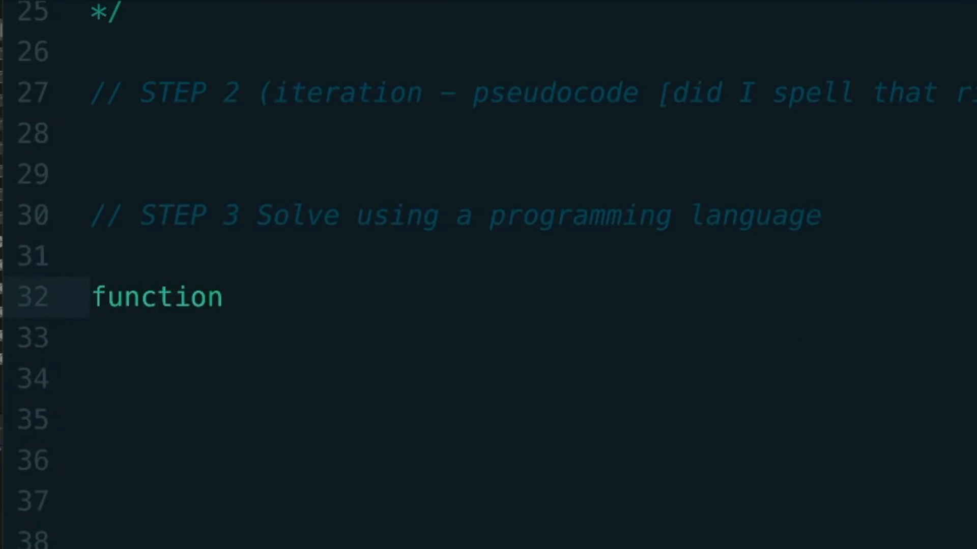
type("addFruits")
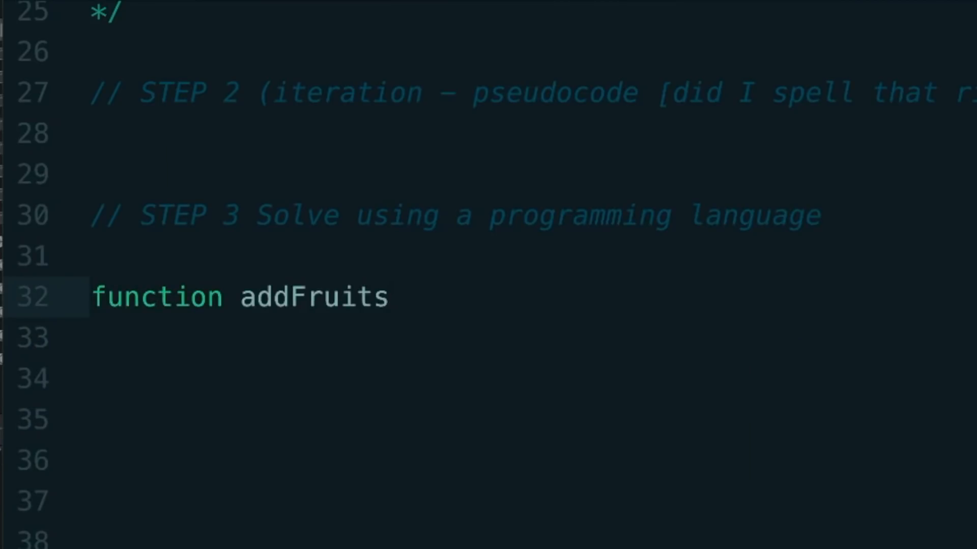
type("()")
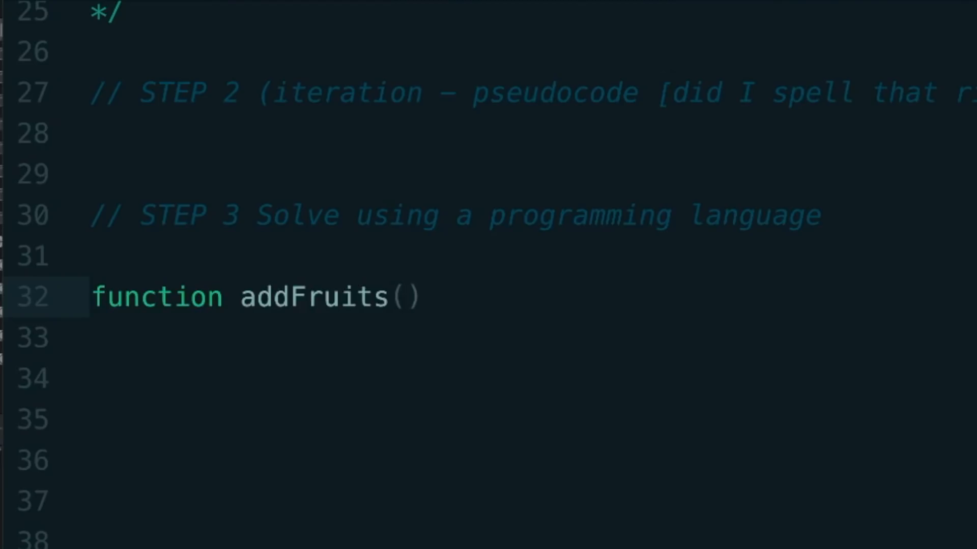
type("{")
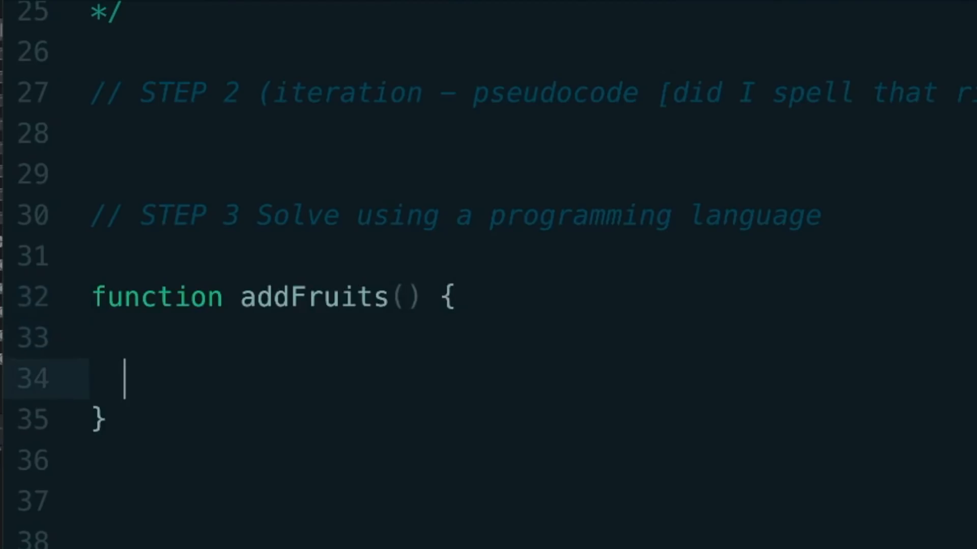
type("var")
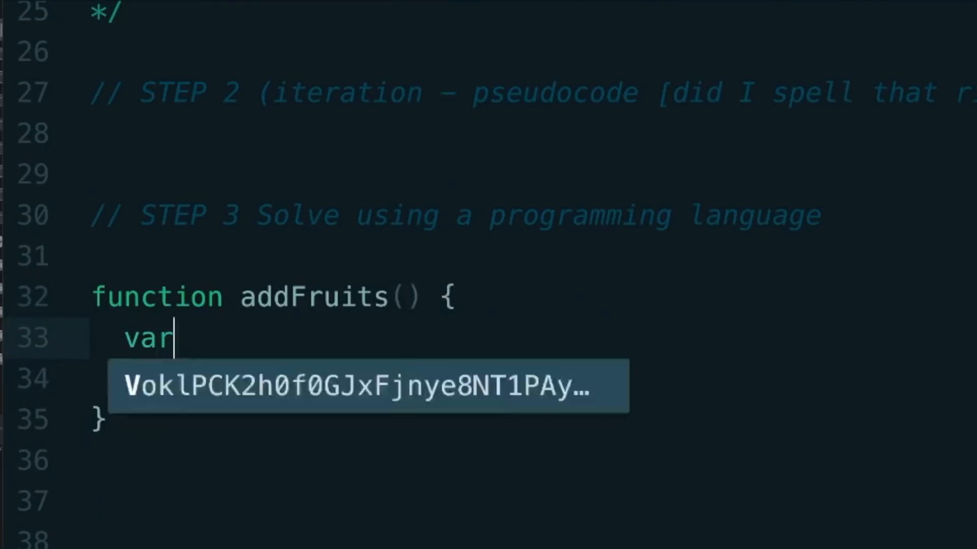
type("basketOfFruit")
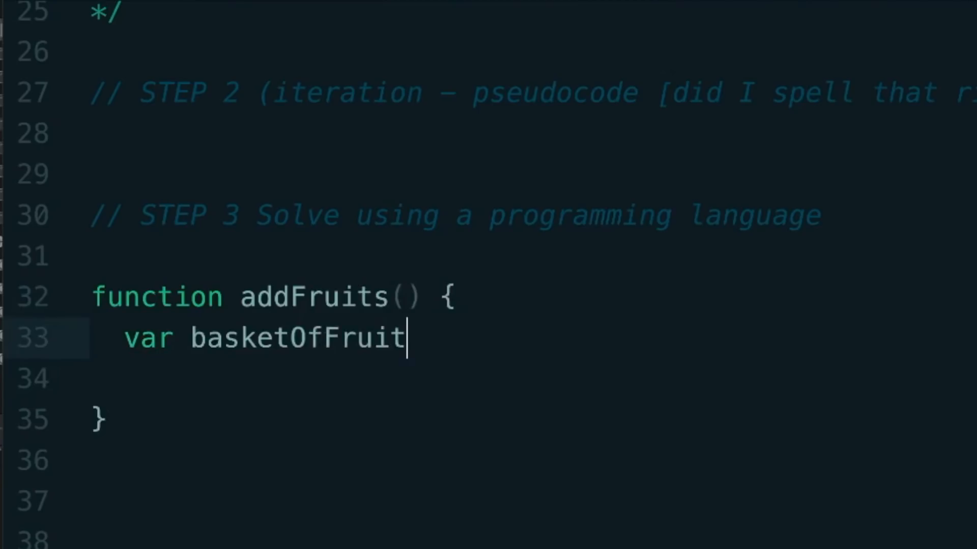
type("= 0'")
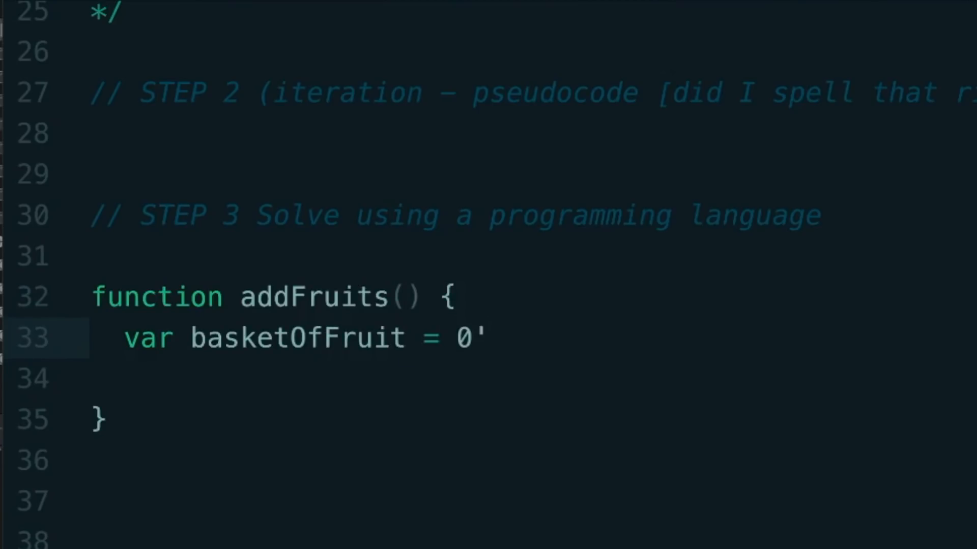
type(";")
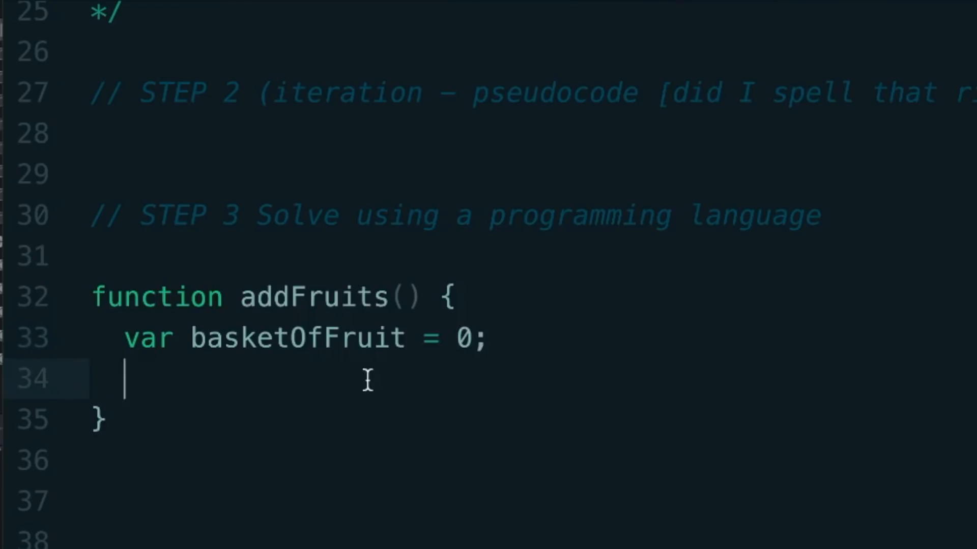
- Write a for loop over arguments.length adding each arguments[i] onto basketOfFruit
type("for (var i = 0")
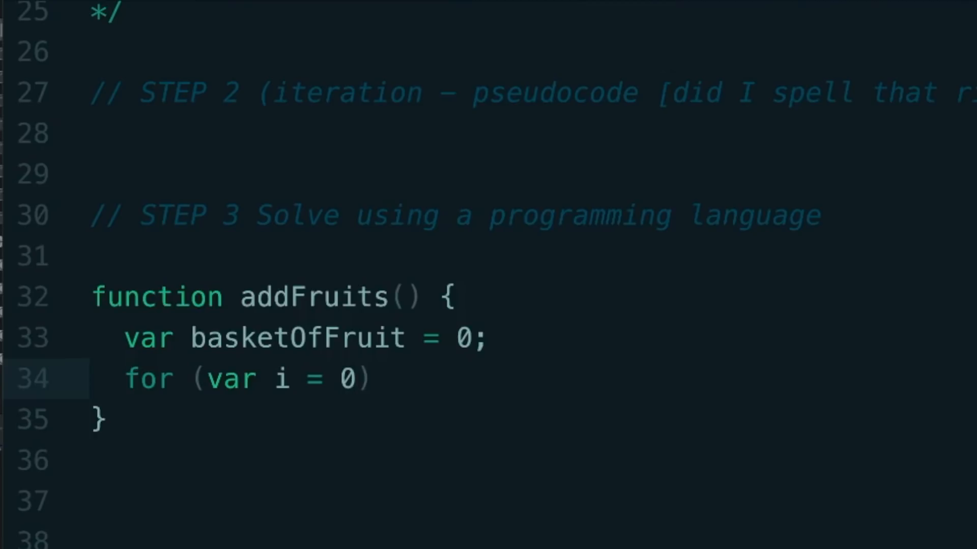
type("; i < arguments.l")
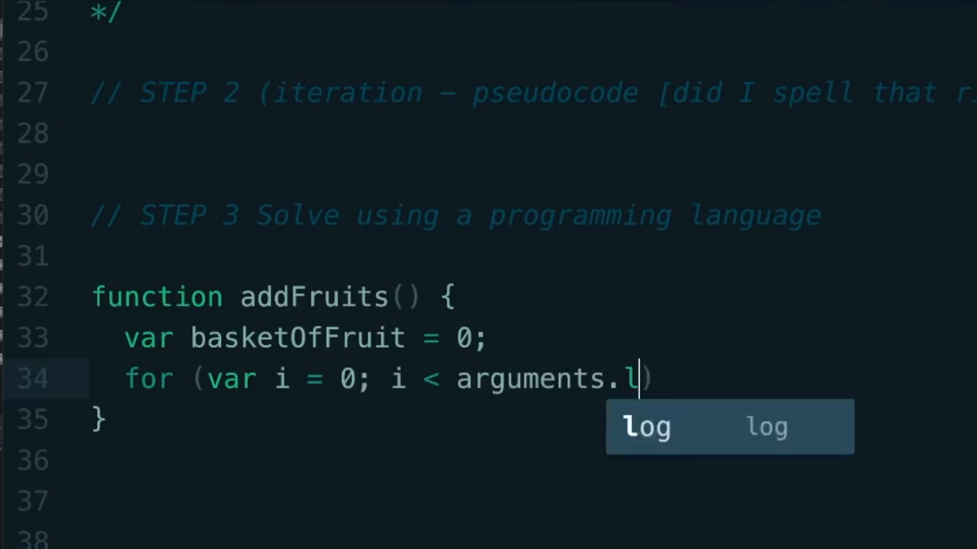
type("ength; i")
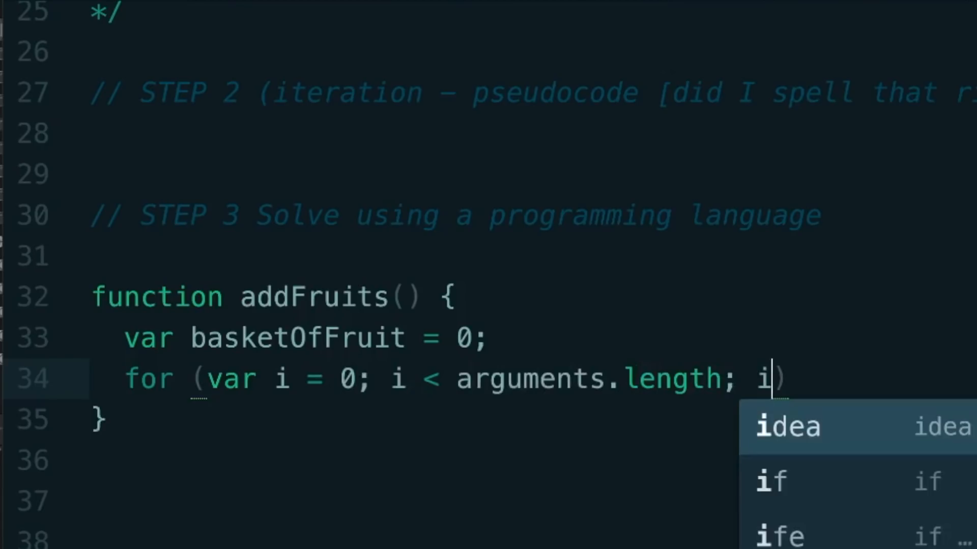
type("++")
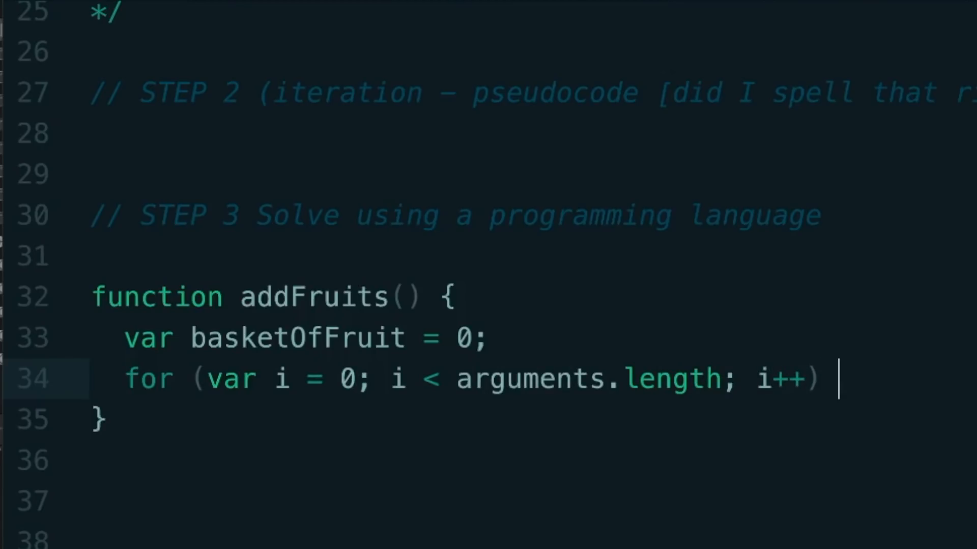
type("{")
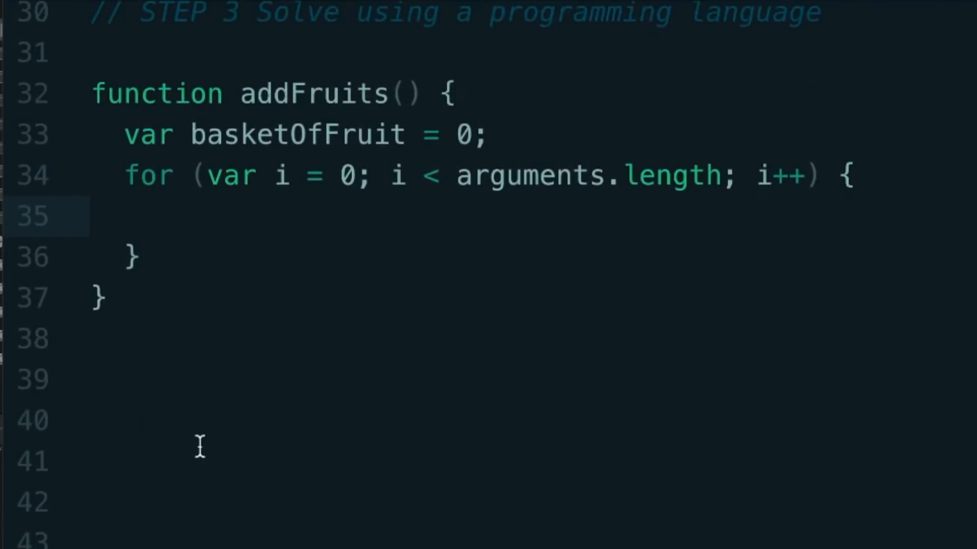
type("basketOfFruit +=")
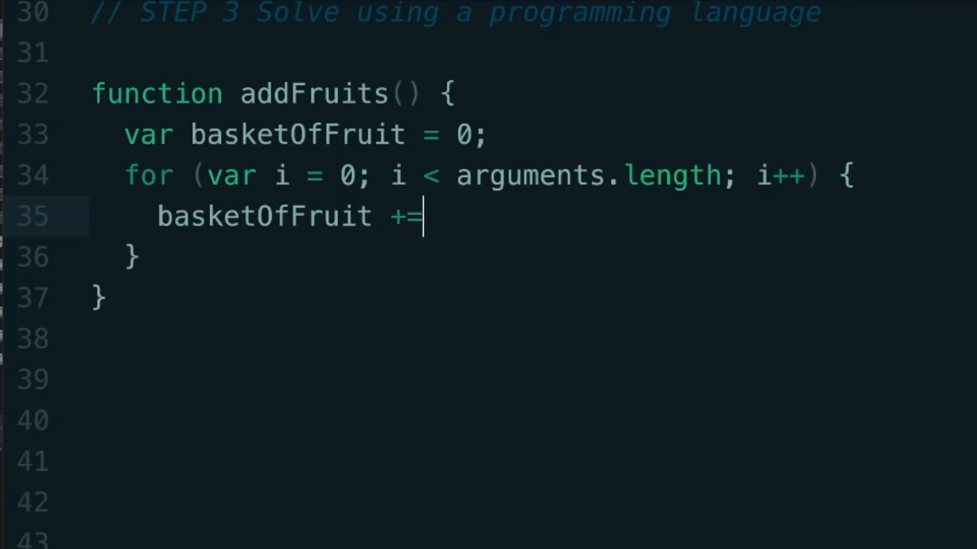
type("arguments")
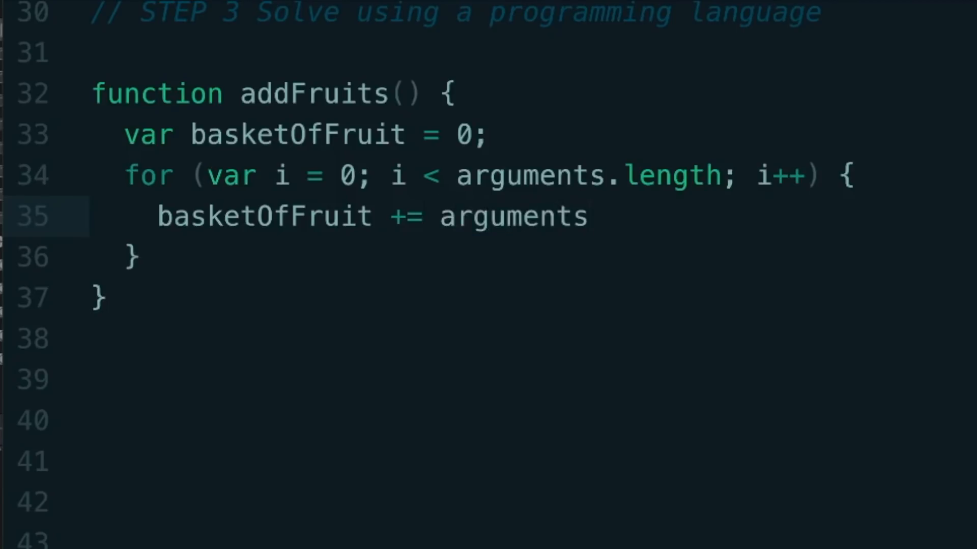
type("[i];")
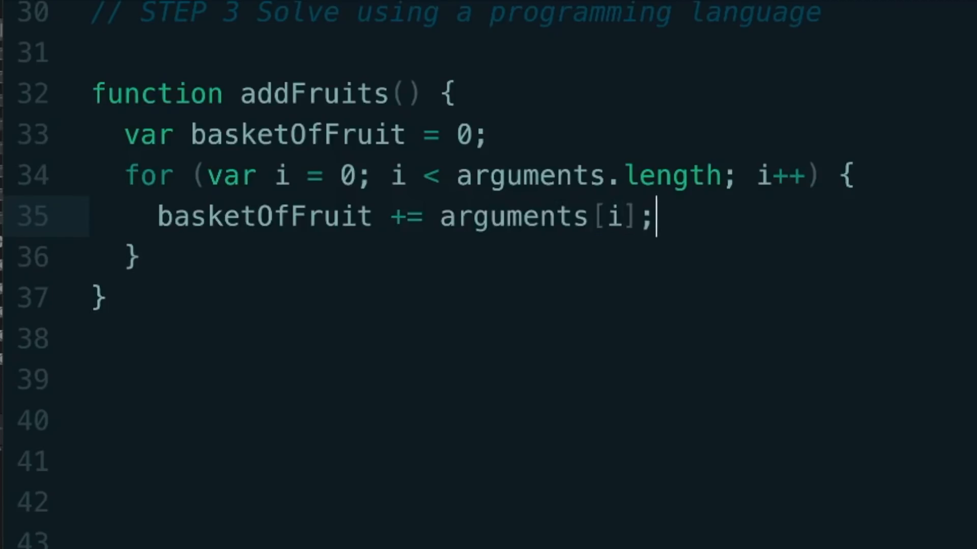
key("Enter")
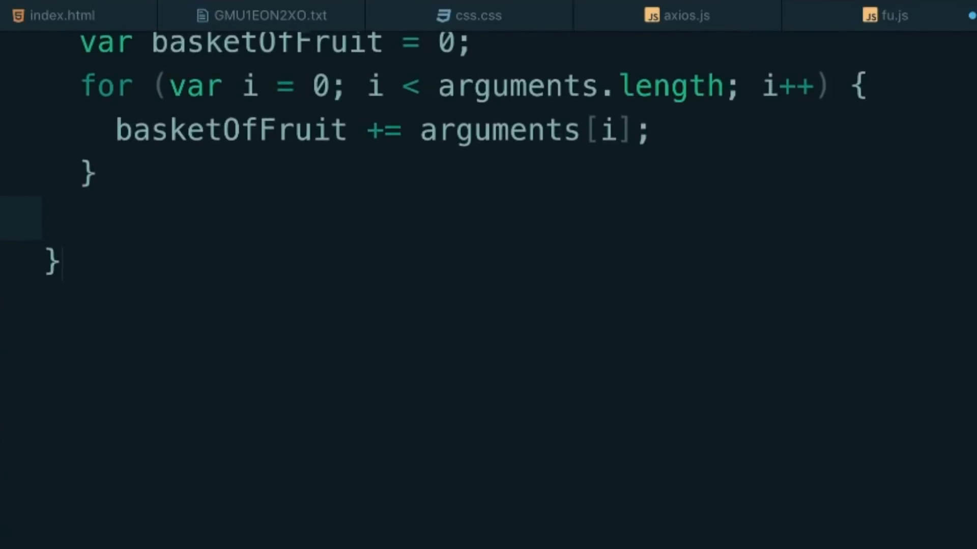
- Add the if (isNan(basketOfFruit) || basketOfFruit === 0) check and a '//Step 3.5 reach out!' comment
type("if (isNan(bas")
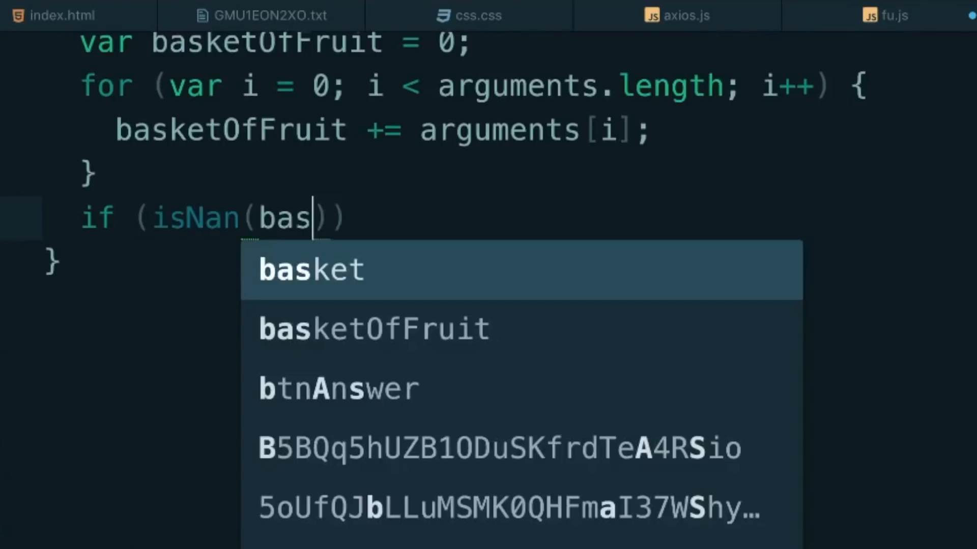
left_click(370, 328)
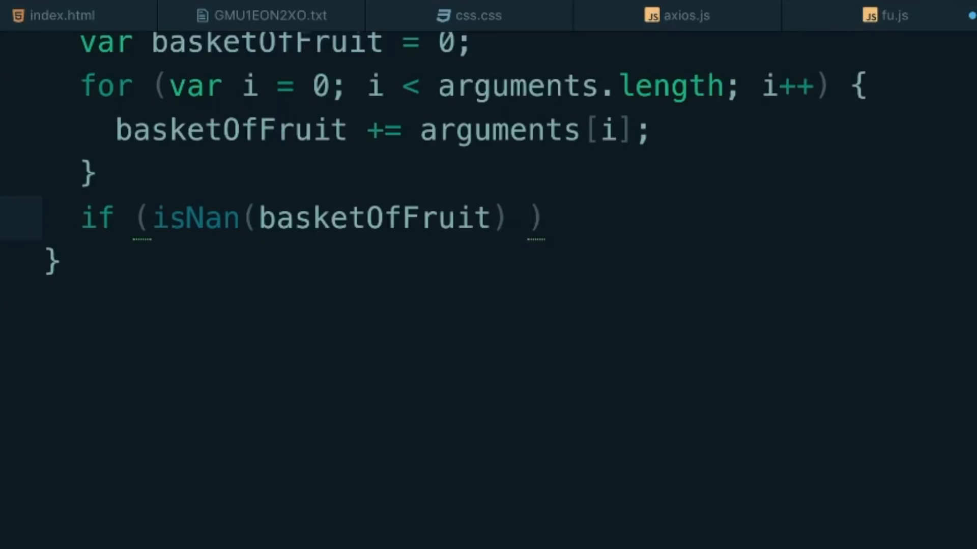
type("|| bas")
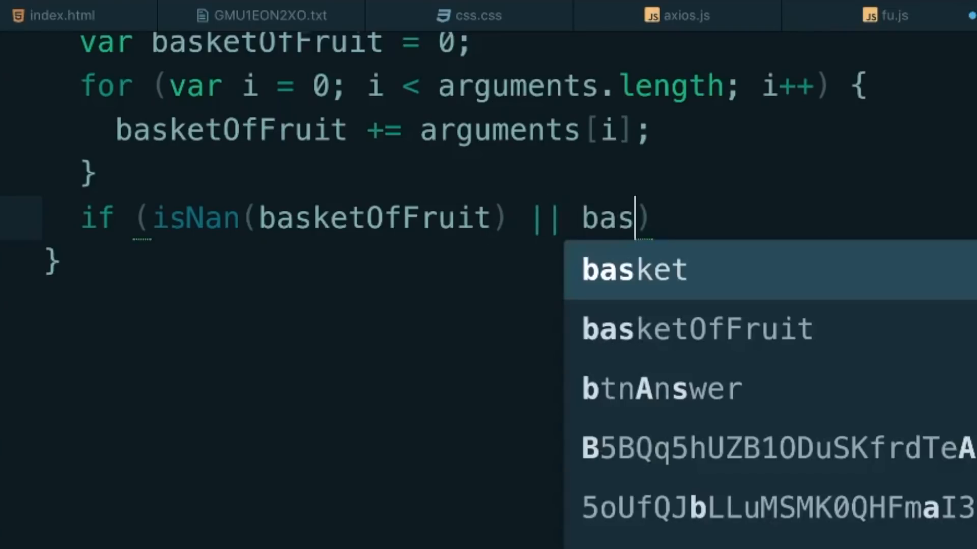
key("Tab")
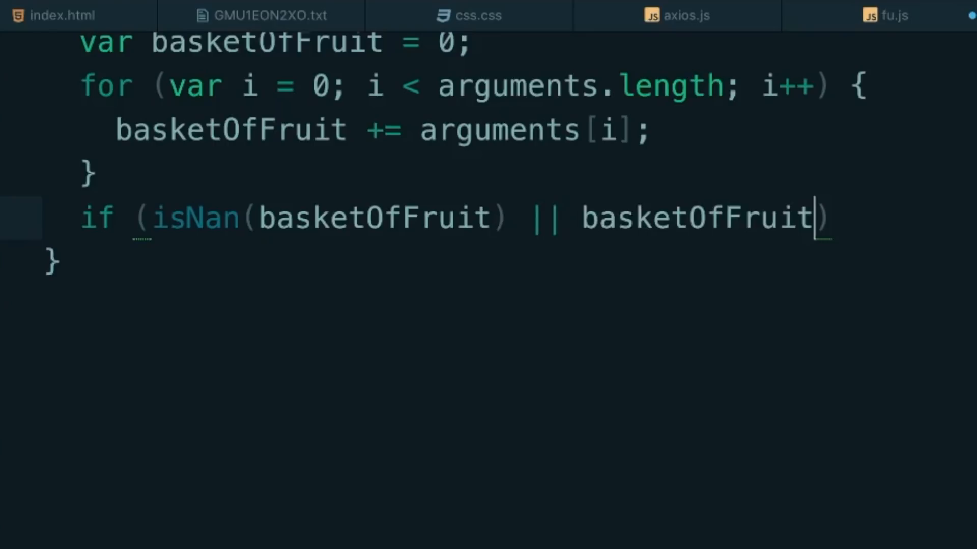
type("=== 0")
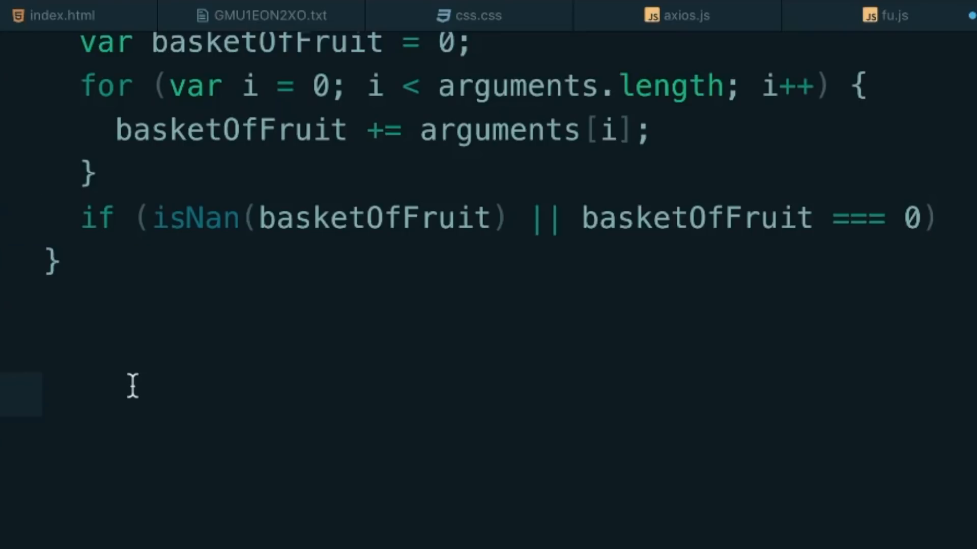
type("//Step 3.5 rea")
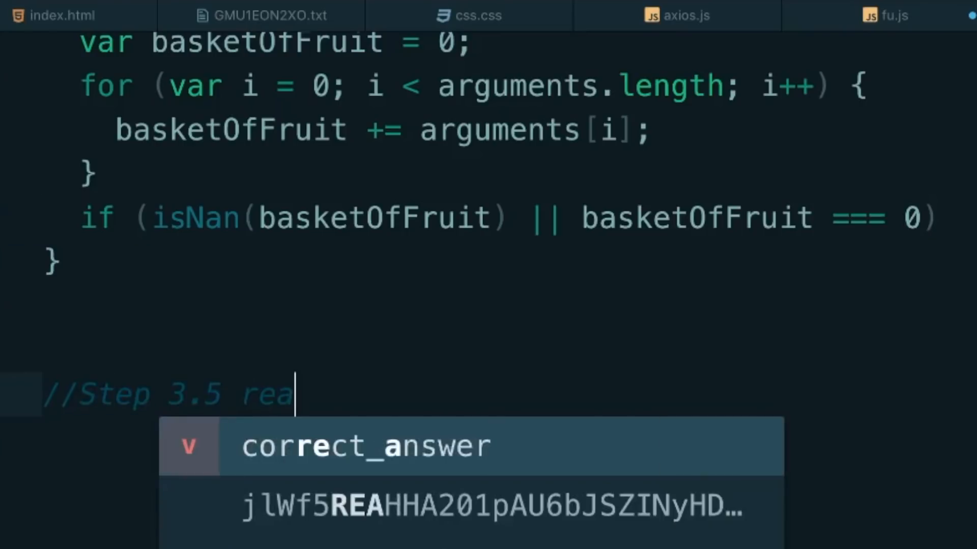
type("ch out!")
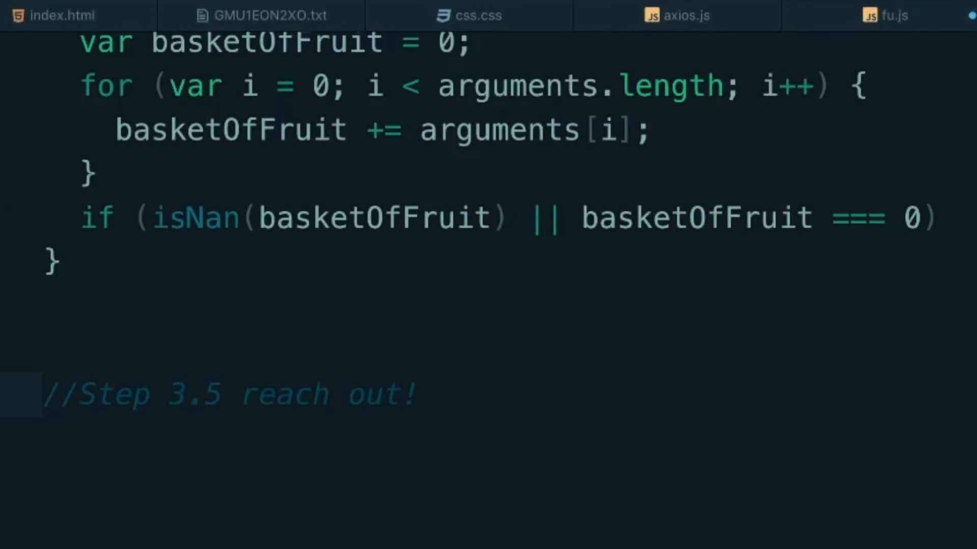
- Return 'No fruits added...Gimme some fruits!' in the if, else basketOfFruit plus 'fruits have been added to the basket.'
left_click(936, 218)
type(" {")
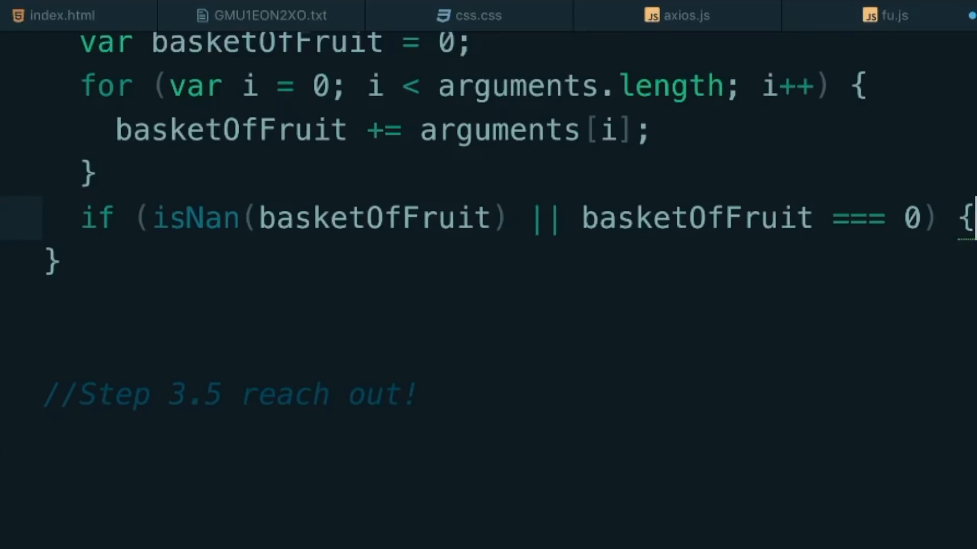
type("return")
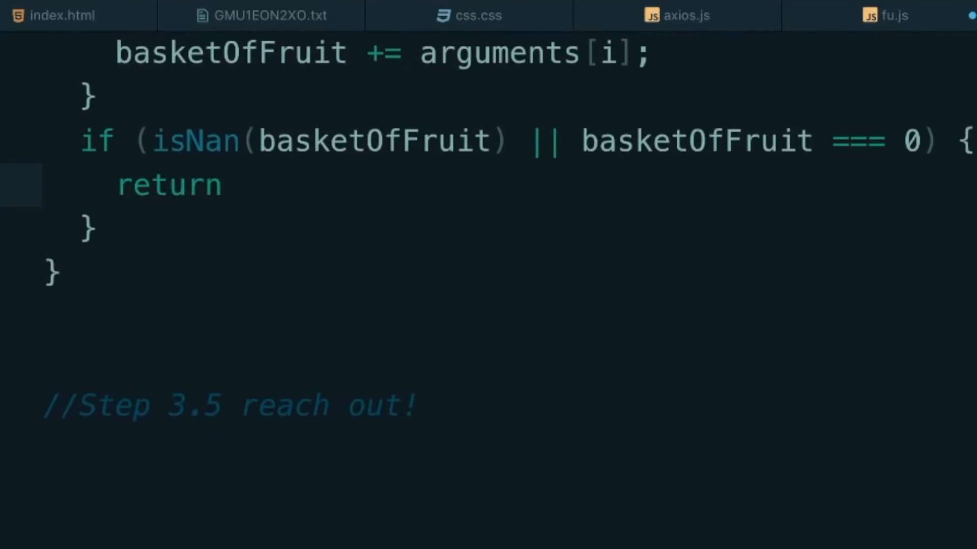
type("\"No fruits a\"")
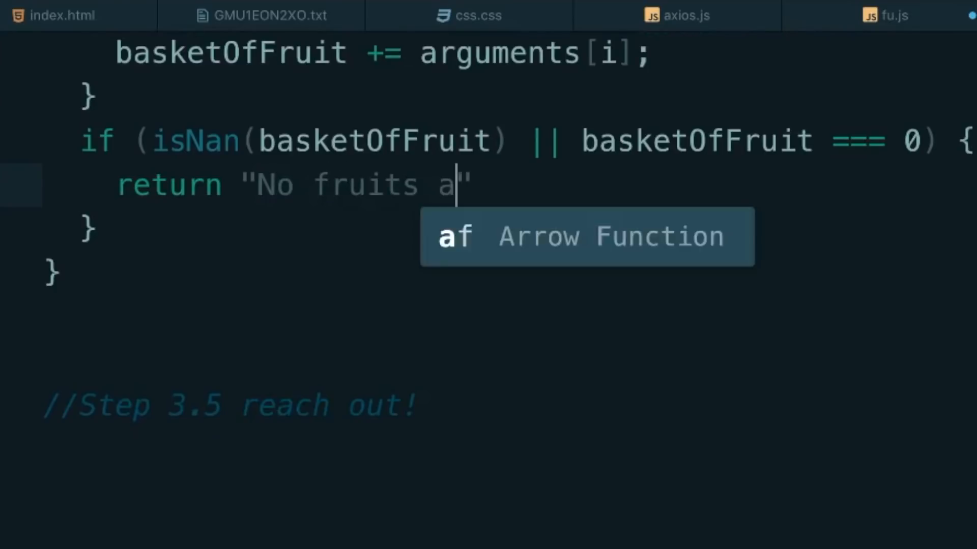
type("dded...Gimme s")
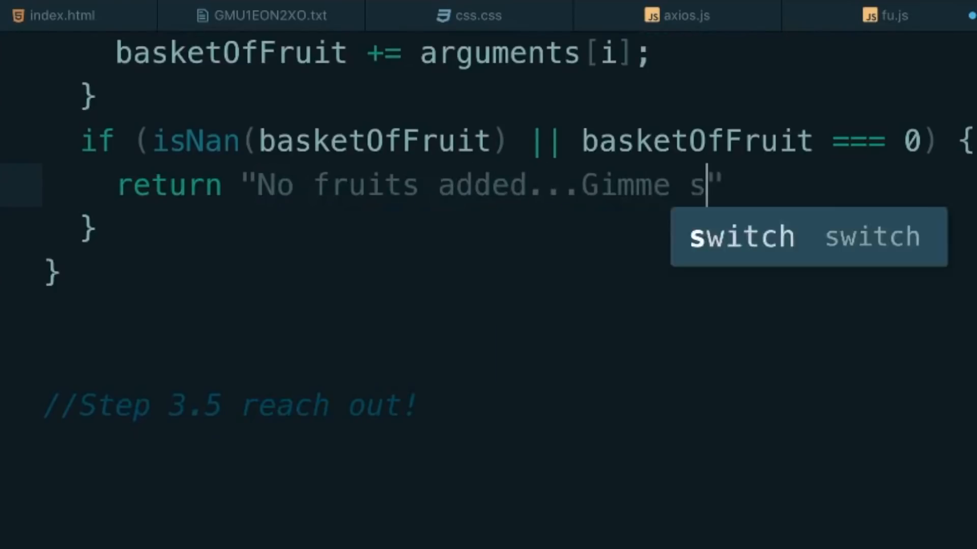
type("ome fruits!")
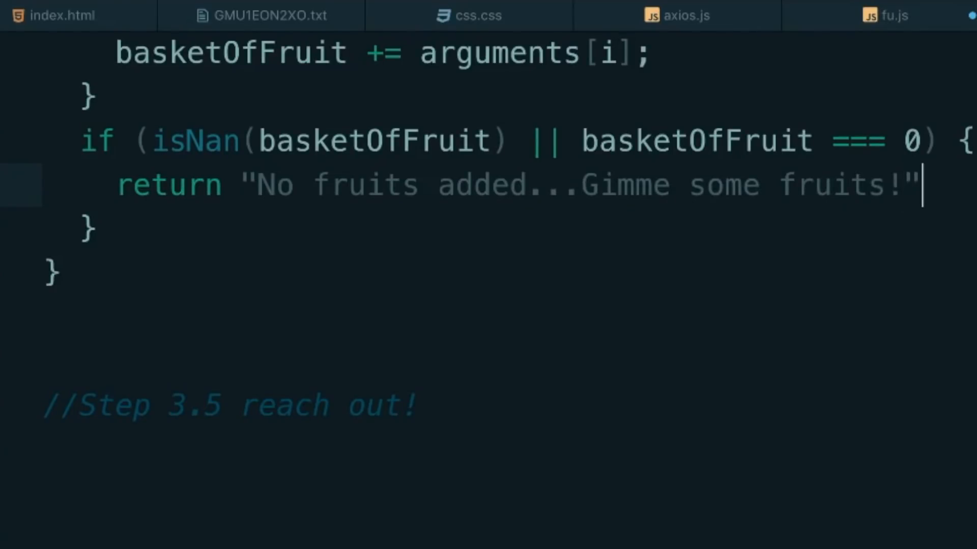
type("else {")
type("return ba")
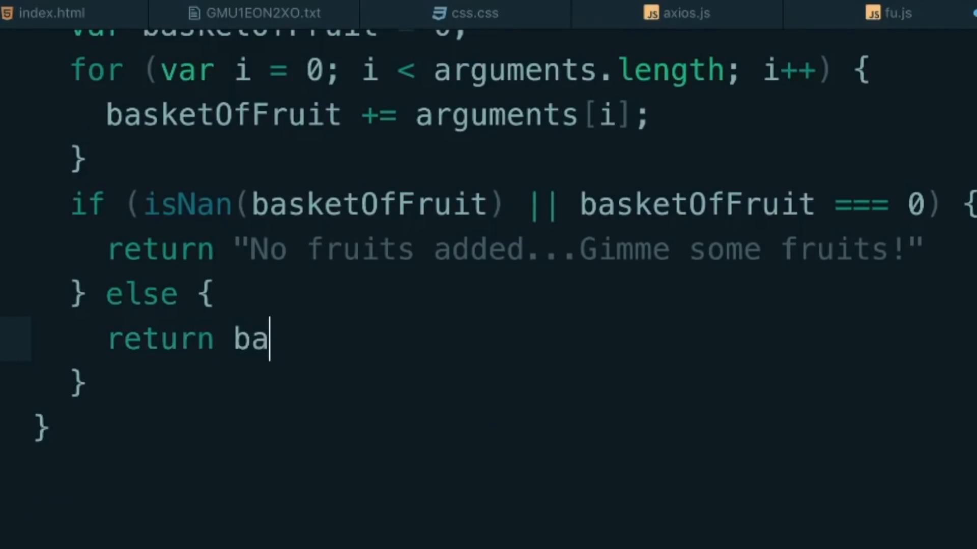
type("sketOfFruit + \" f")
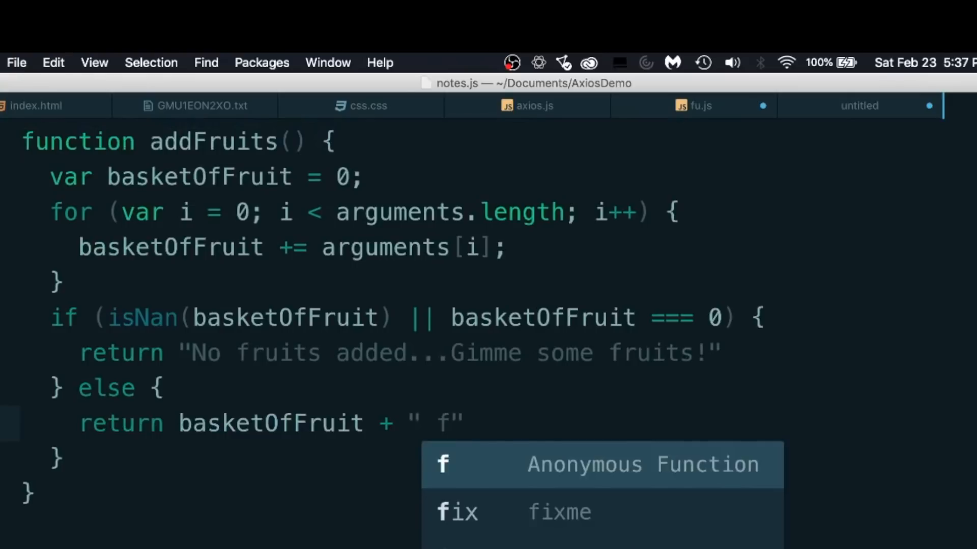
type("ruits have been as")
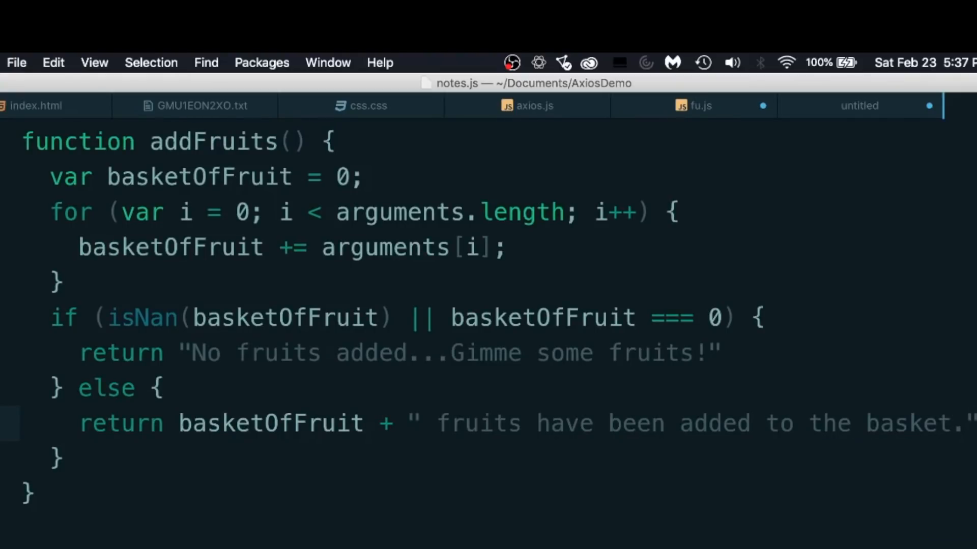
- Run addFruits(2, 4, 5) and addFruits() in the DevTools console with isNaN corrected
scroll("down", 3)
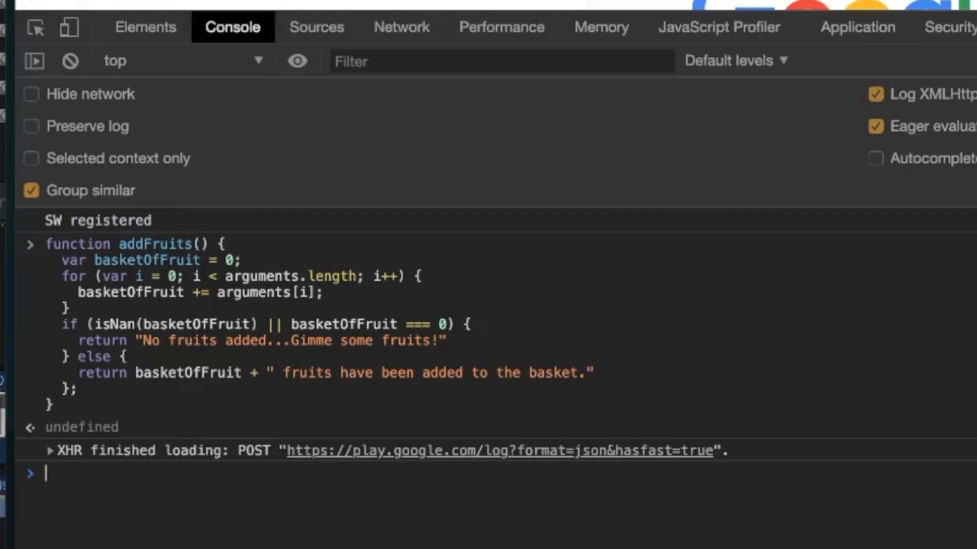
type("addFruits")
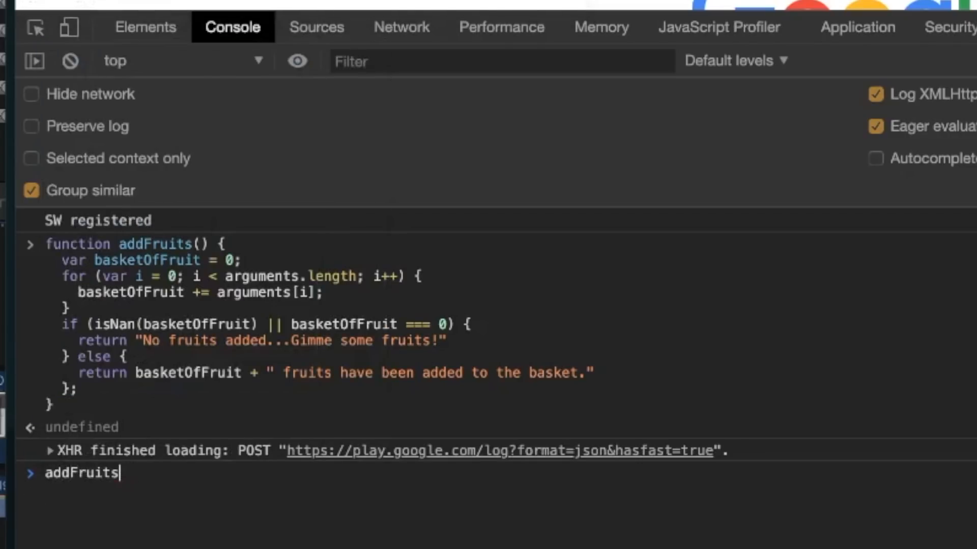
type("(2,")
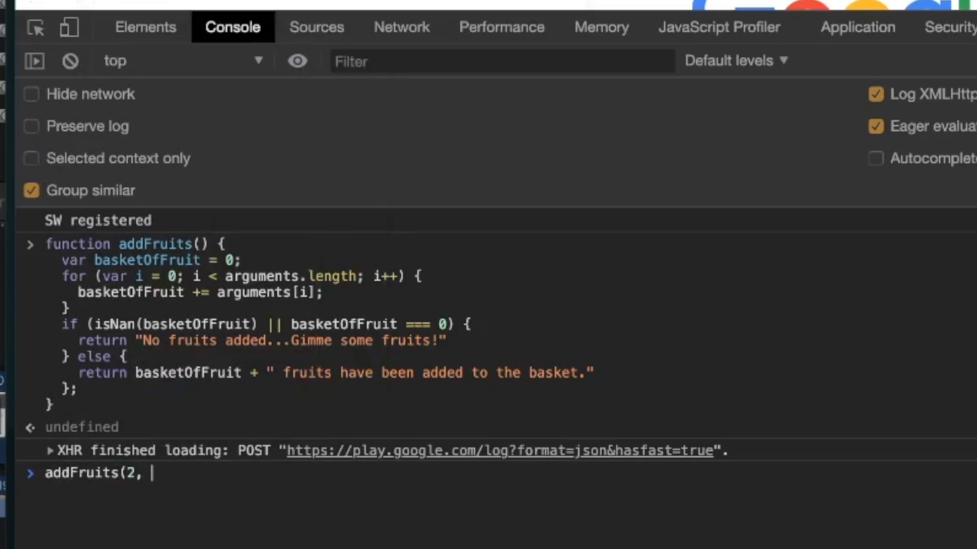
type("4, 5)")
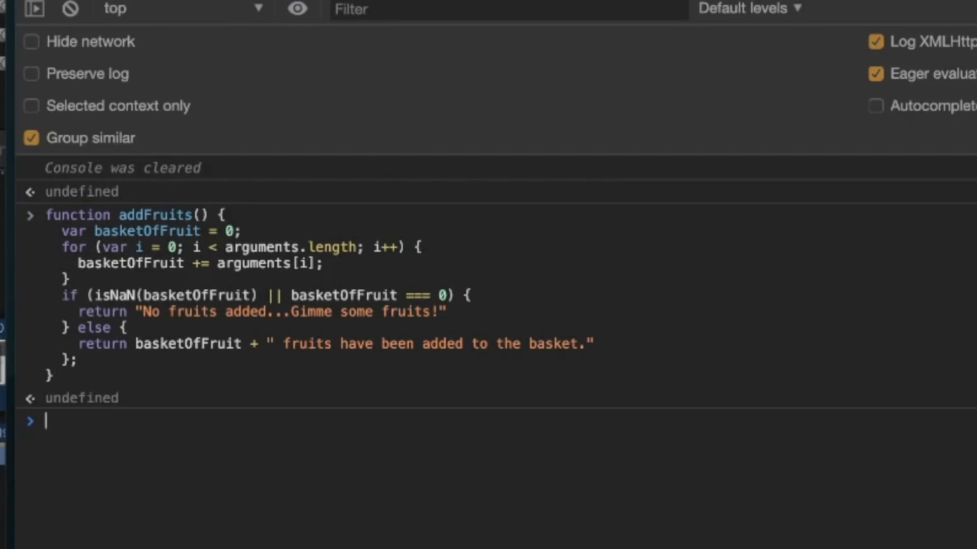
type("addFruits() {")
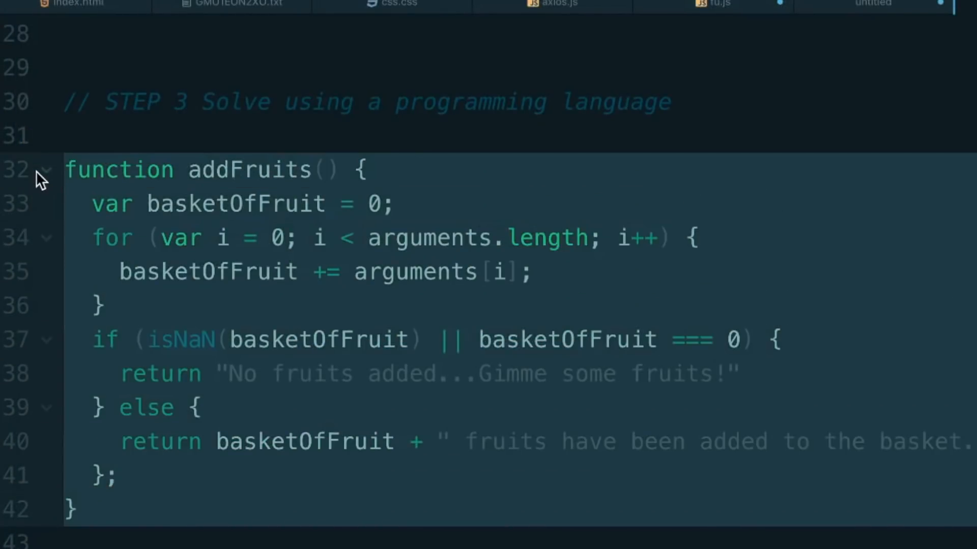
- Save the new untitled file as refactor.js
key("cmd+s")
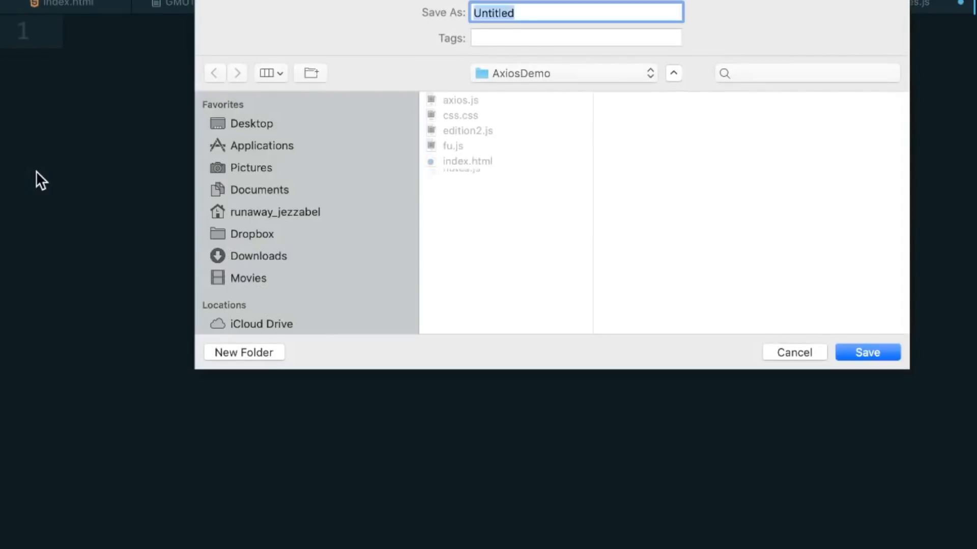
type("refactor.j")
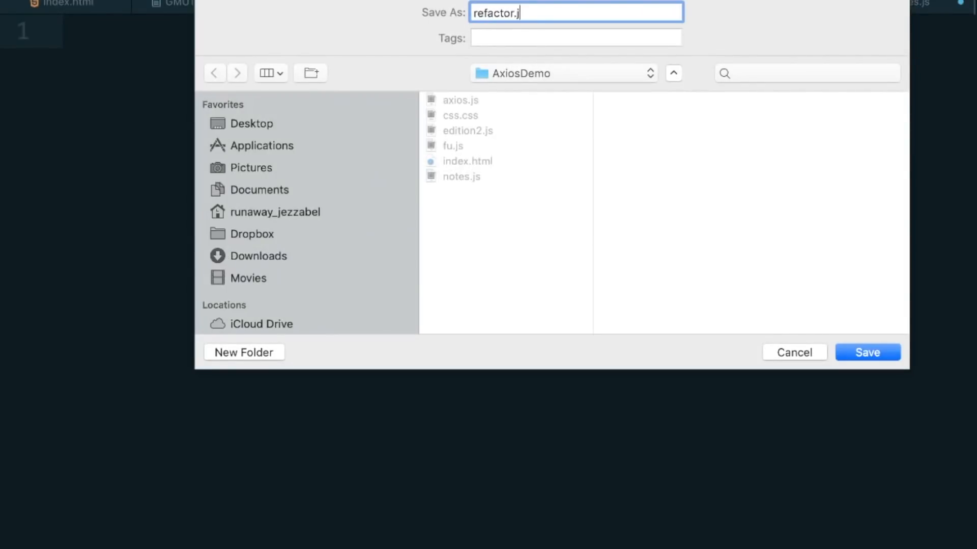
left_click(868, 352)
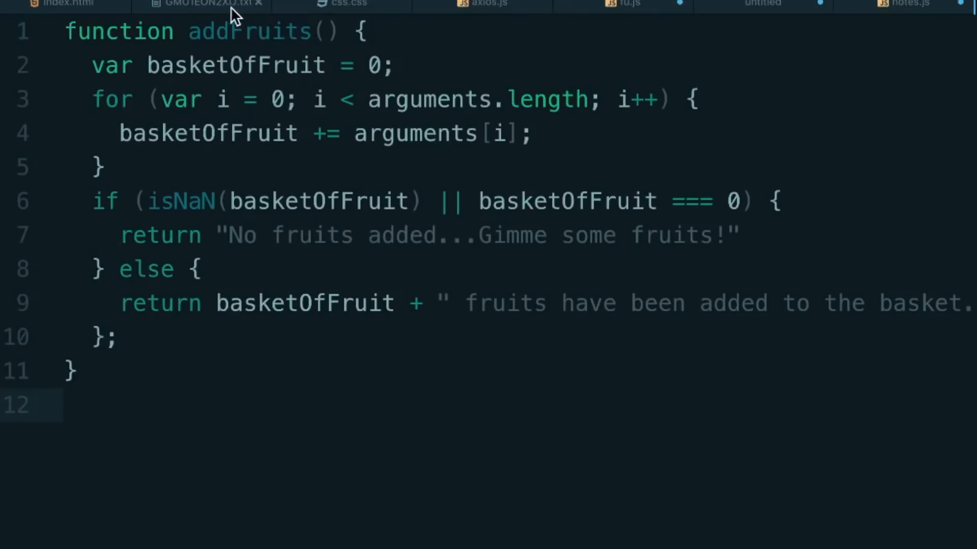
- Rename the function to UserAddsFruits and its first basketOfFruit reference to UserBasketOfFruit
type("UserA")
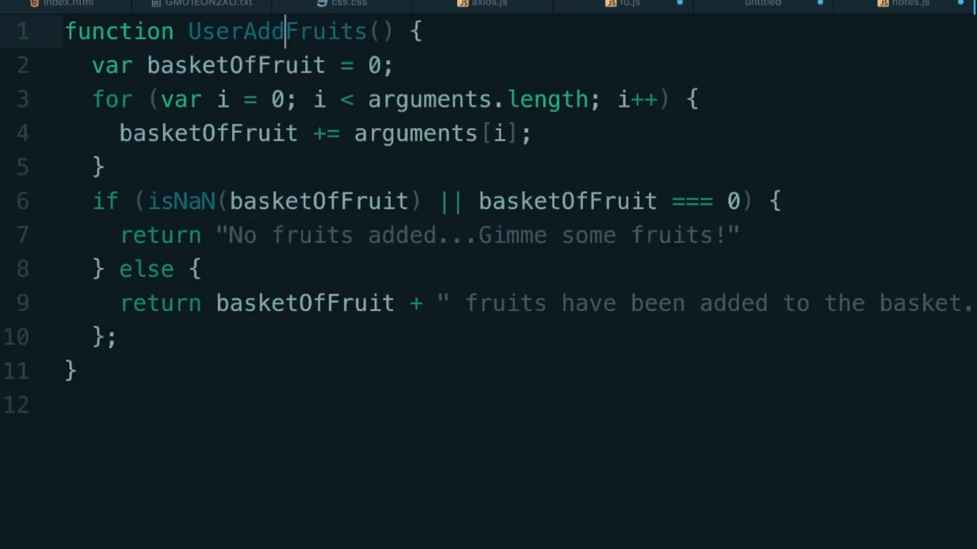
type("s")
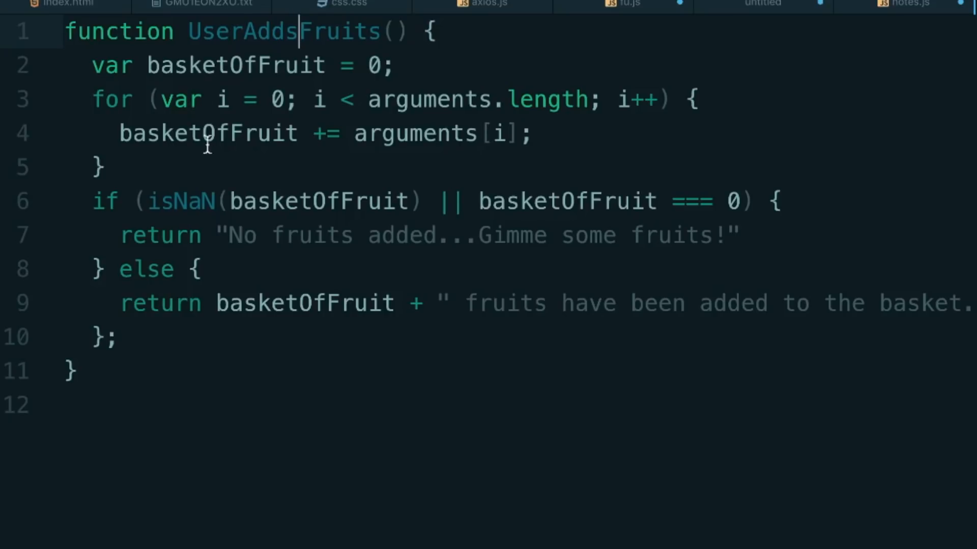
left_click(144, 65)
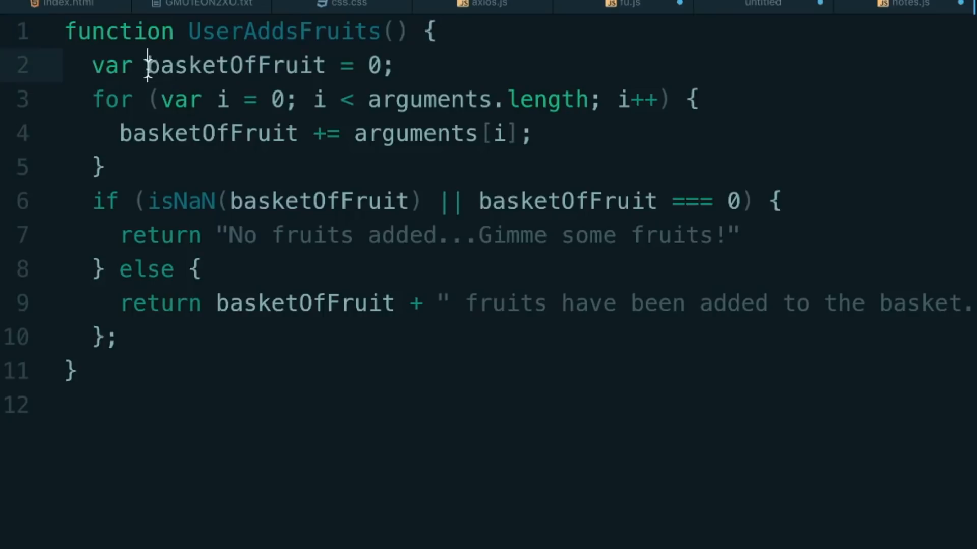
type("User")
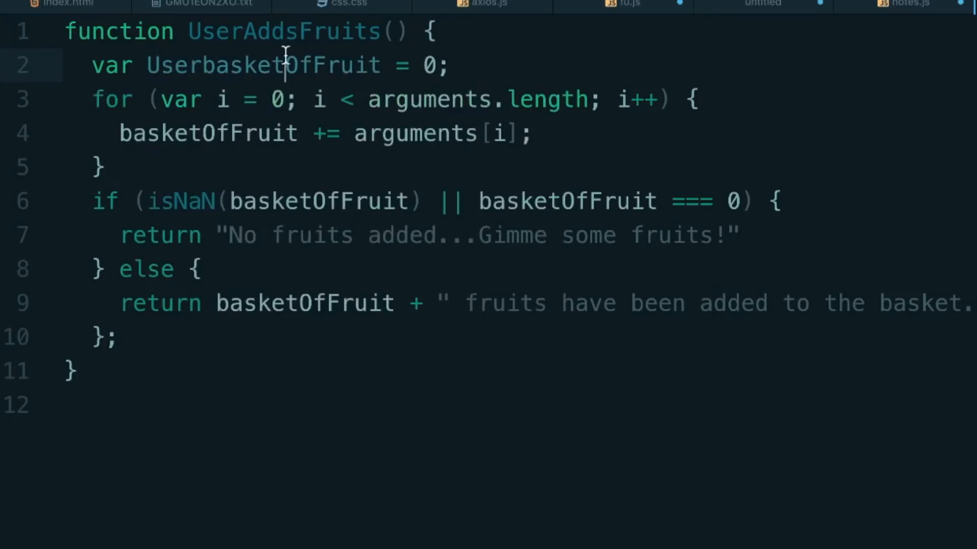
type("UserB")
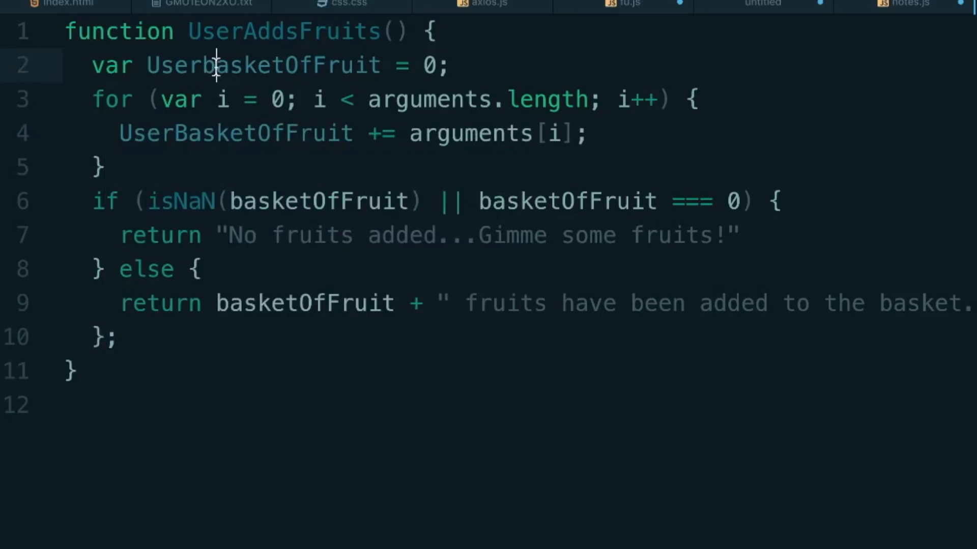
key("Backspace")
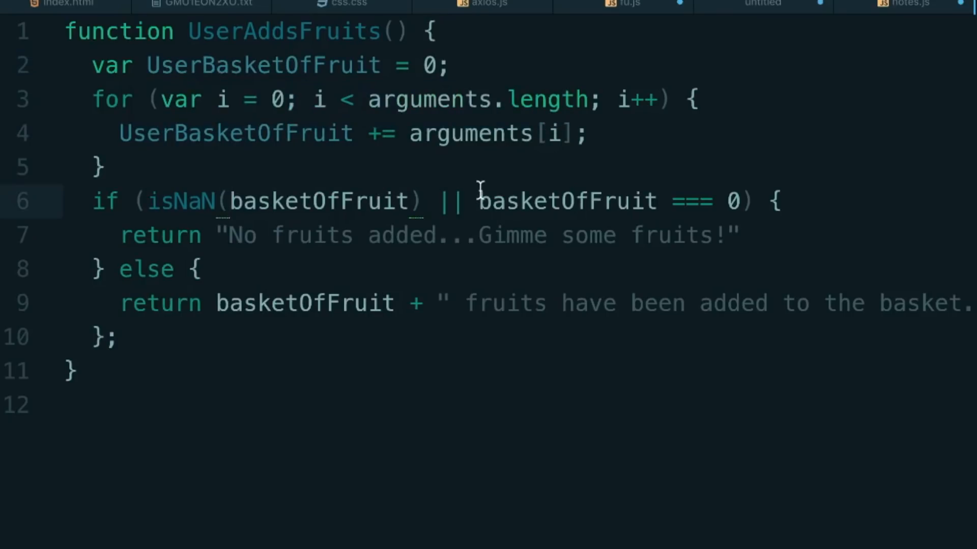
- Rename the remaining basketOfFruit references, including the one inside isNaN, to UserBasketOfFruit
left_click(232, 200)
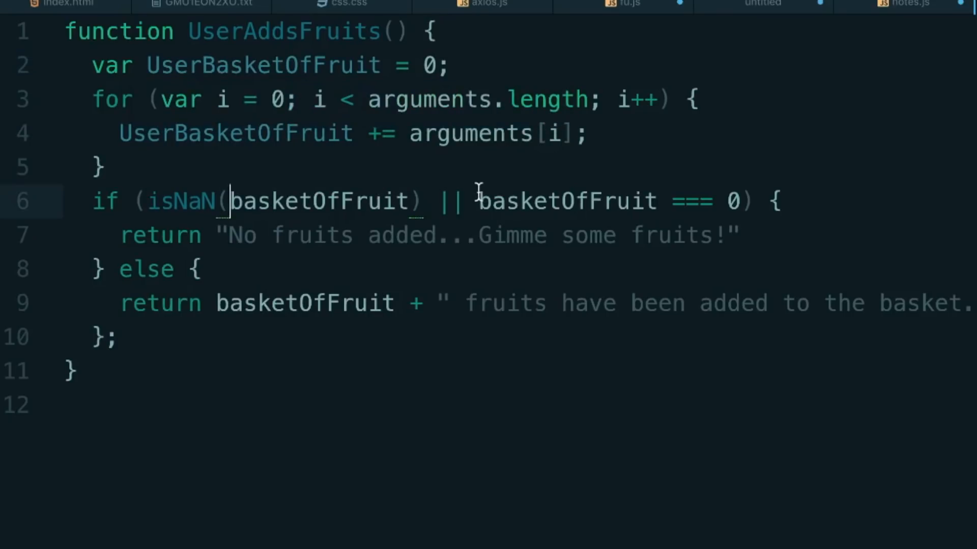
type("UserB")
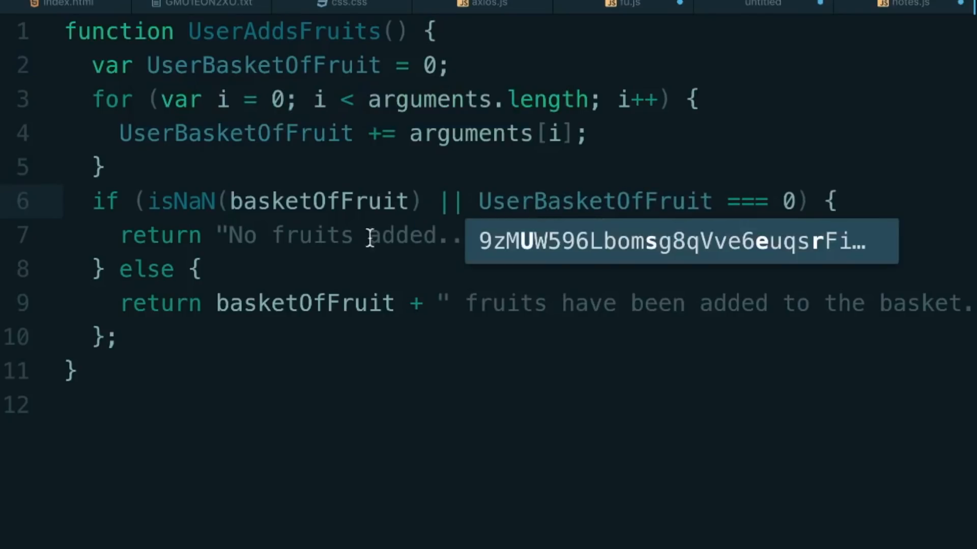
type("UserB")
type("//")
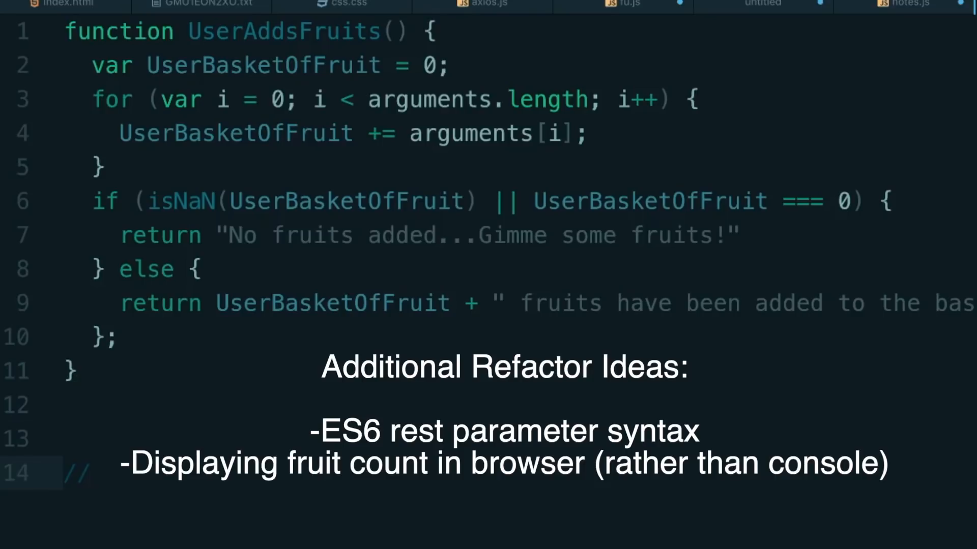
- Comment below the function that this was step 4, refactoring, and it can be refactored multiple ways
type("This was stop")
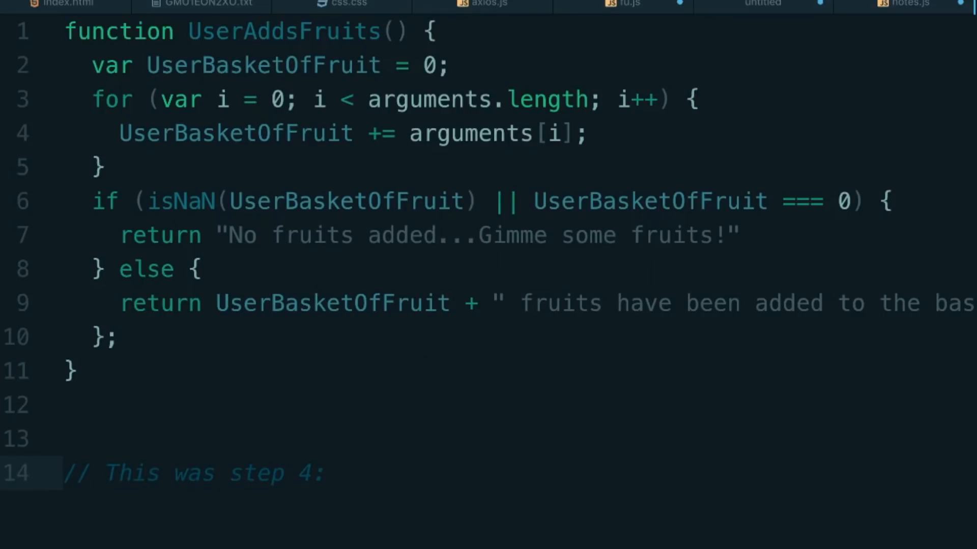
type("re")
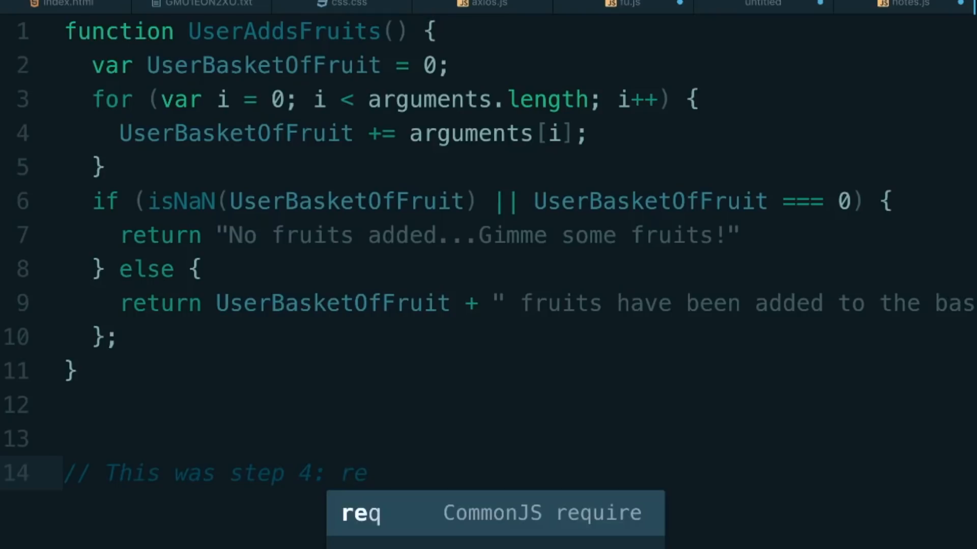
type("factoring")
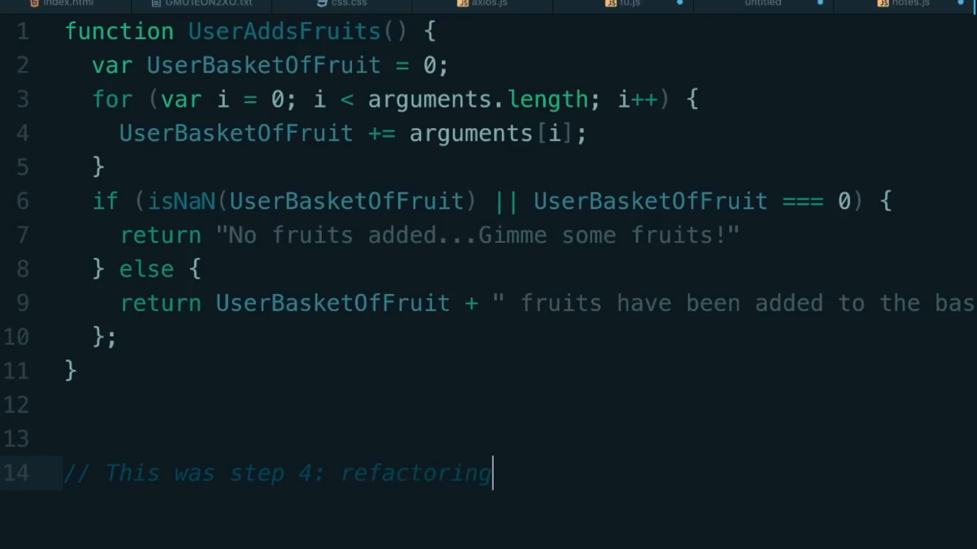
key("Enter")
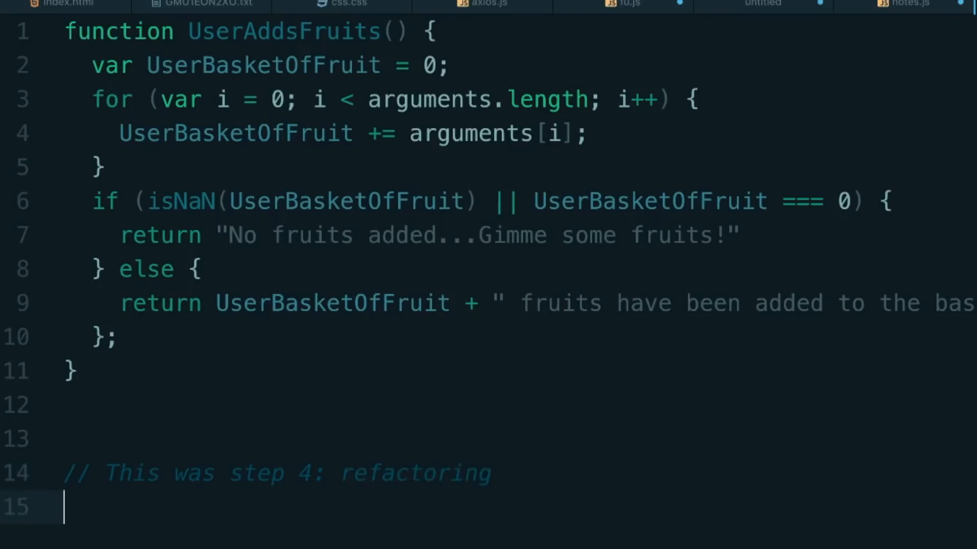
type("//I can re")
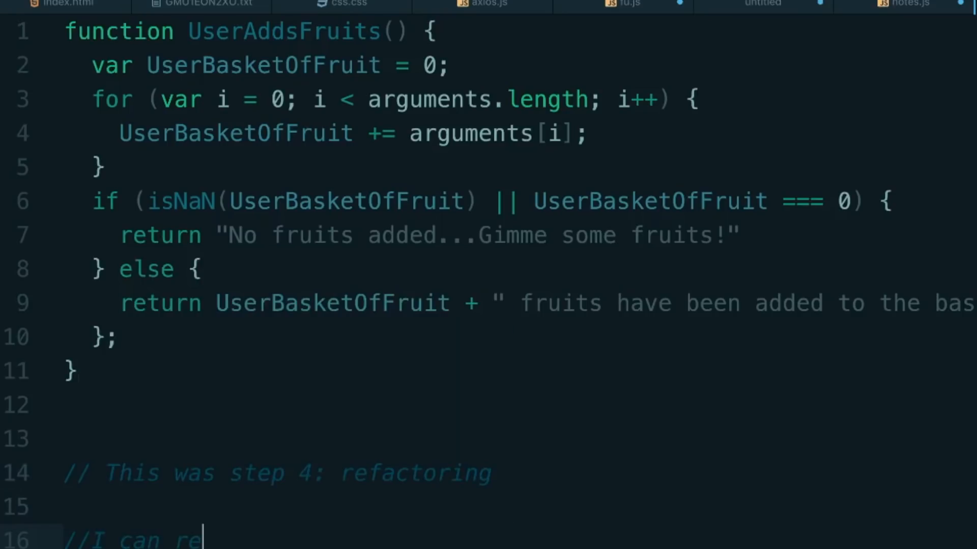
type("factor this mult")
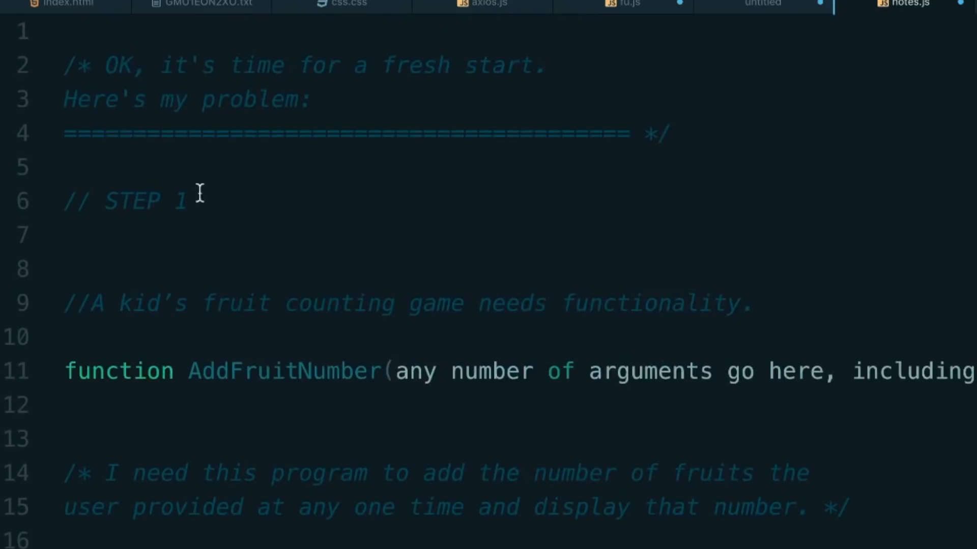
- Append '-- Write down the problem' after the STEP 1 heading in notes.js
type("-- Write dow")
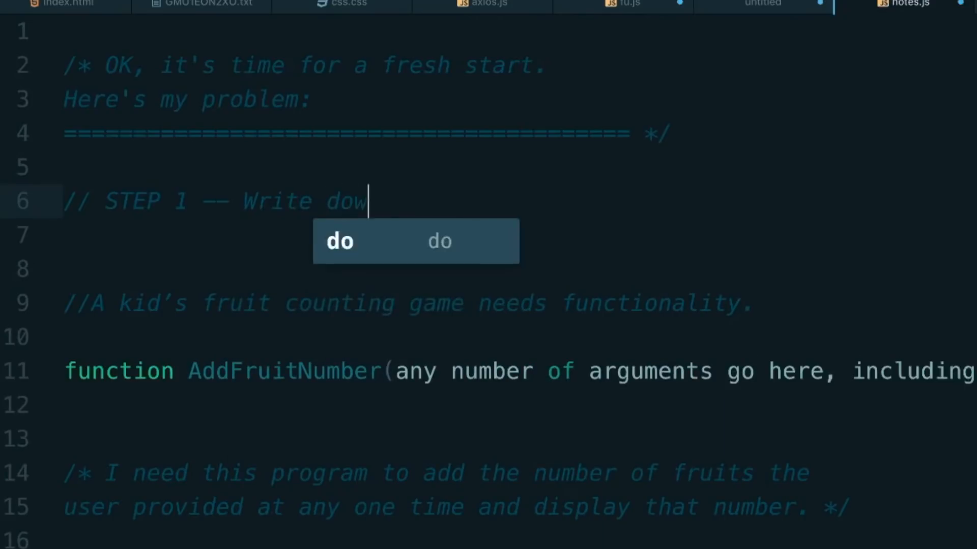
type("n the problem")
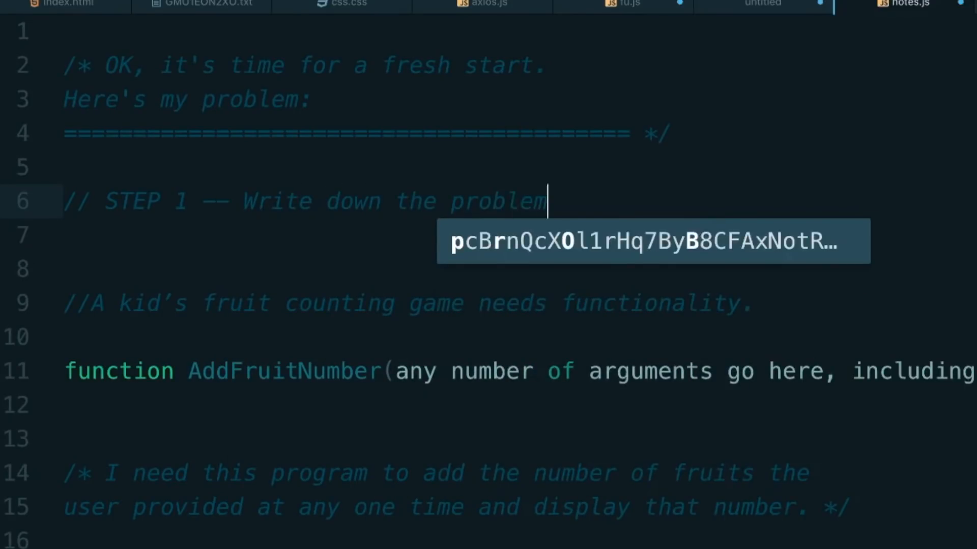
scroll("down", 3)
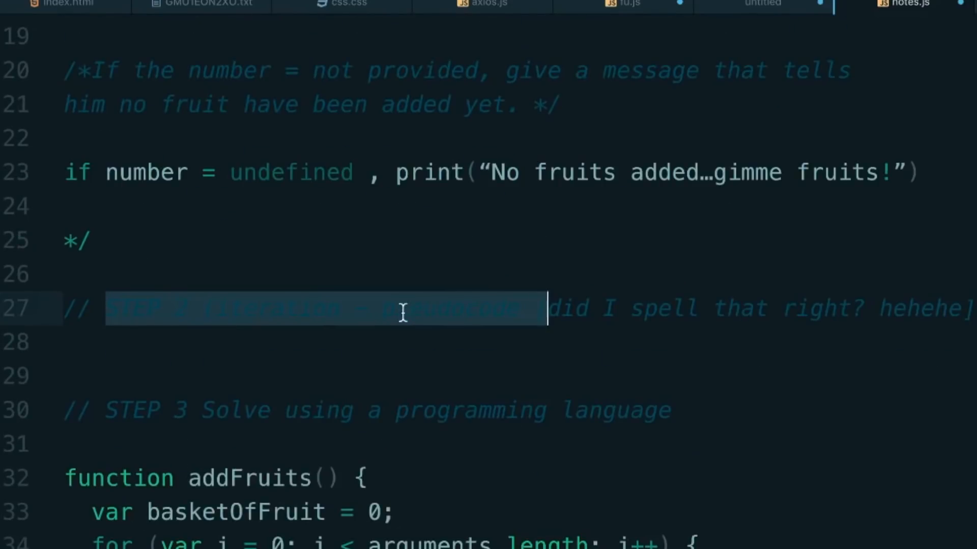
left_click(382, 314)
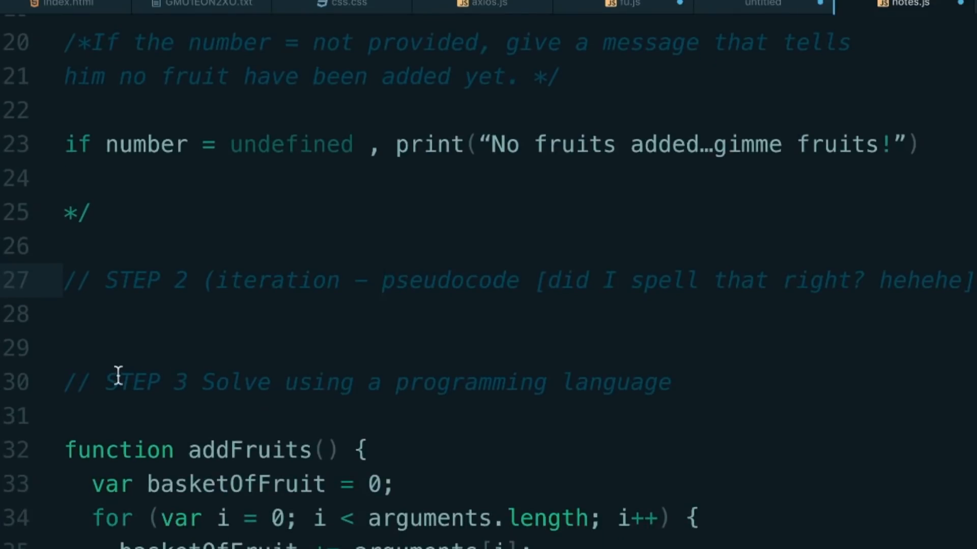
left_click(382, 280)
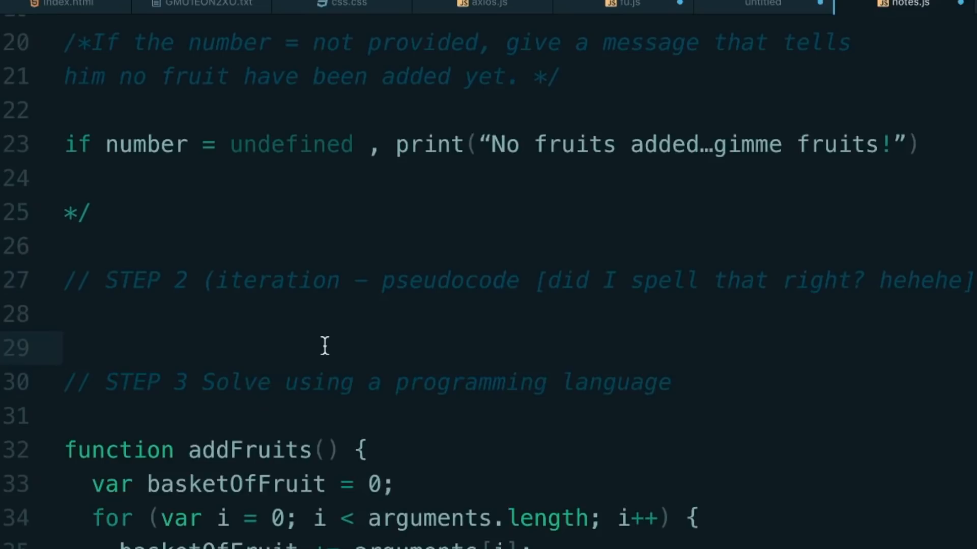
left_click(61, 348)
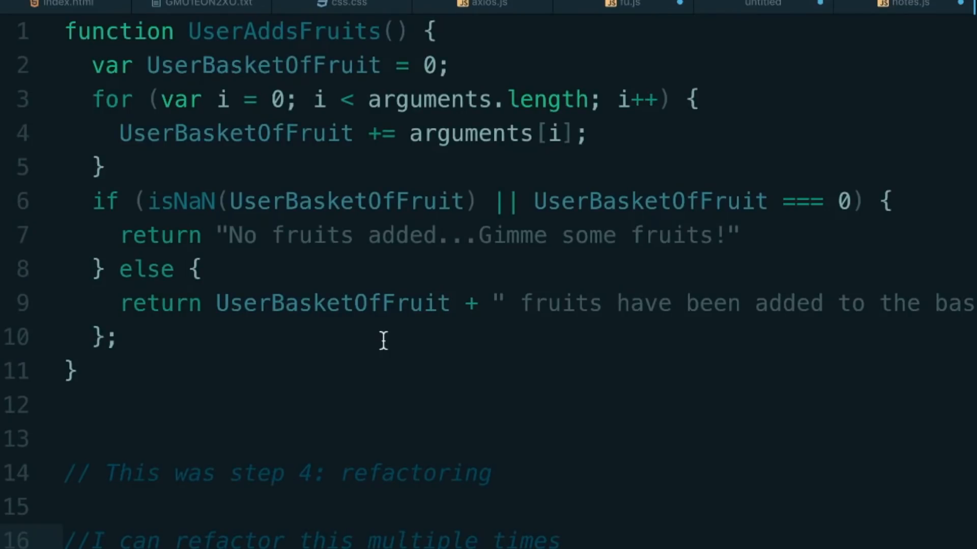
- Write 'If you enjoyed this video...Please give it a thumbs up! :)' in an empty document
left_click(561, 537)
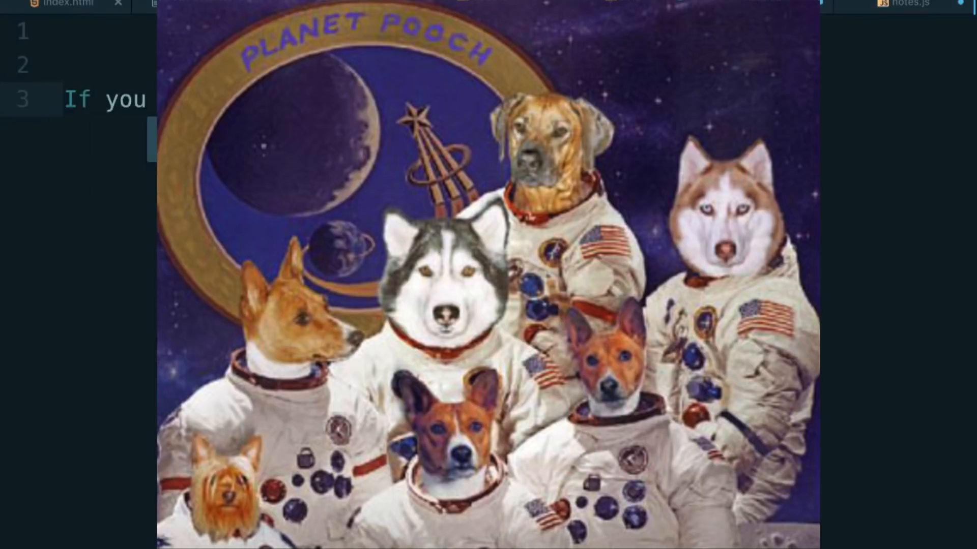
type("enjoyed this vide")
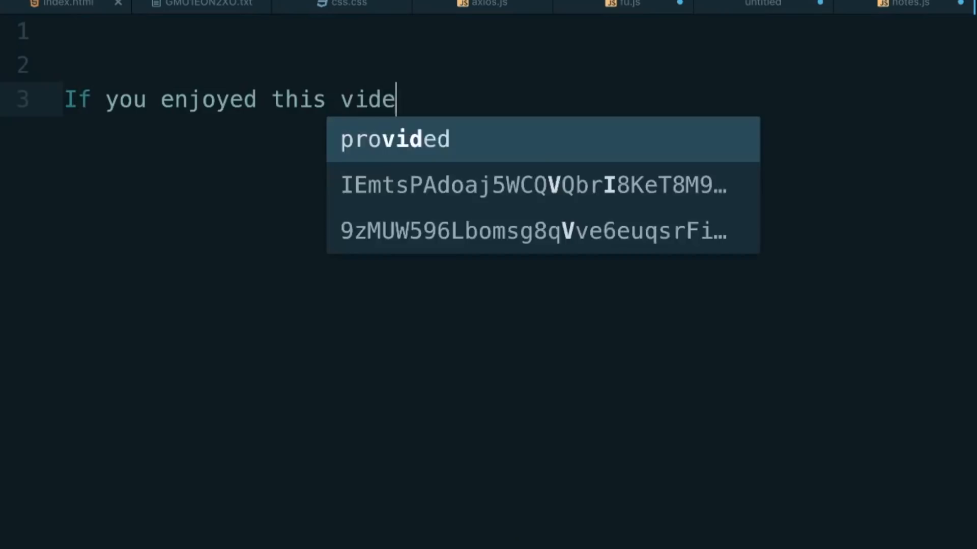
type("o...")
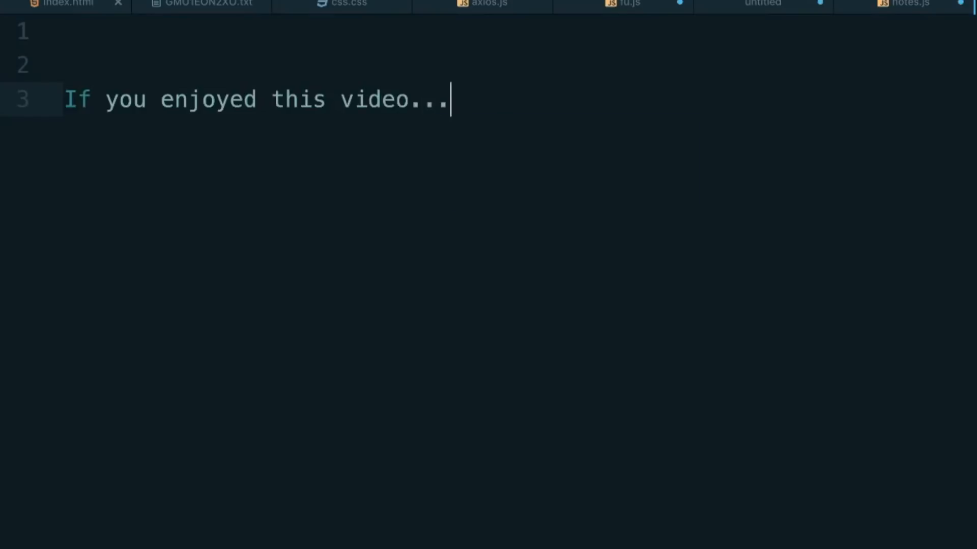
type("Please give it a")
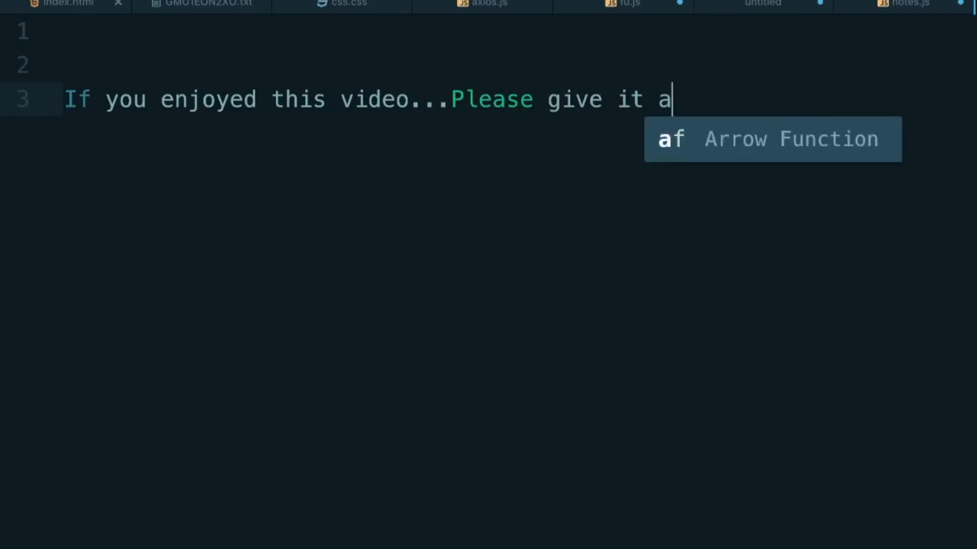
type("thumbs up! :")
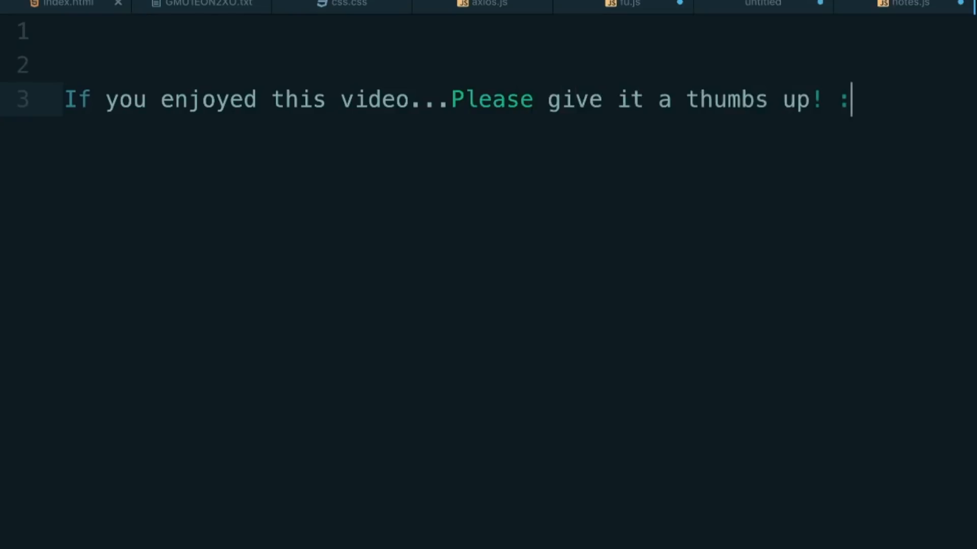
type(")")
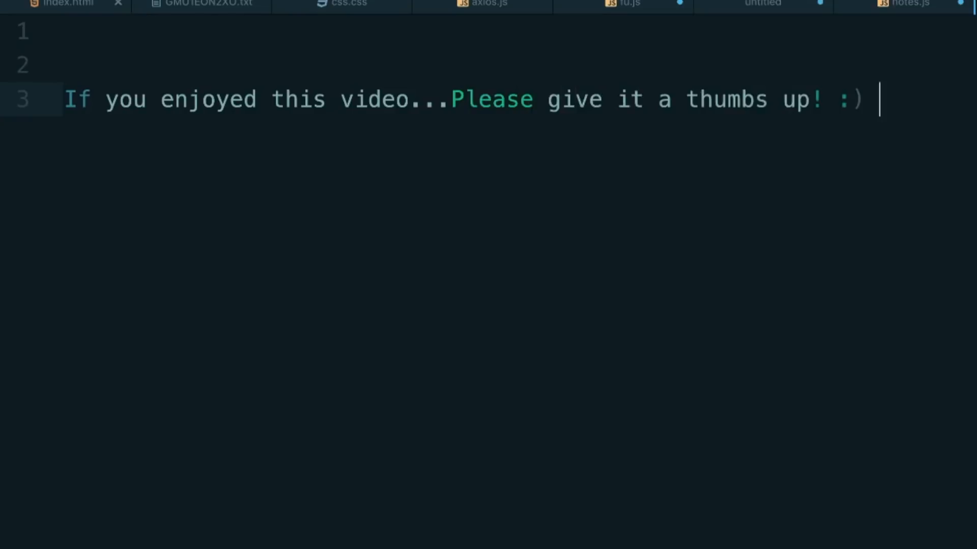